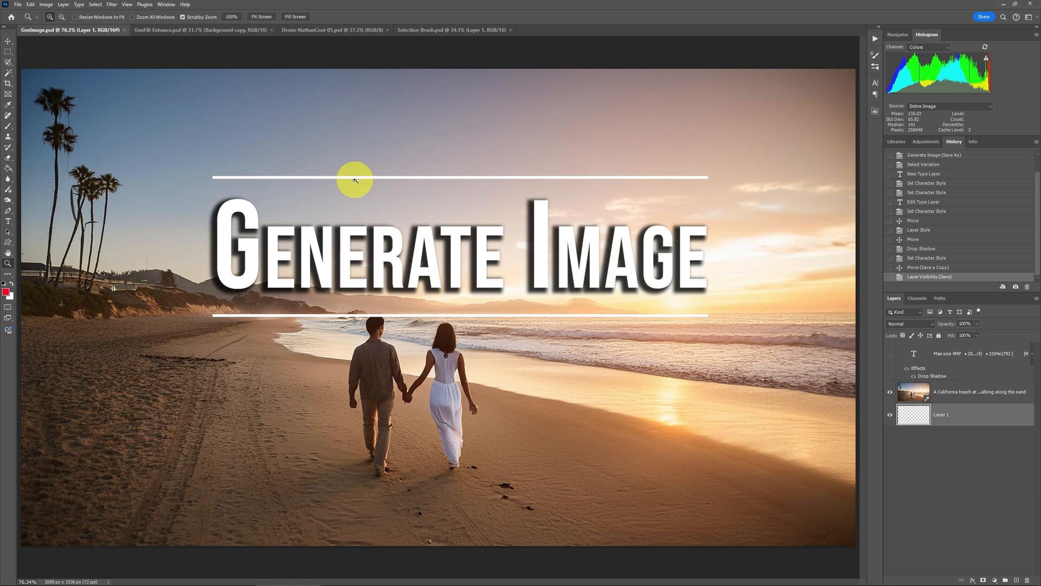
- Briefly bring up Edit > Generate Image and cancel it without generating anything
click(889, 354)
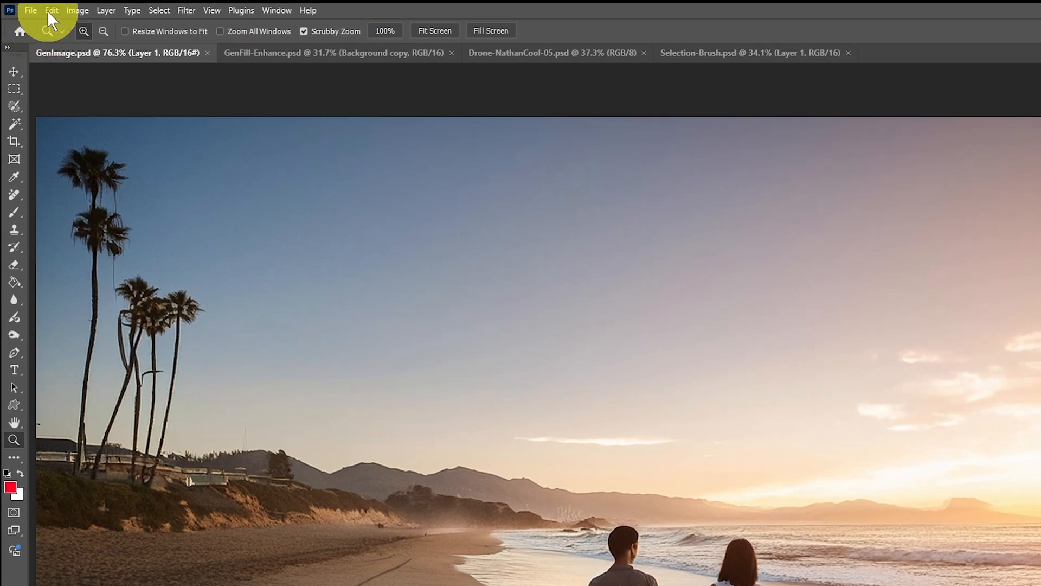
click(51, 10)
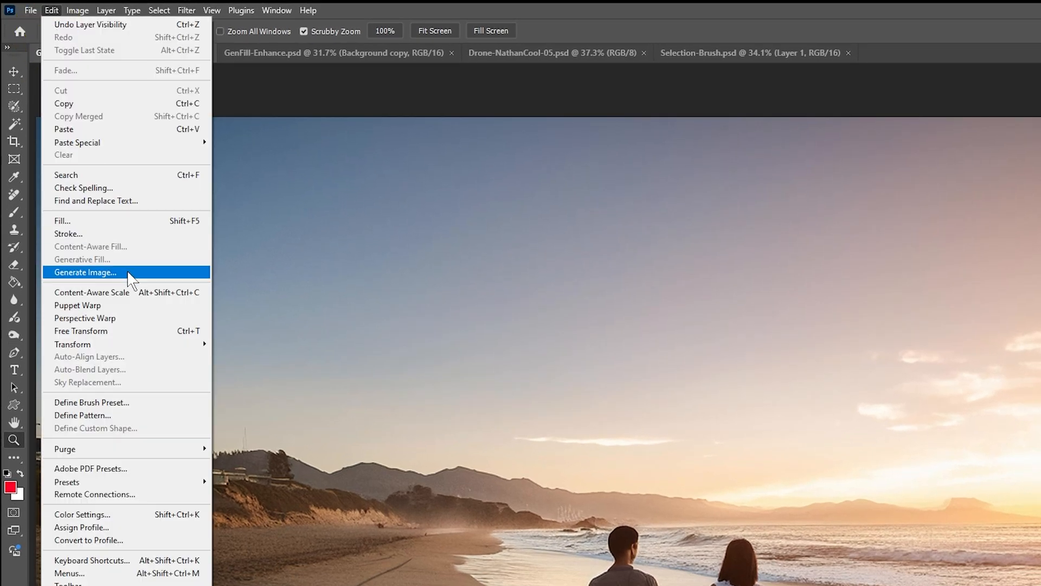
click(85, 272)
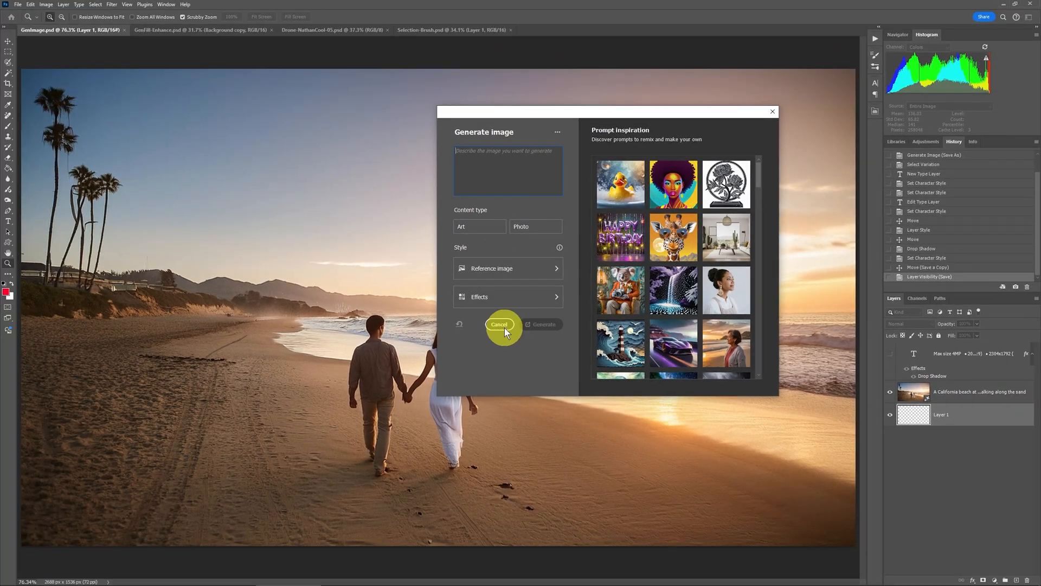
click(499, 325)
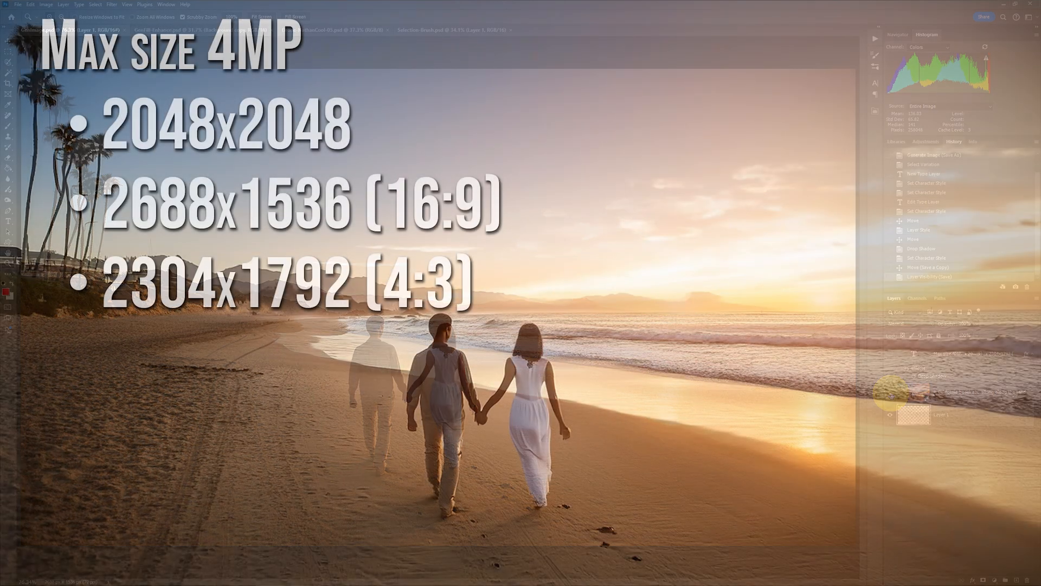
- Hide the beach photo layer and the size-info text layer via their eye icons
click(889, 392)
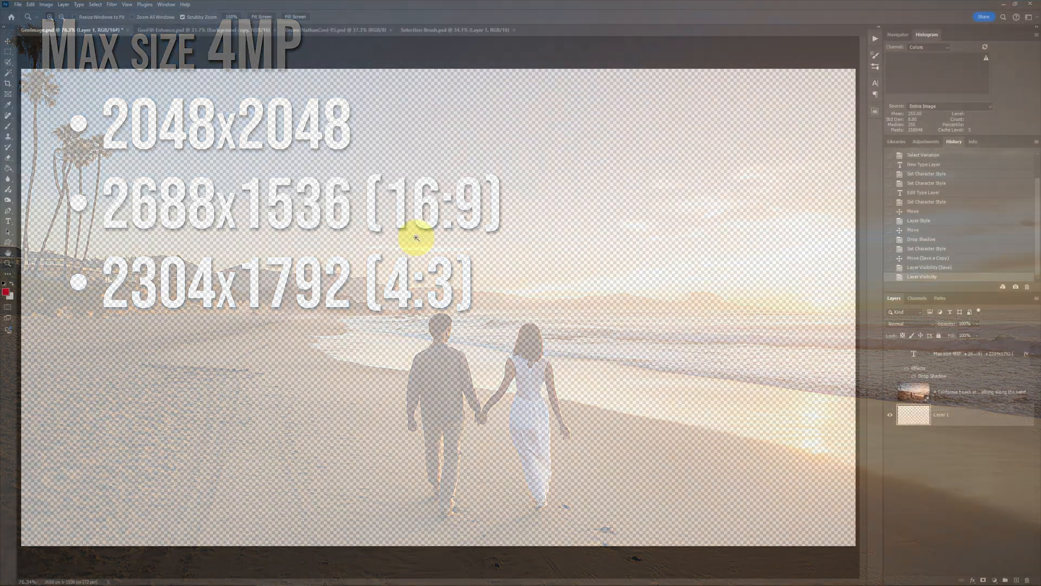
click(889, 392)
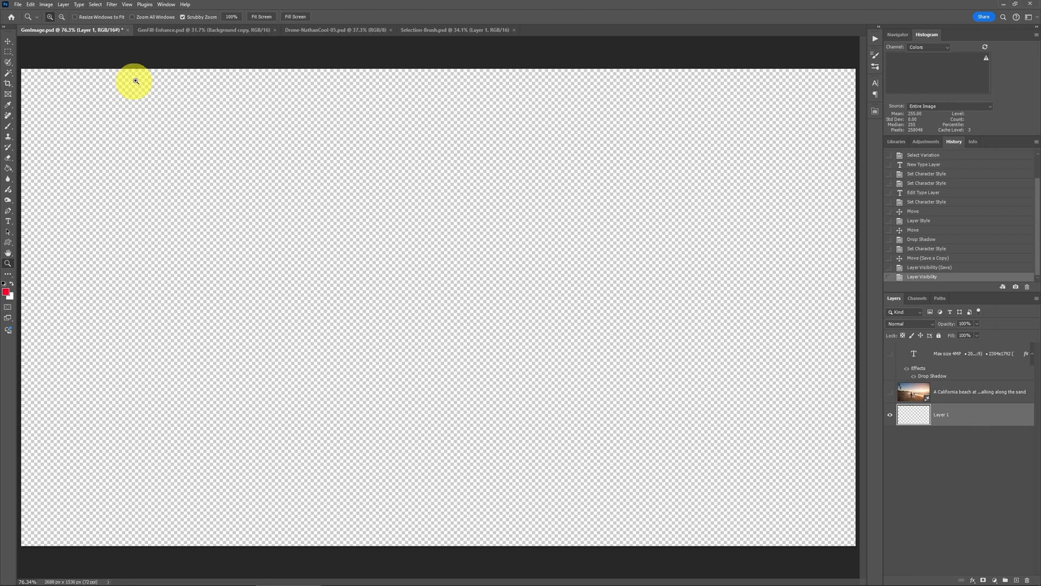
click(17, 5)
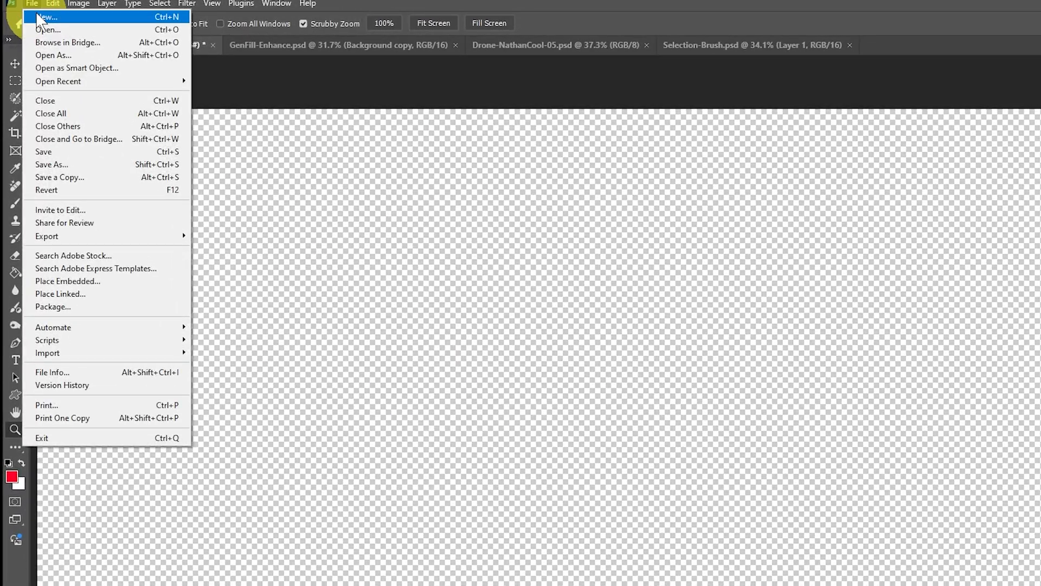
click(47, 17)
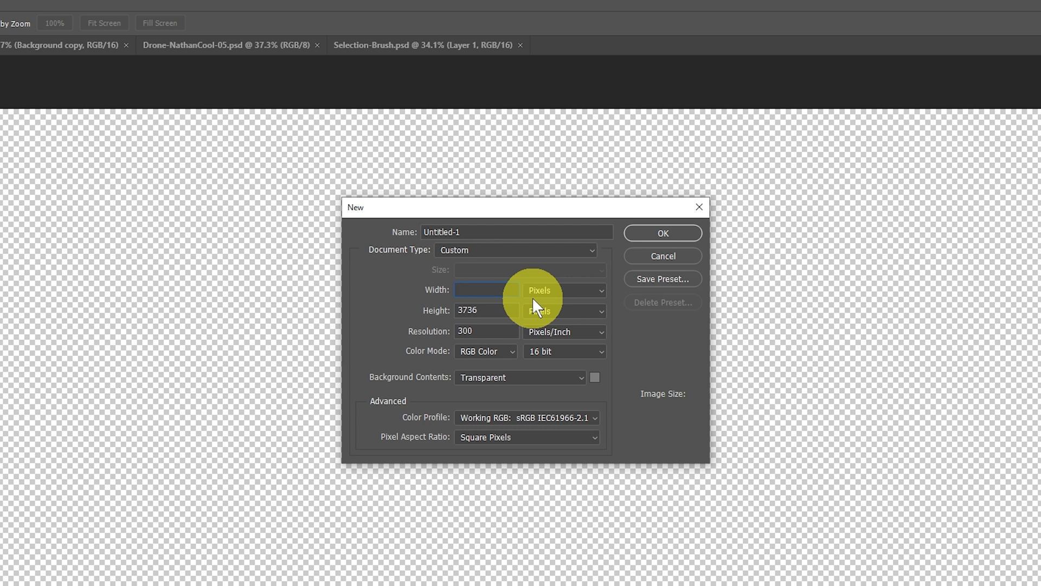
text(2688)
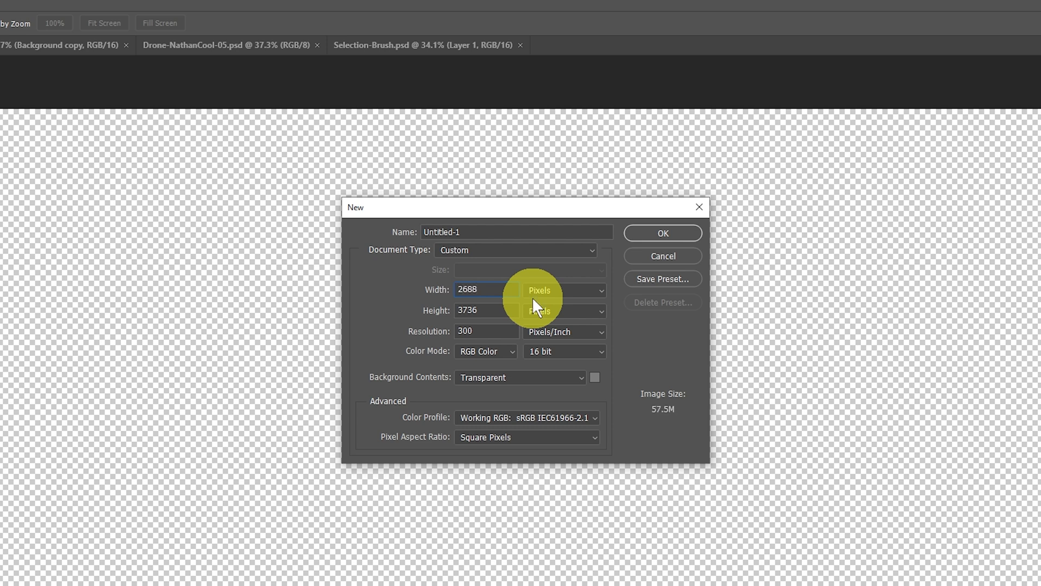
triple_click(485, 310)
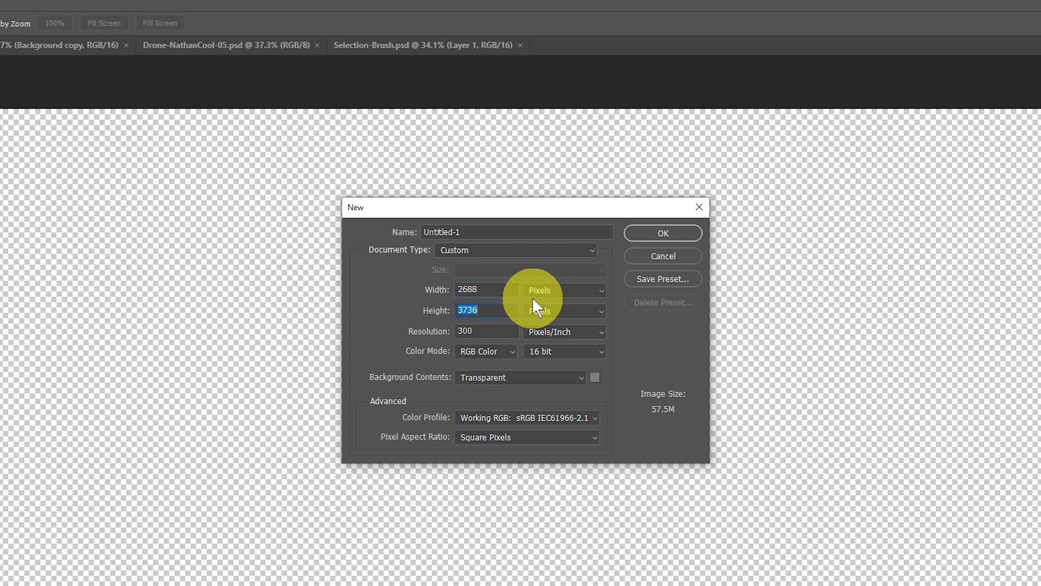
text(1536)
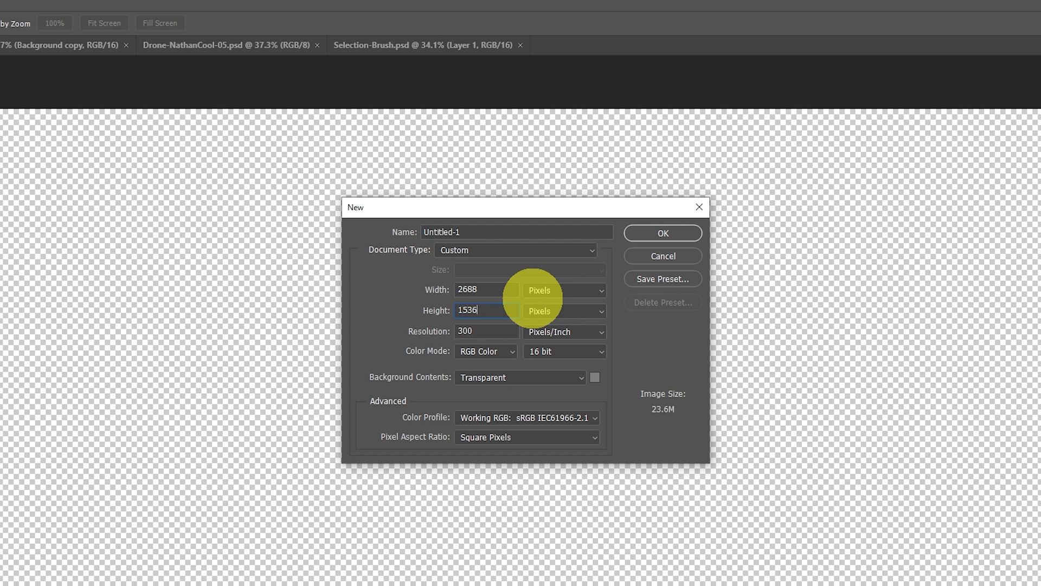
mouse_move(648, 341)
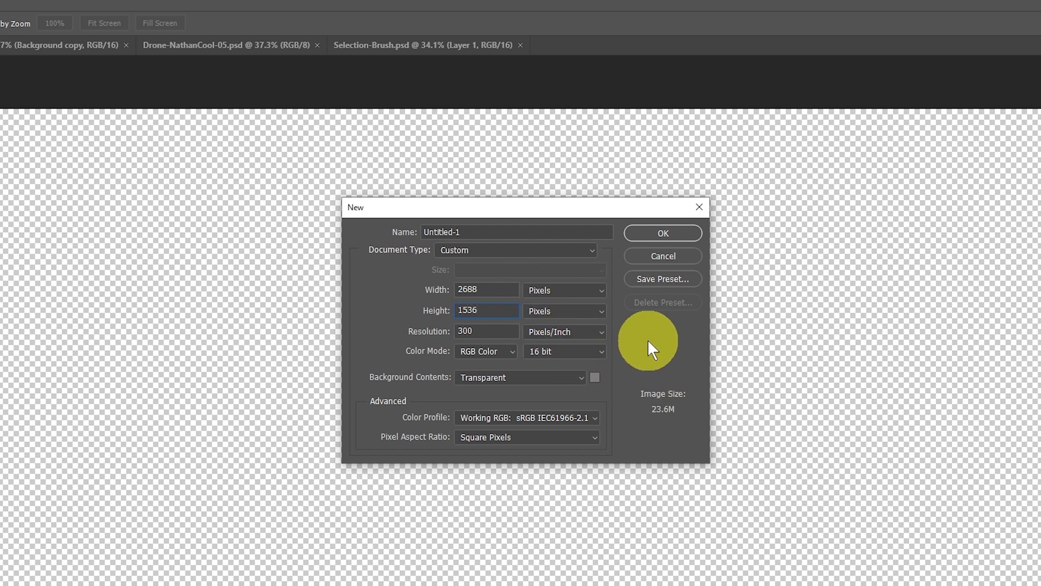
mouse_move(581, 359)
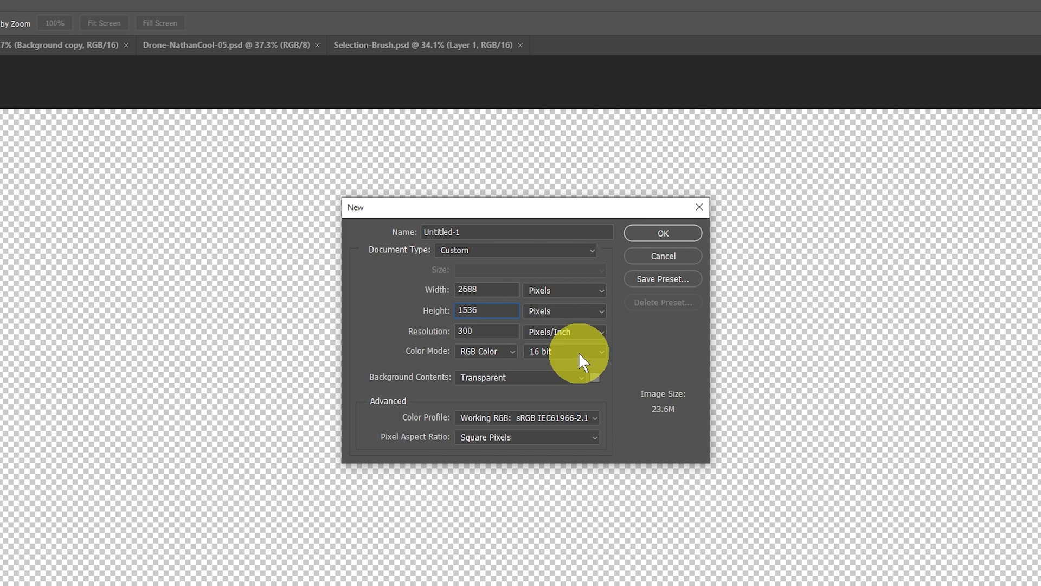
mouse_move(580, 359)
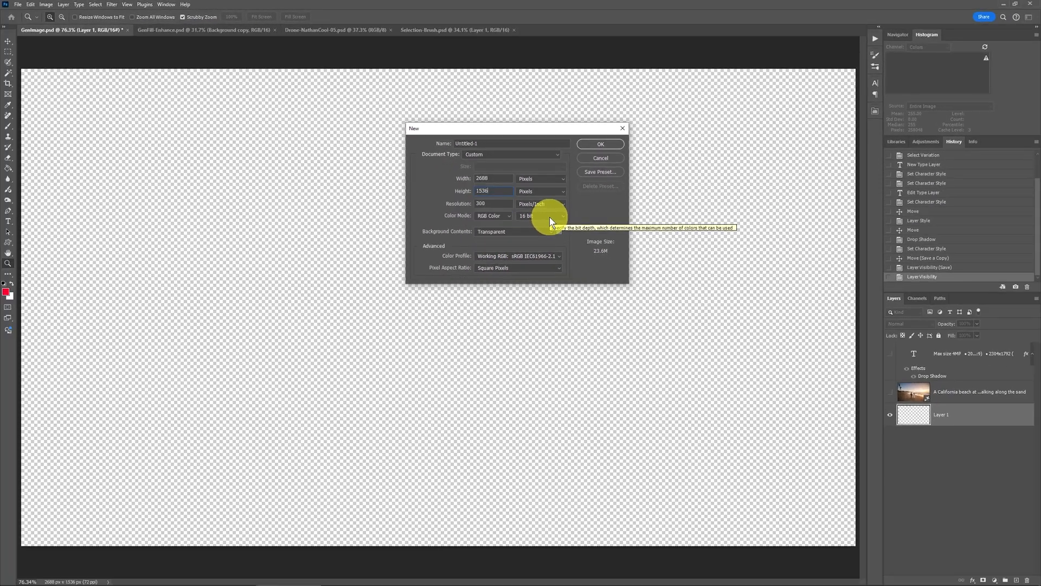
mouse_move(599, 159)
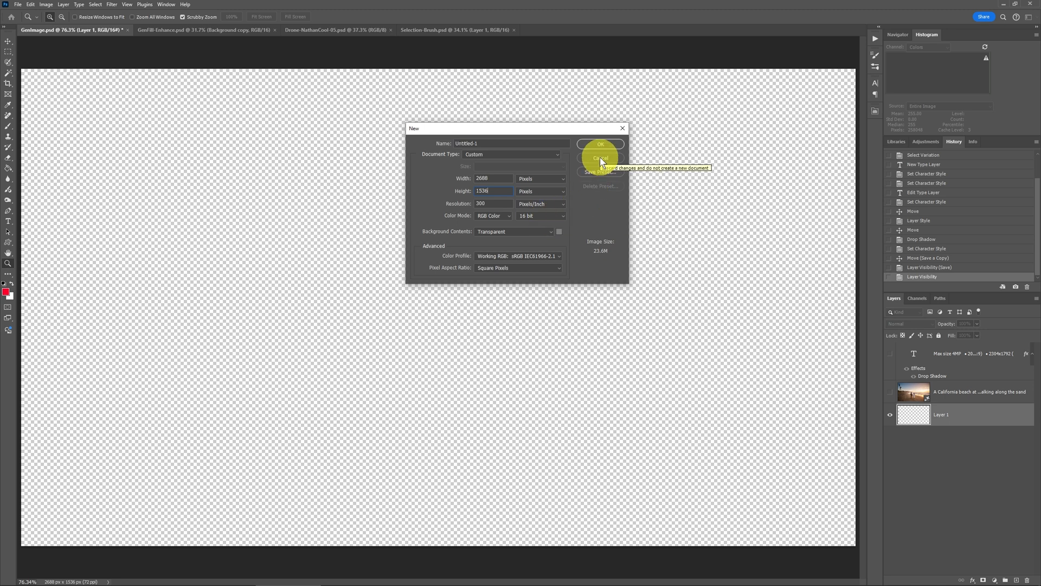
click(599, 157)
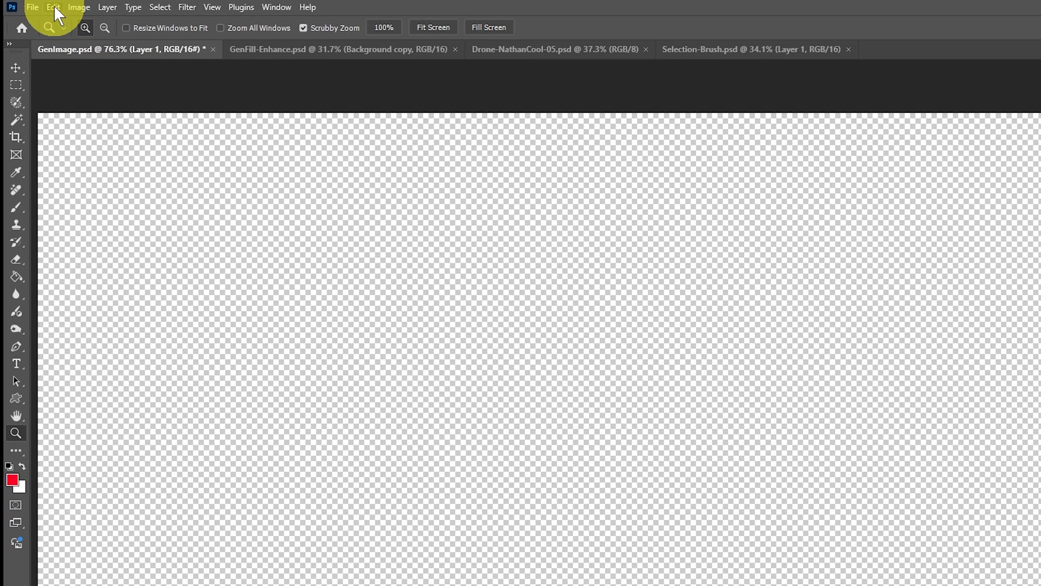
- Generate a Photo from the prompt 'A California beach at sunset with a couple walking on the sand'
click(53, 7)
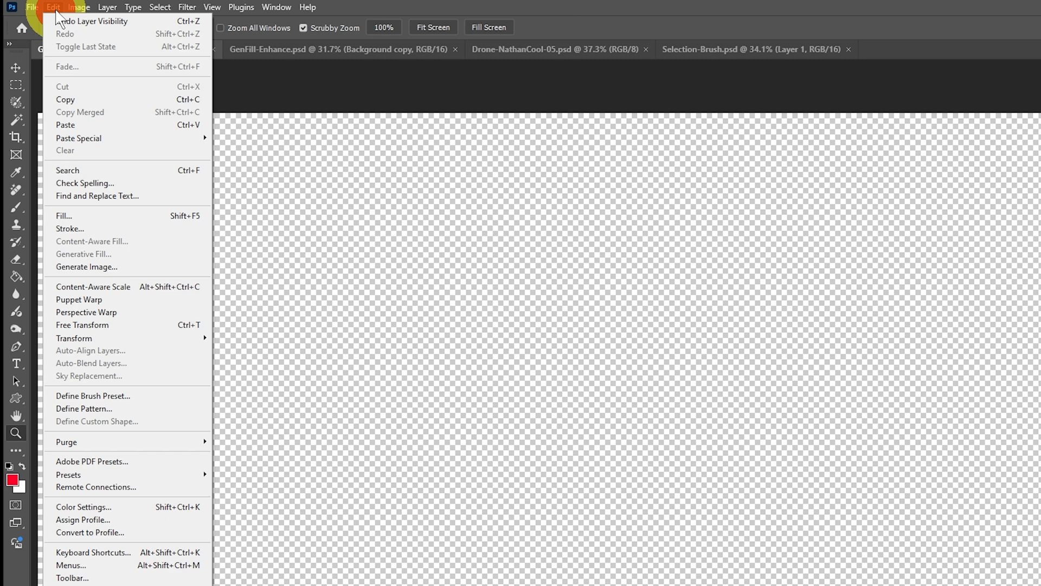
click(86, 267)
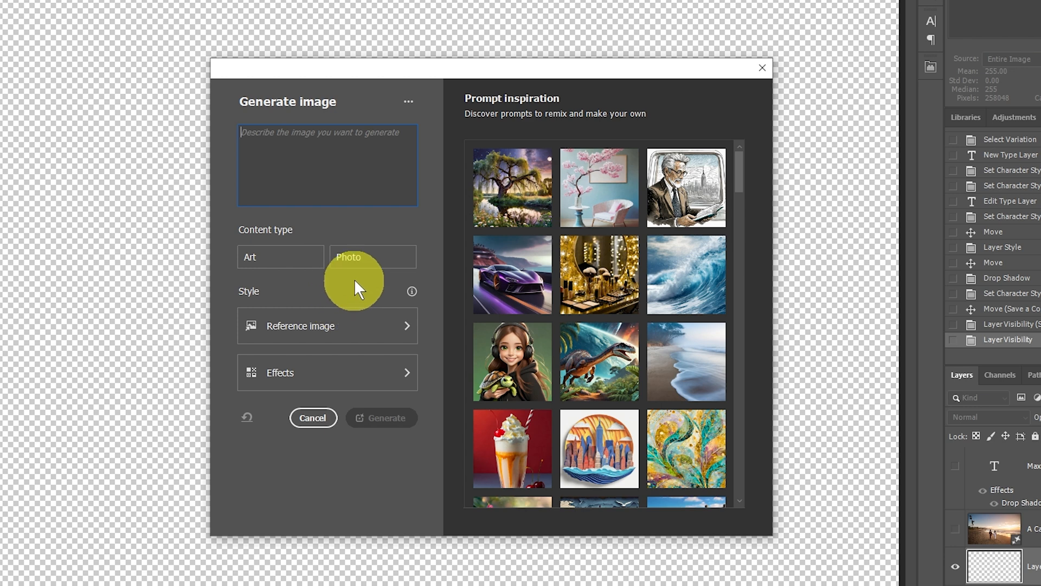
click(372, 257)
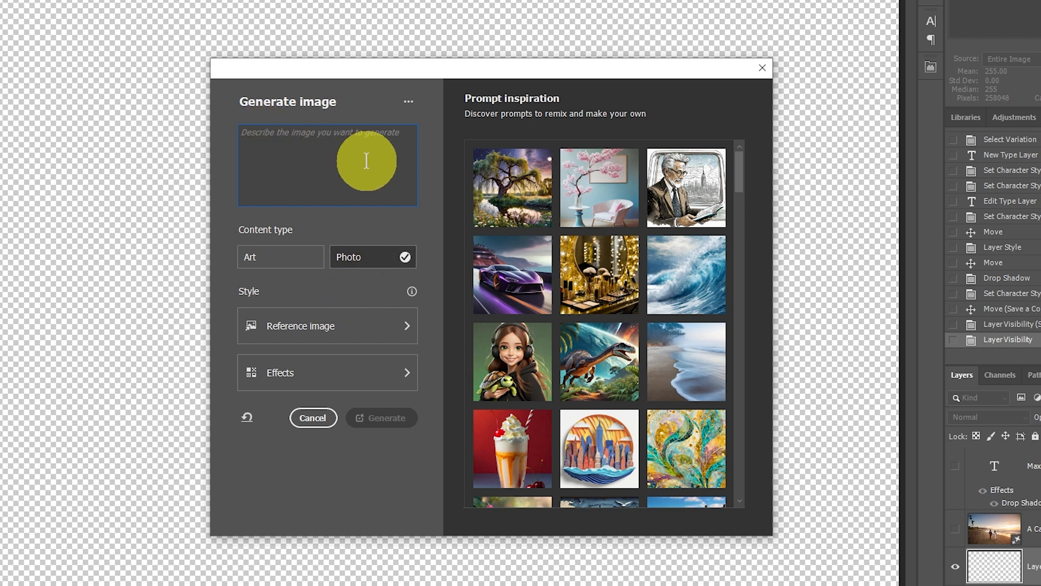
text(A California beach at sunset with a couple walking on the sand)
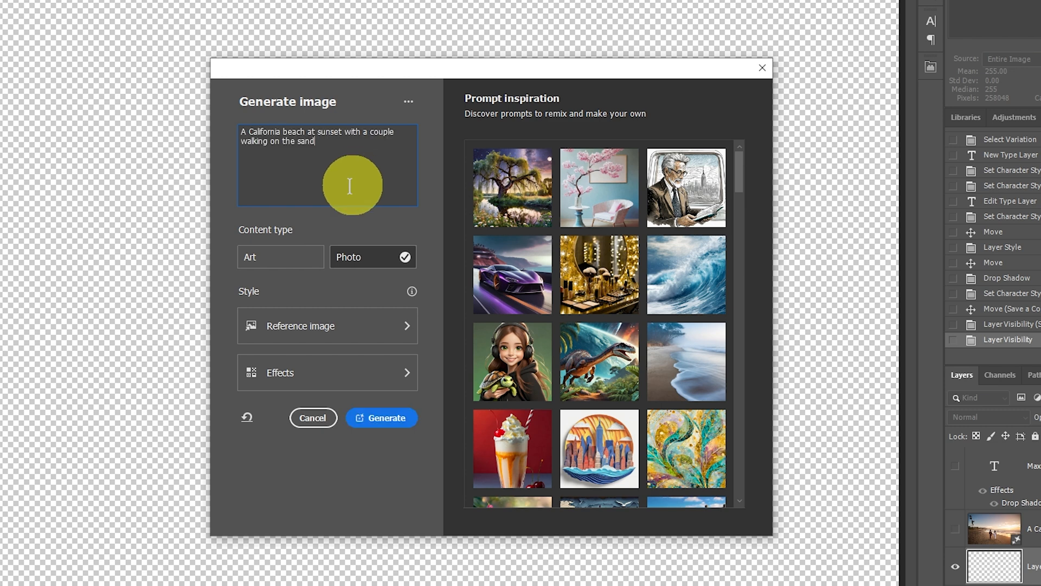
mouse_move(358, 171)
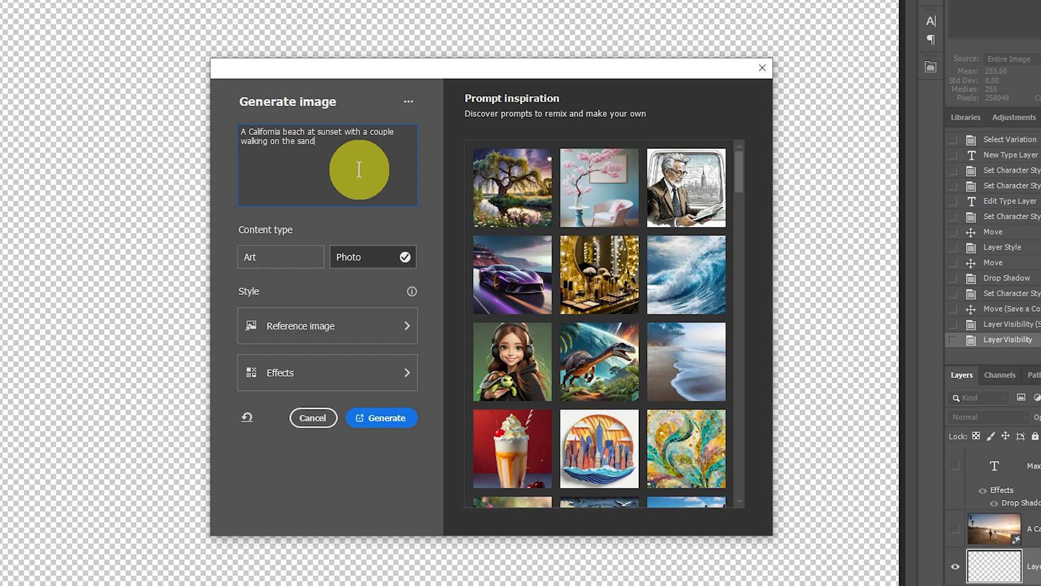
mouse_move(341, 188)
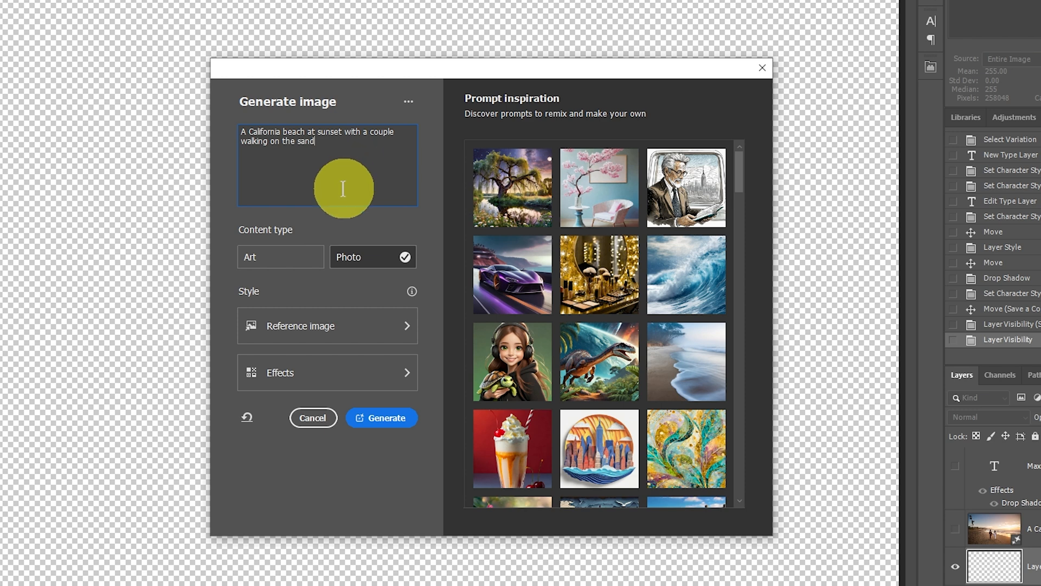
mouse_move(365, 257)
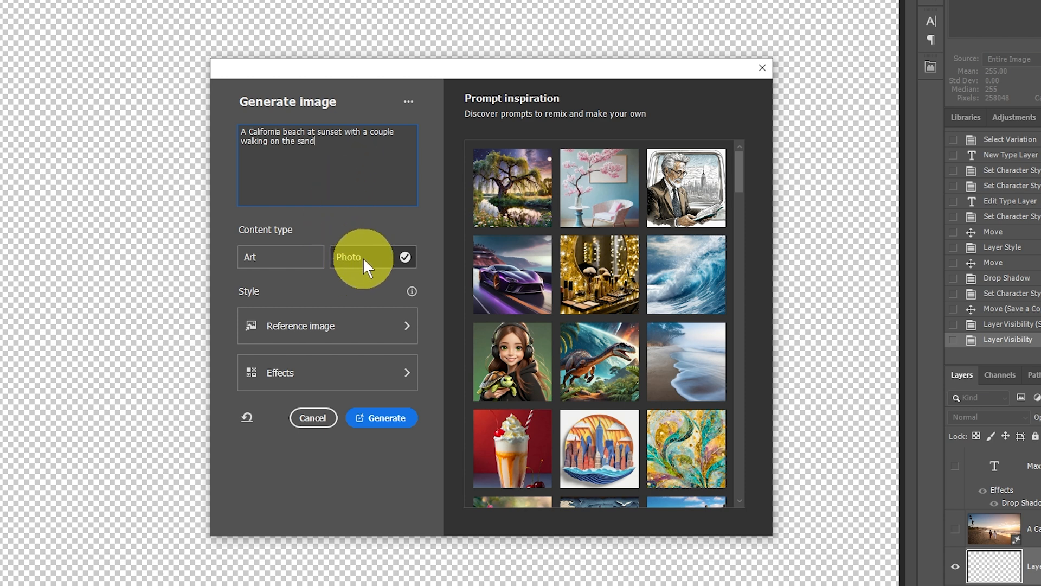
mouse_move(361, 257)
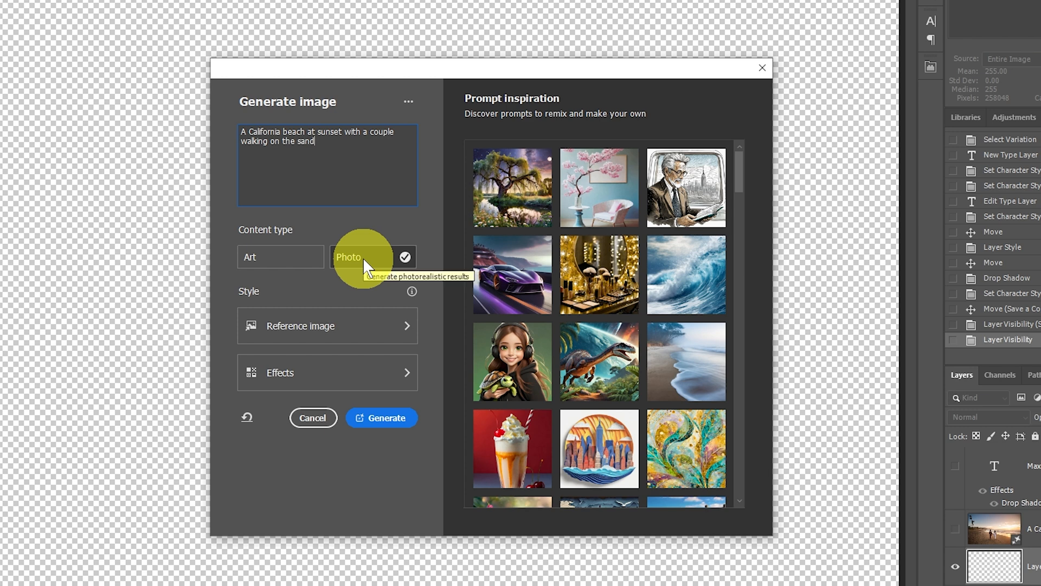
mouse_move(386, 418)
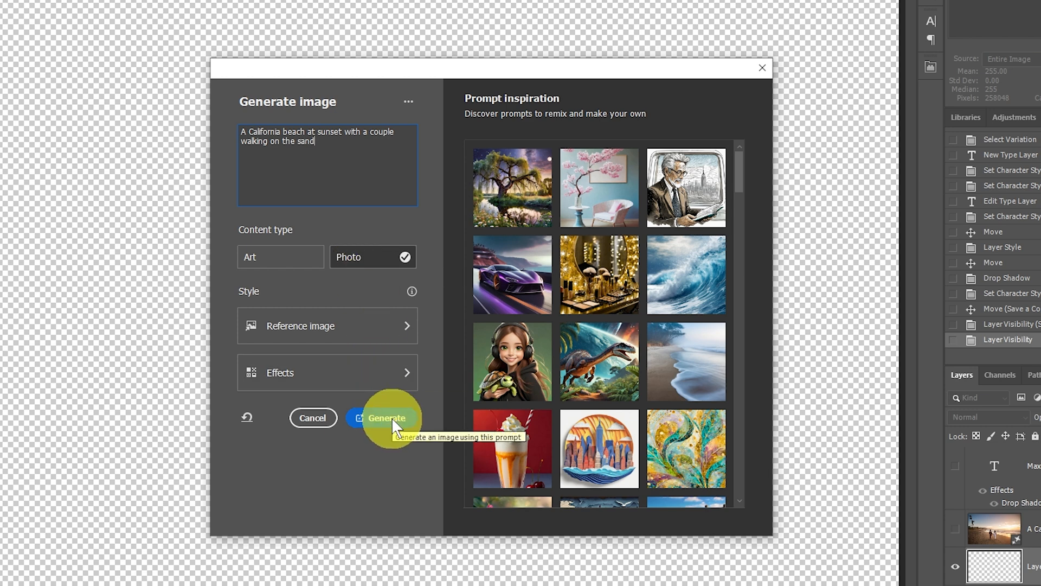
click(387, 417)
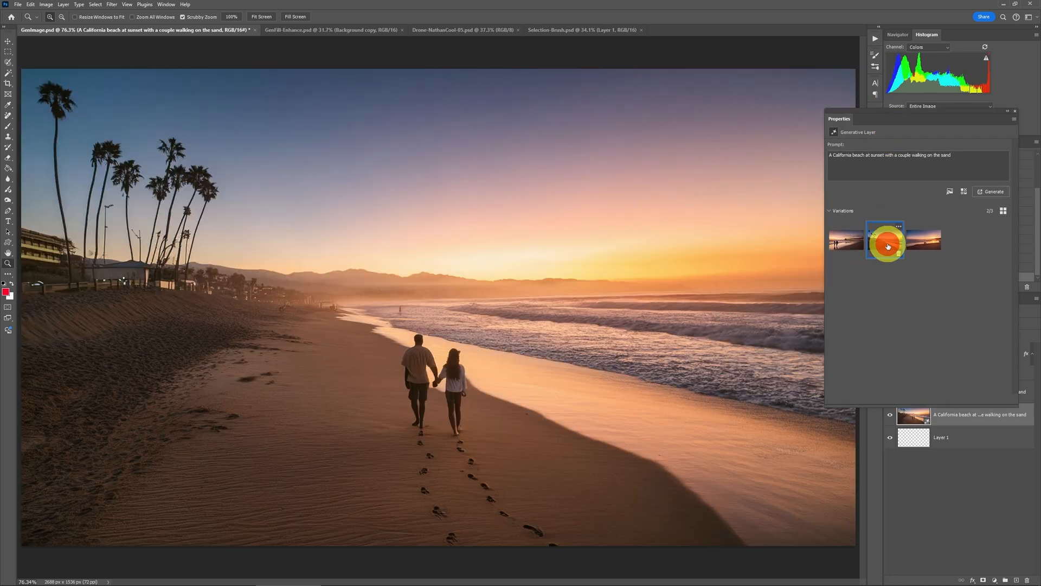
- Preview the second variation, then settle on the third beach sunset variation
click(922, 241)
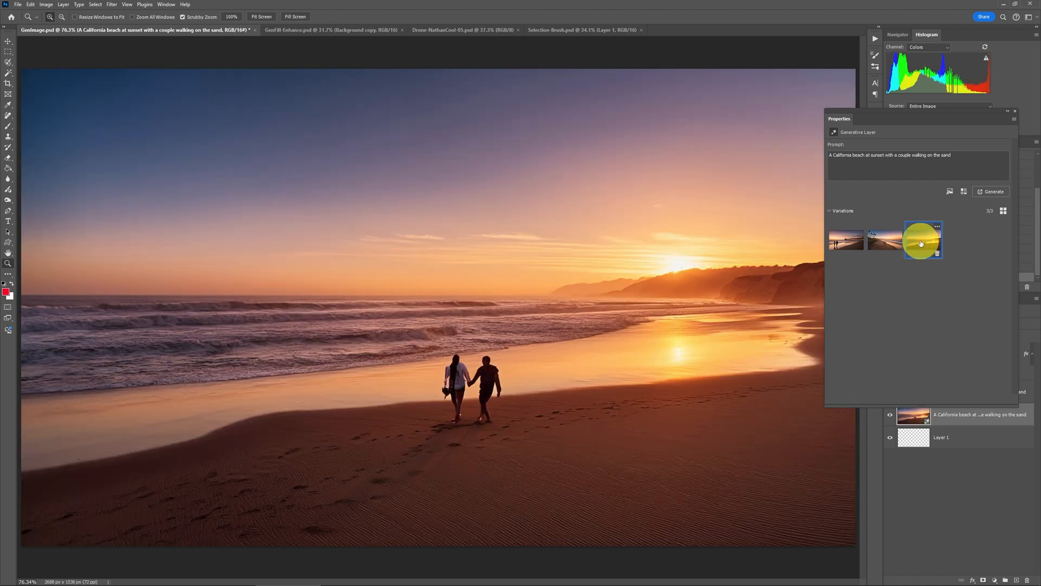
click(885, 240)
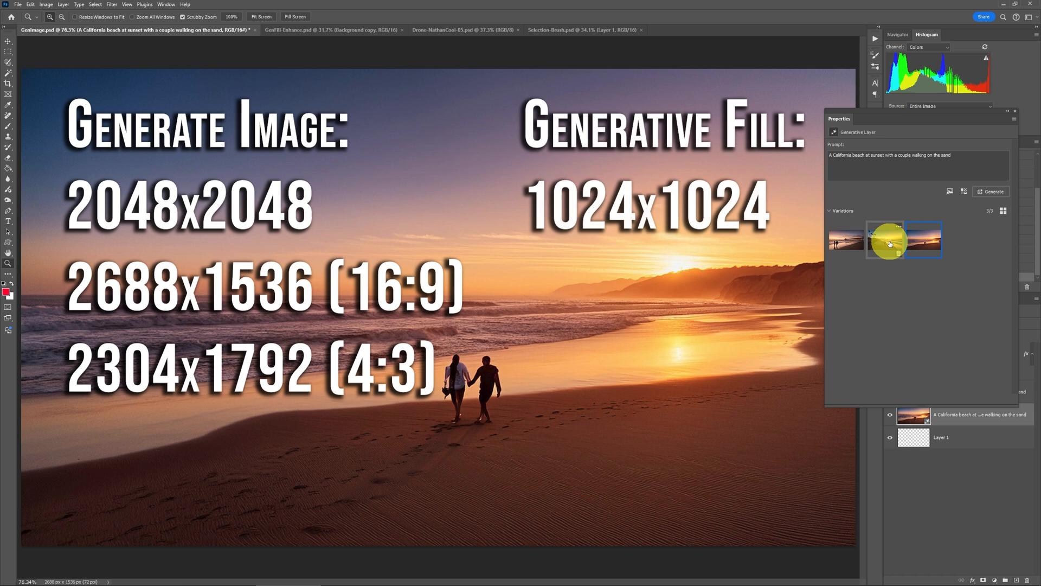
- Switch the generative layer to the second beach sunset variation
click(923, 239)
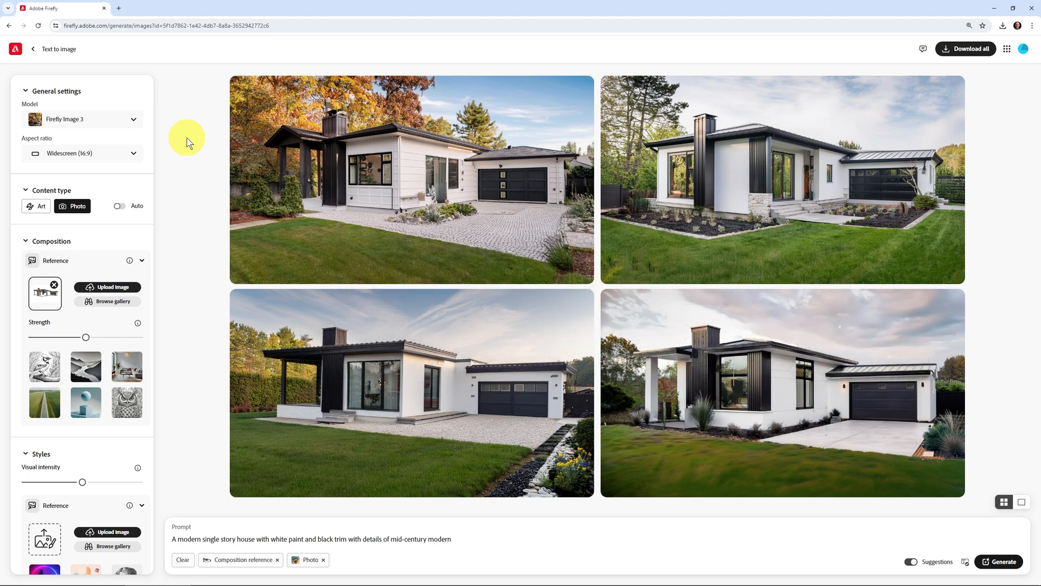
mouse_move(356, 542)
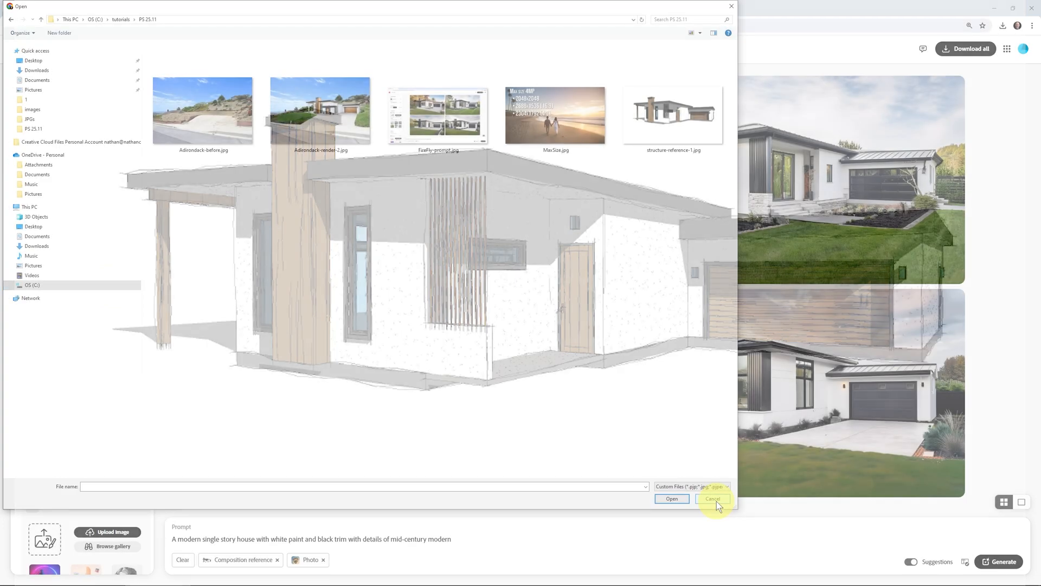
click(713, 499)
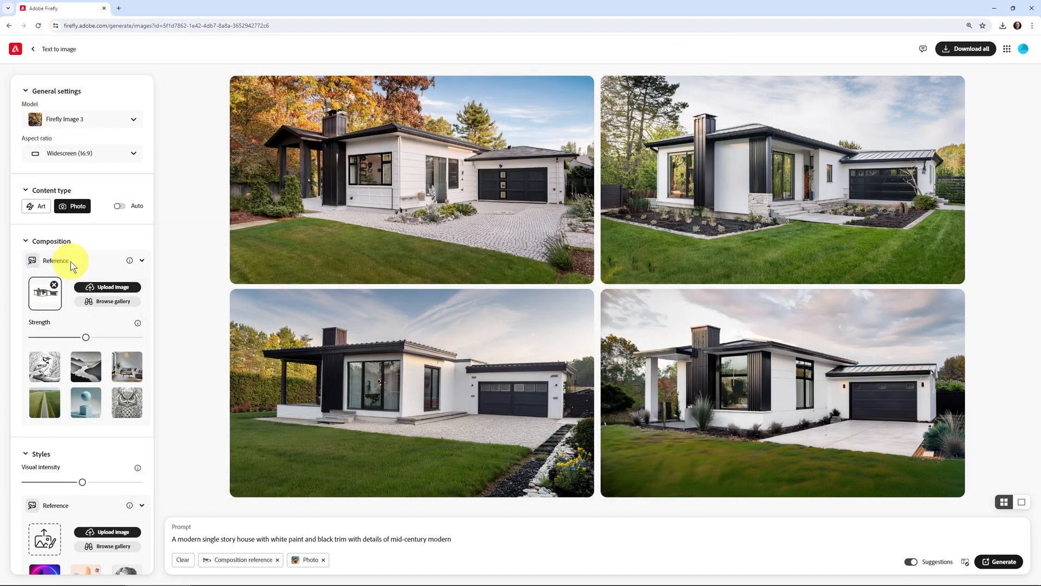
mouse_move(463, 165)
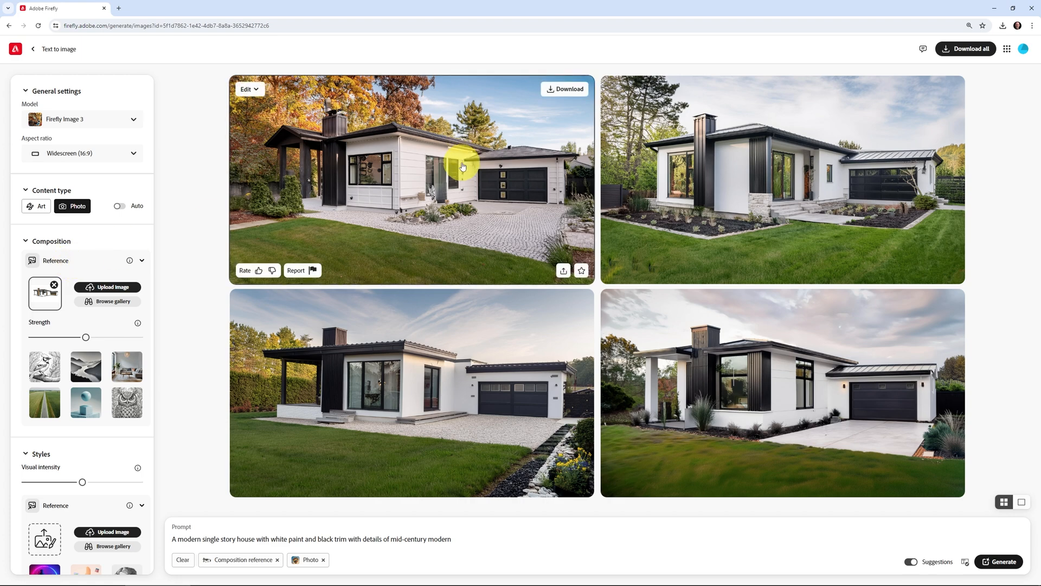
mouse_move(800, 246)
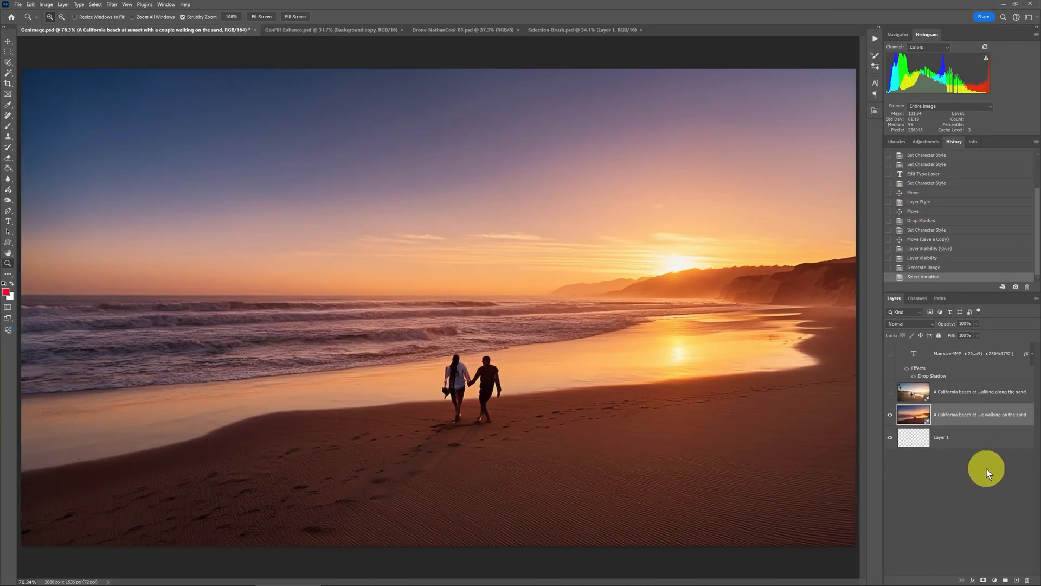
- Hide the beach layer, target Layer 1, and enter the modern white single-story house prompt as a Photo
click(889, 414)
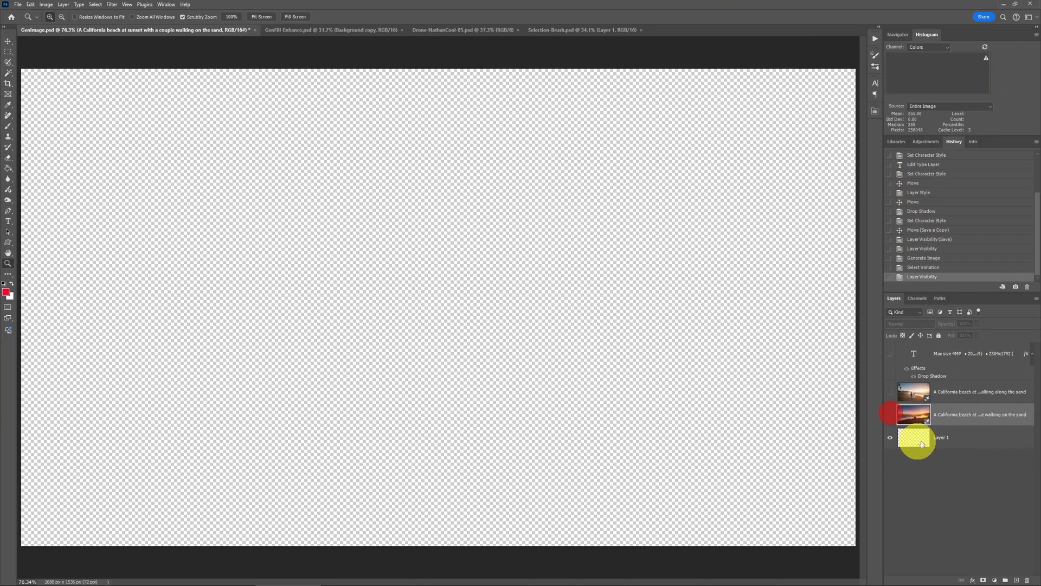
click(941, 437)
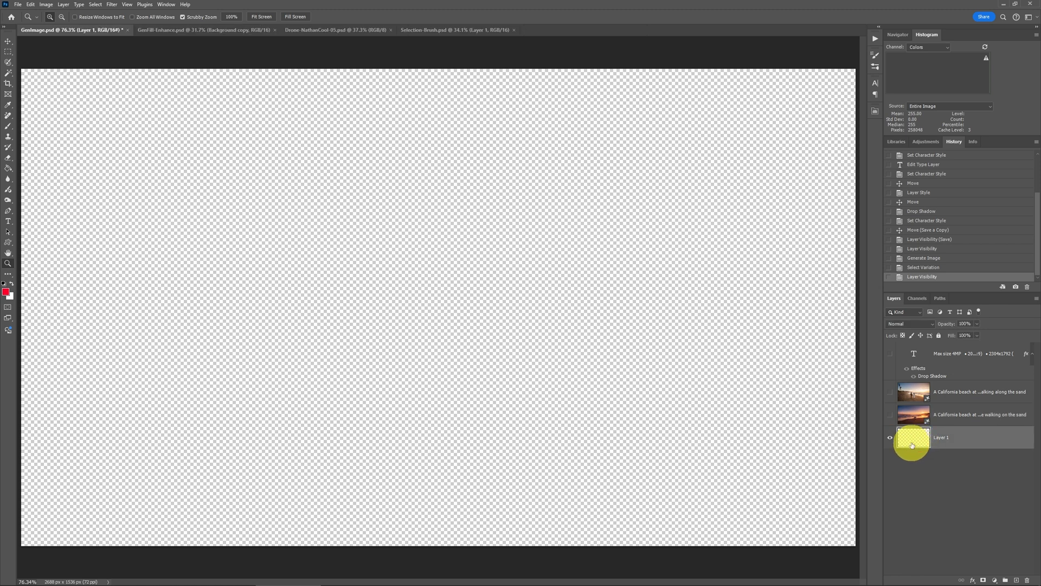
mouse_move(912, 445)
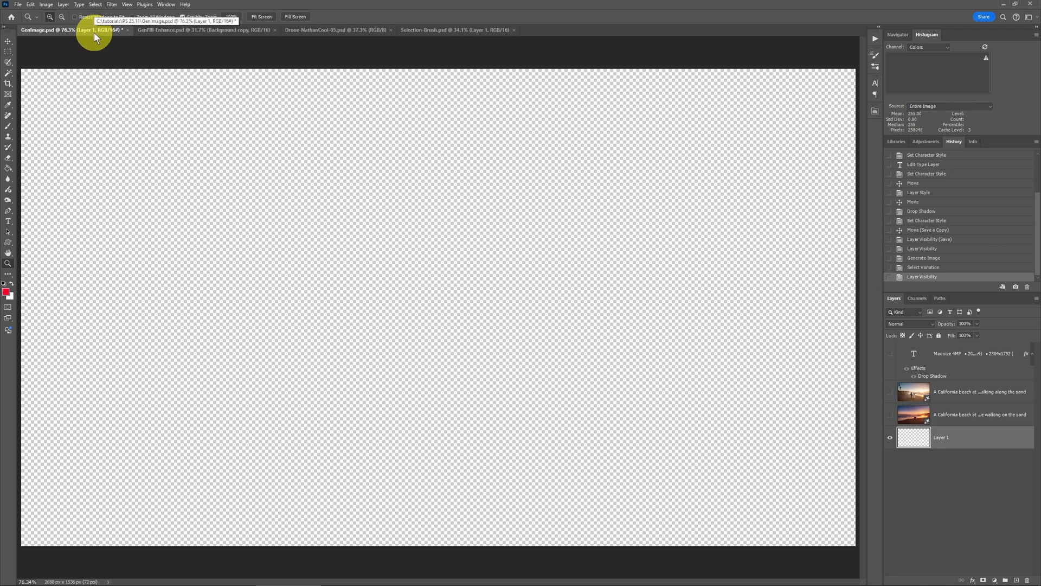
click(42, 5)
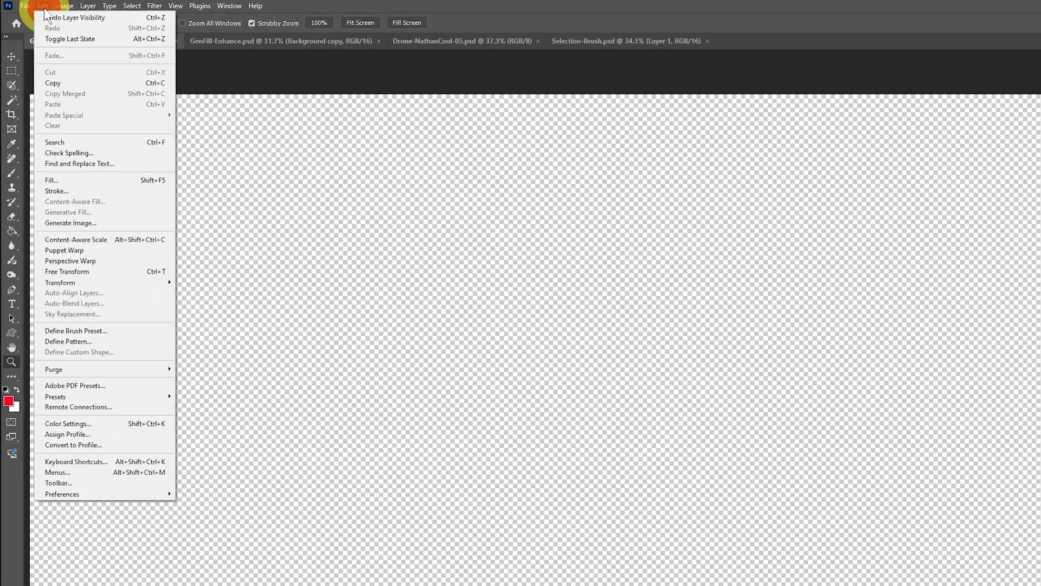
click(71, 222)
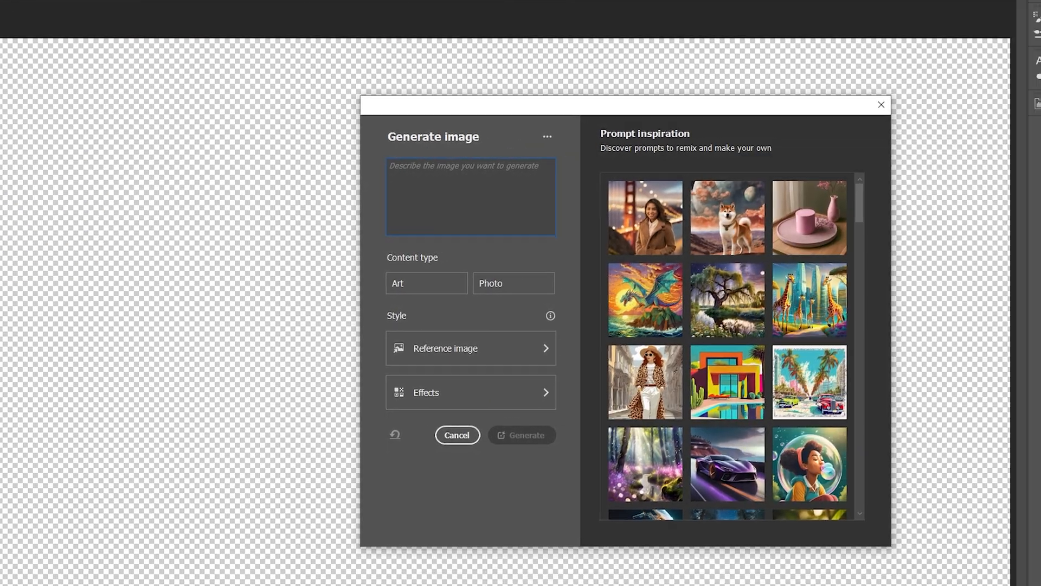
text(A modern single story house with white paint and black trim with details of mid-century modern)
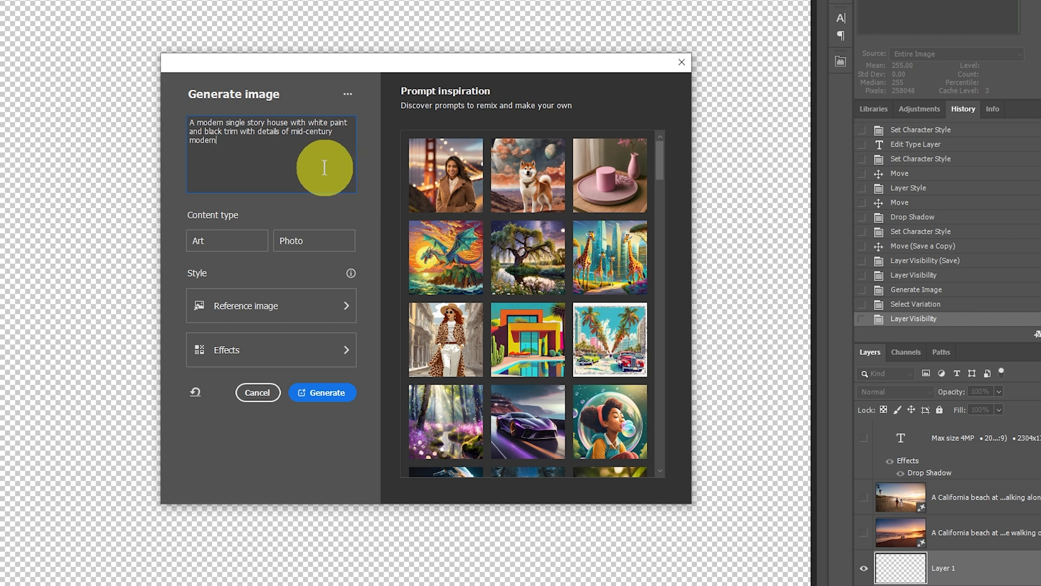
click(314, 241)
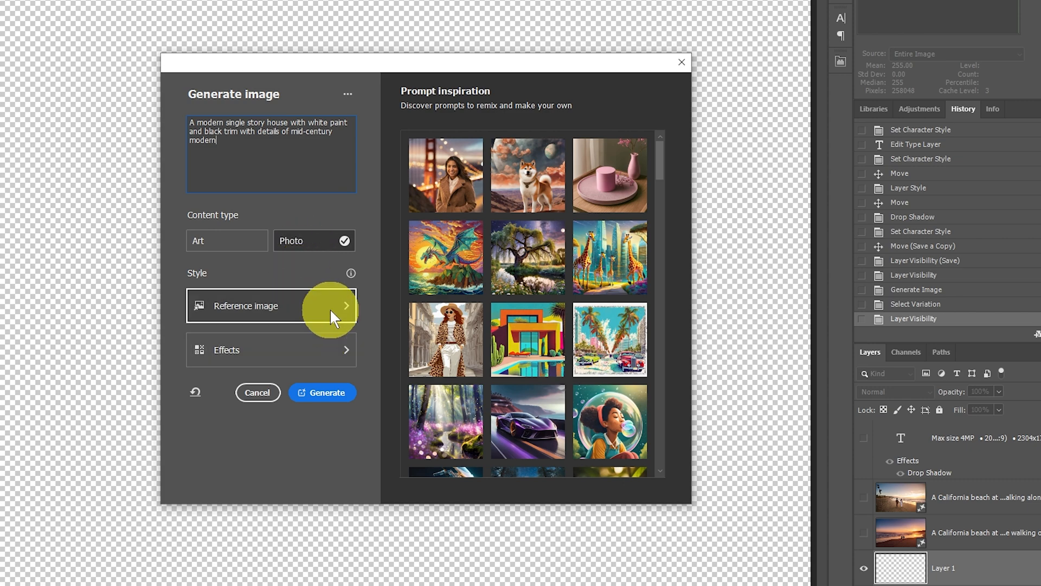
mouse_move(332, 312)
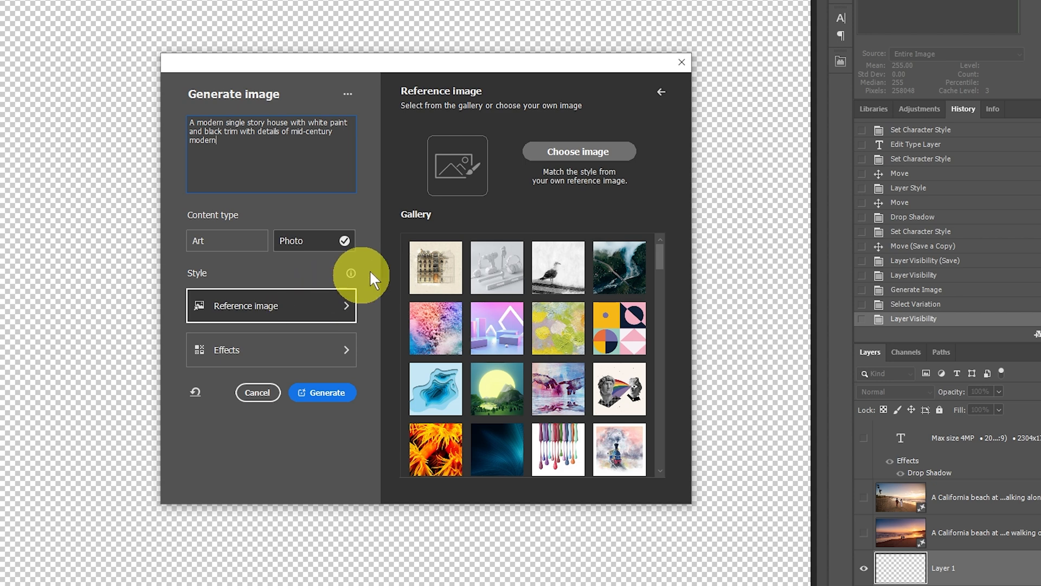
mouse_move(574, 165)
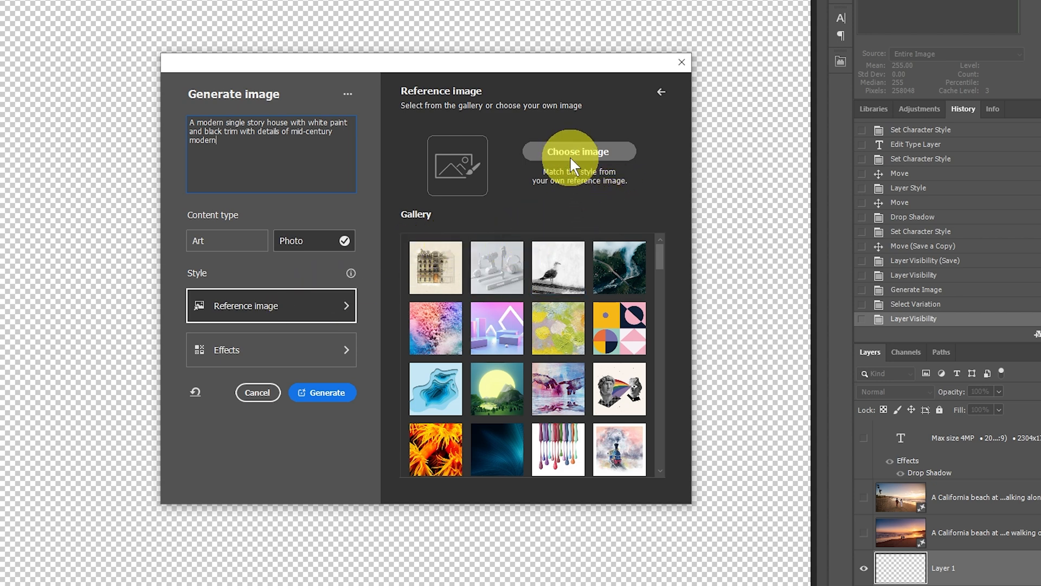
- Choose structure-reference-1.jpg as the generation's reference image
click(578, 152)
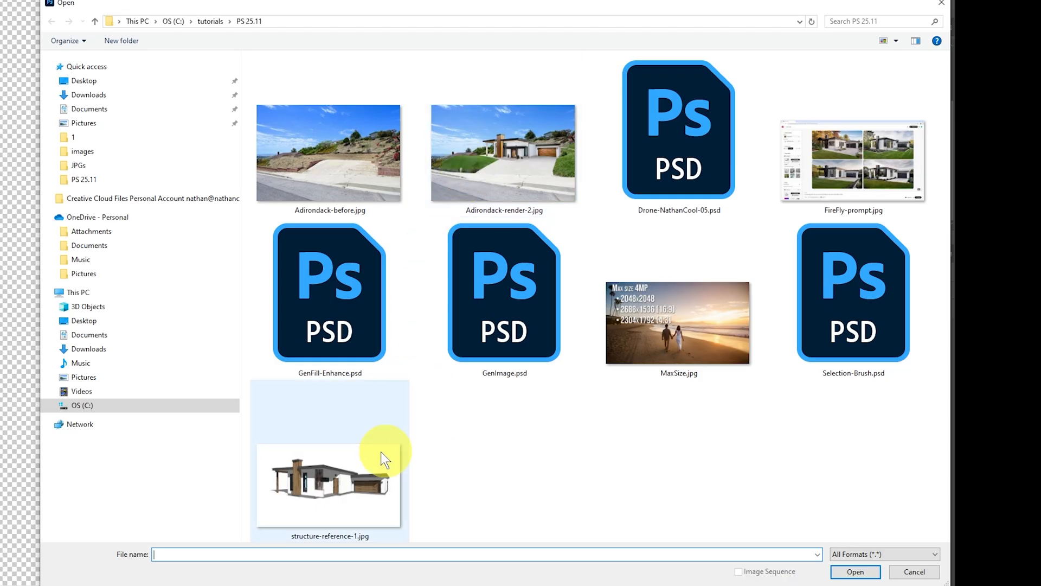
click(329, 485)
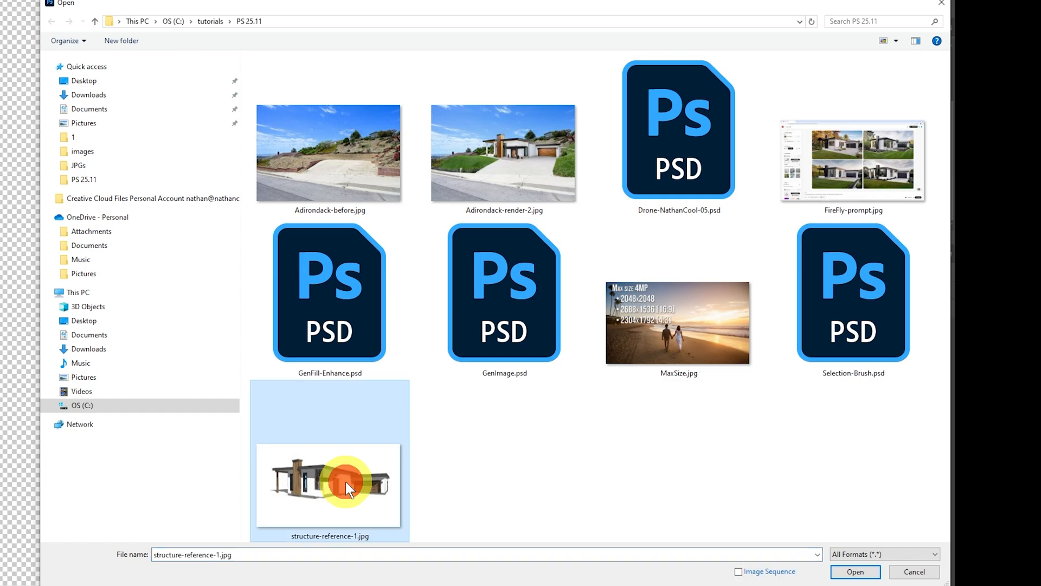
mouse_move(557, 465)
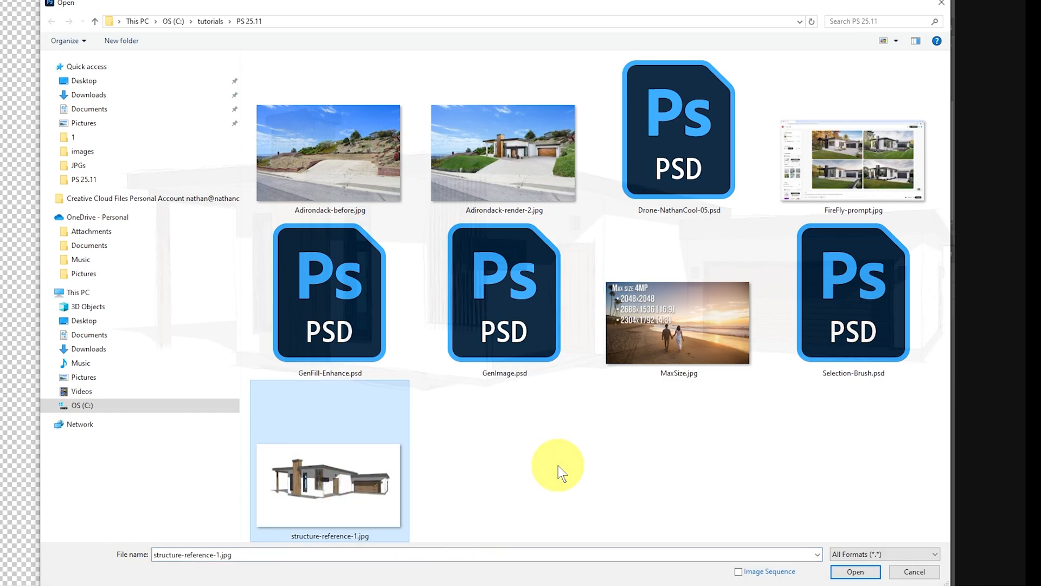
click(854, 572)
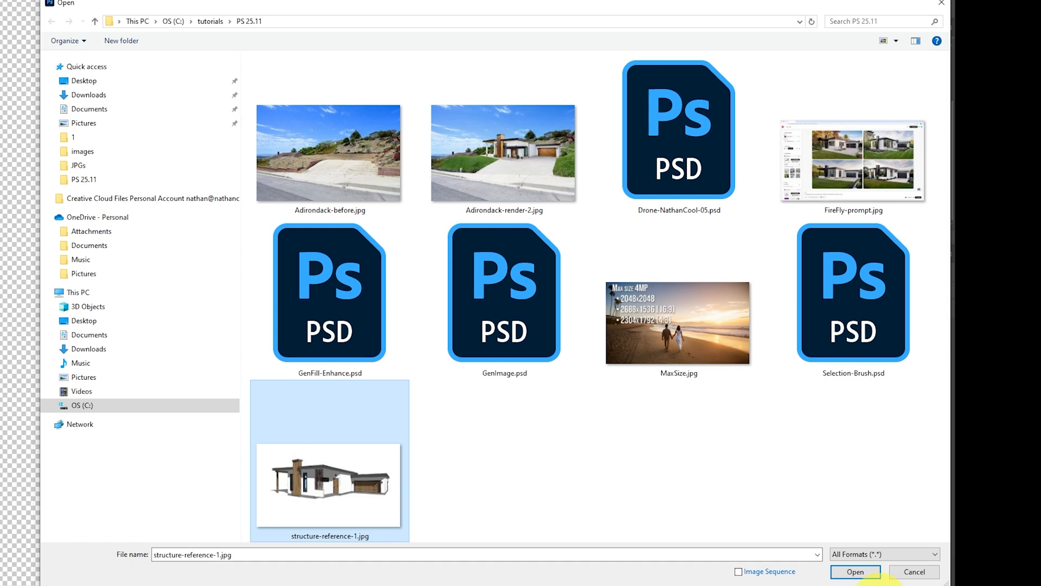
- Generate the house image from the prompt and the loaded reference image
click(855, 571)
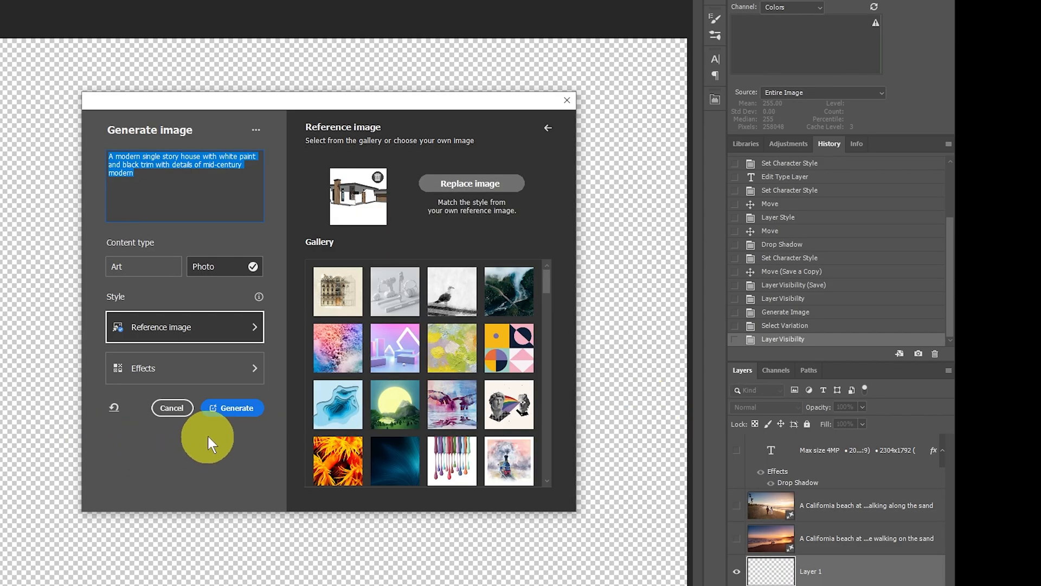
click(231, 408)
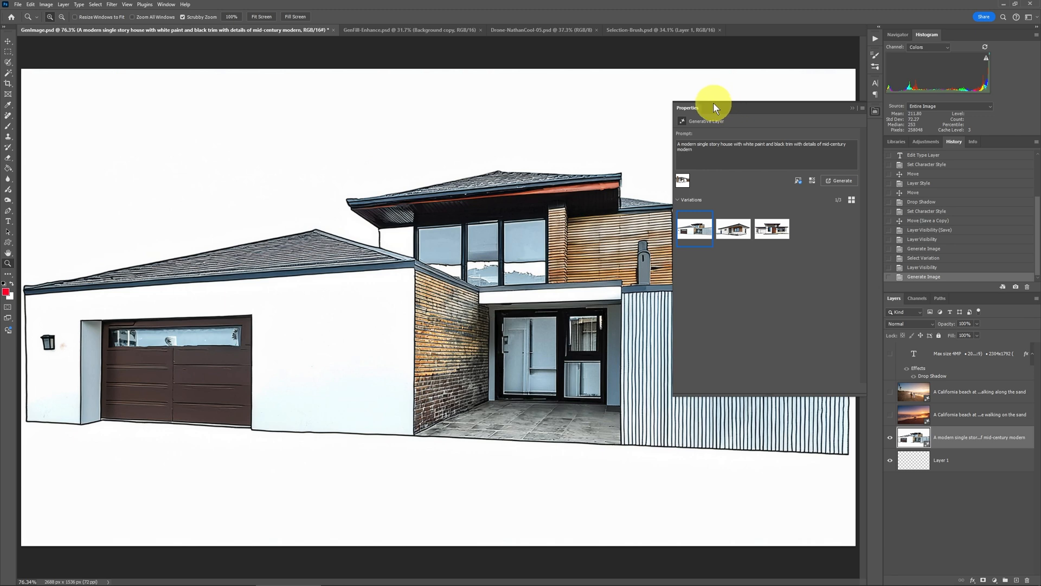
drag(686, 107, 829, 107)
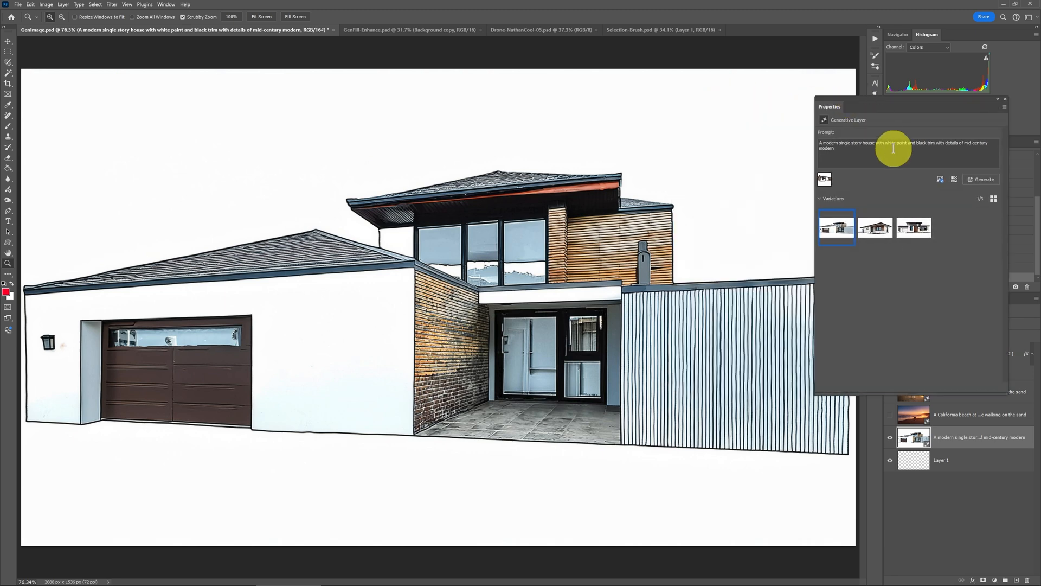
- Compare the second and third house variations, then return to the first
click(875, 227)
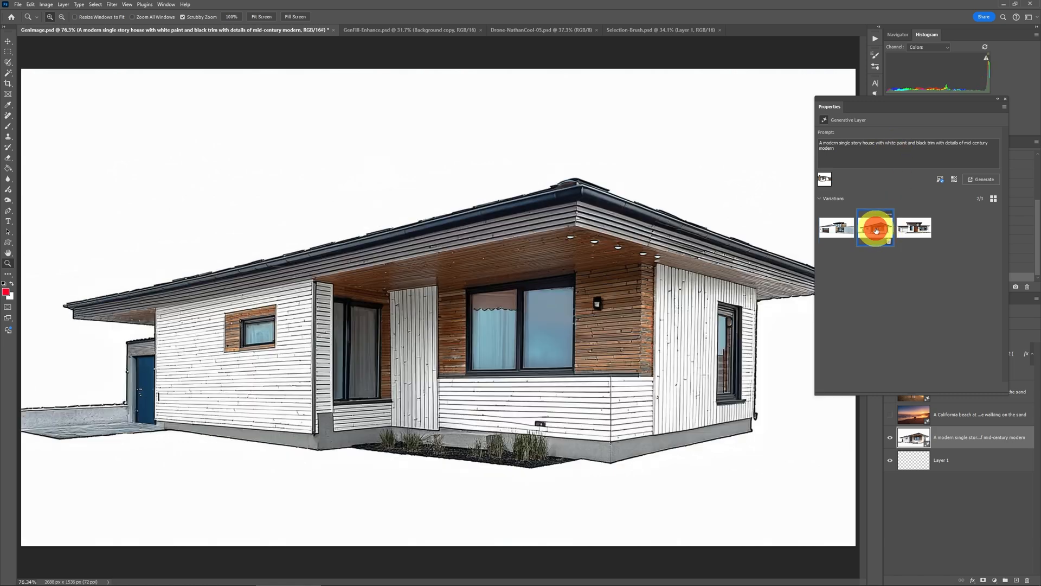
click(914, 227)
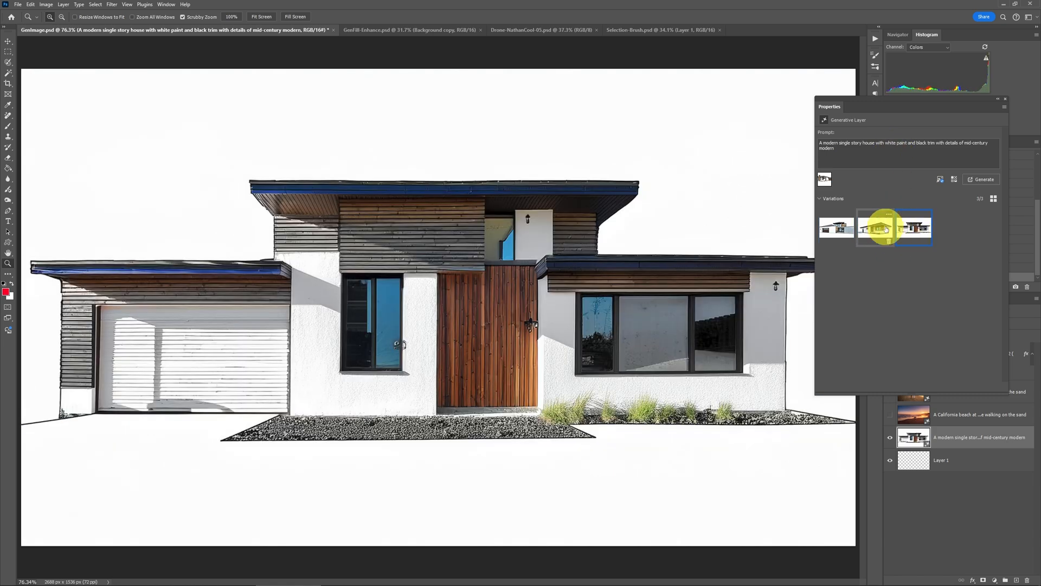
click(837, 226)
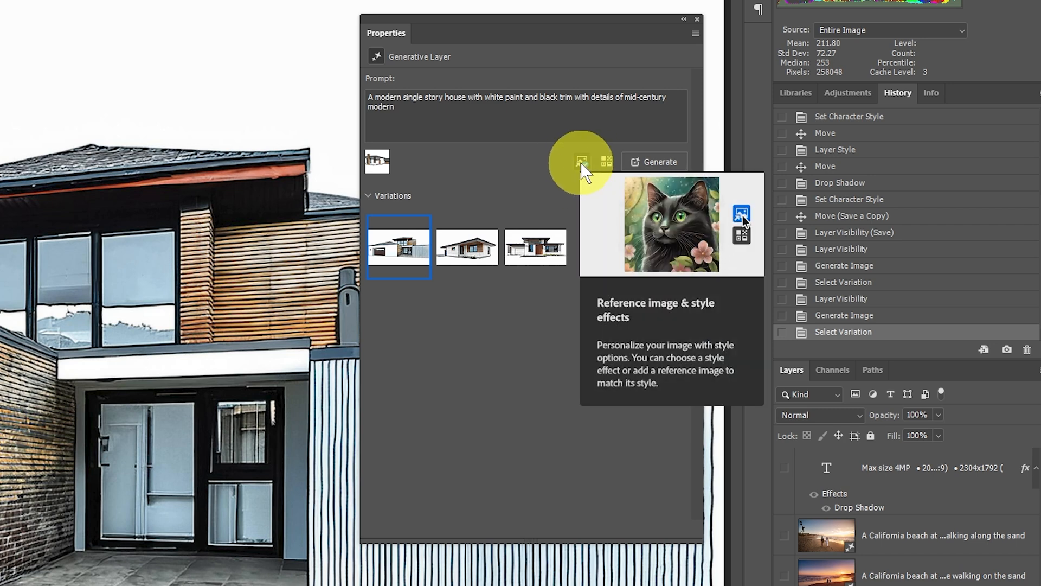
- Add the Hyper realistic effect from the full Effects list and regenerate the house variations
click(581, 161)
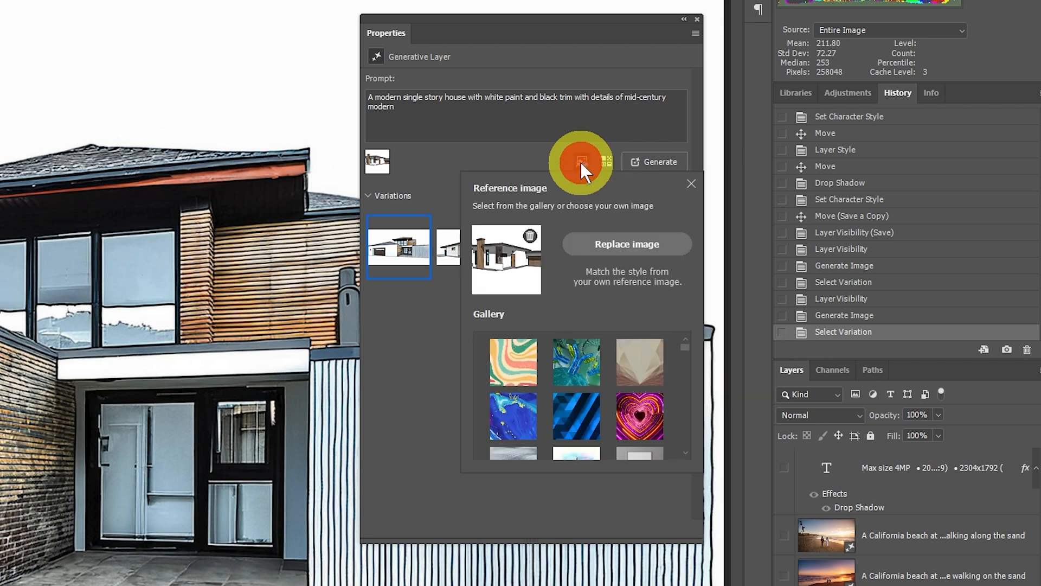
mouse_move(673, 203)
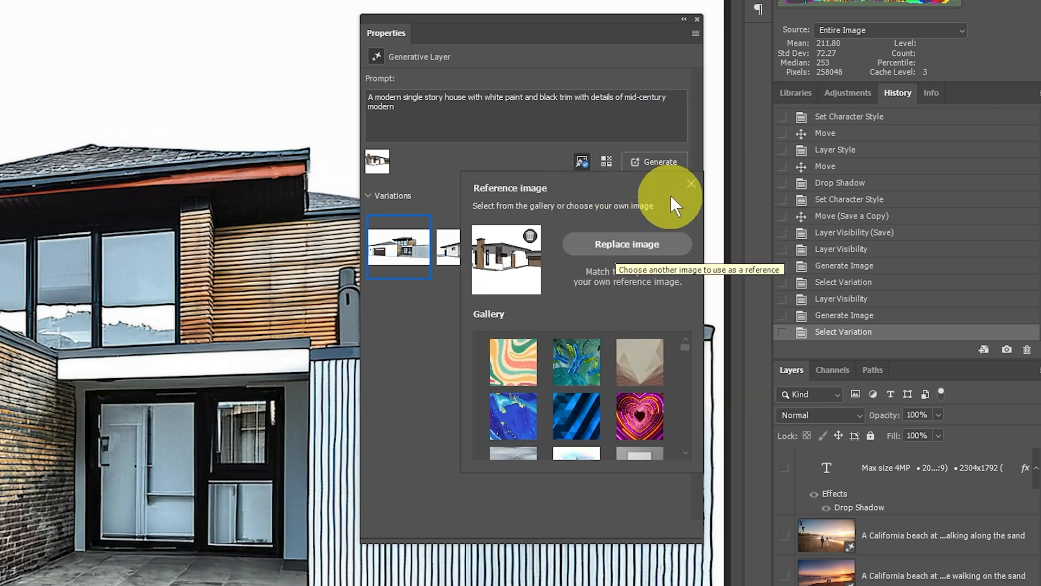
click(690, 183)
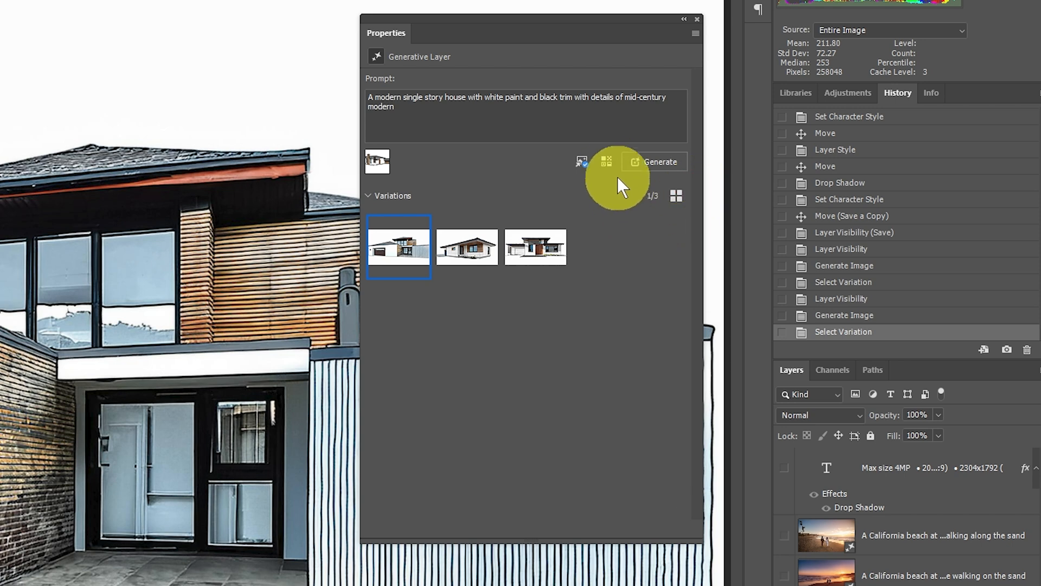
click(606, 162)
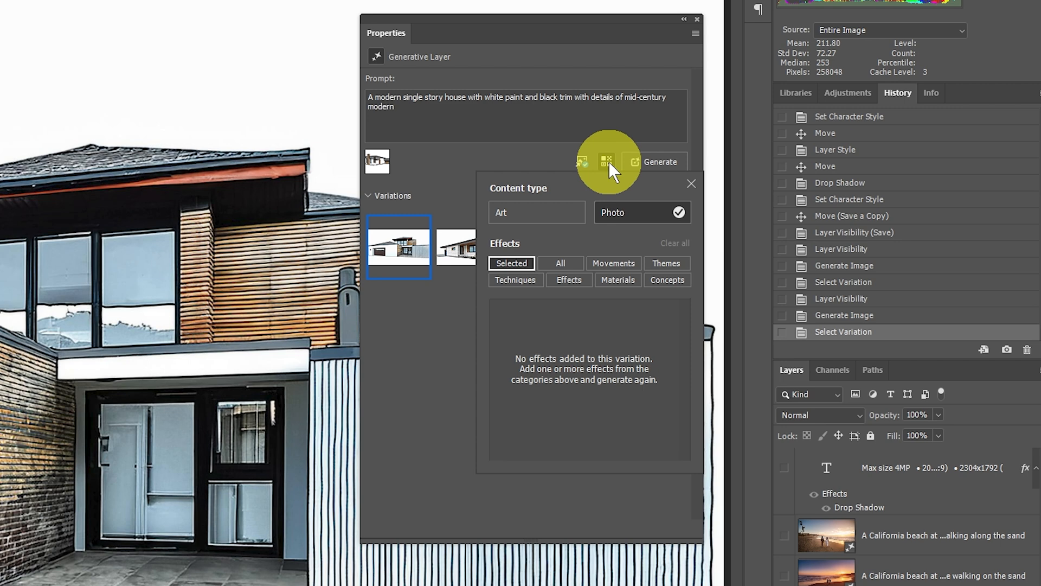
mouse_move(594, 335)
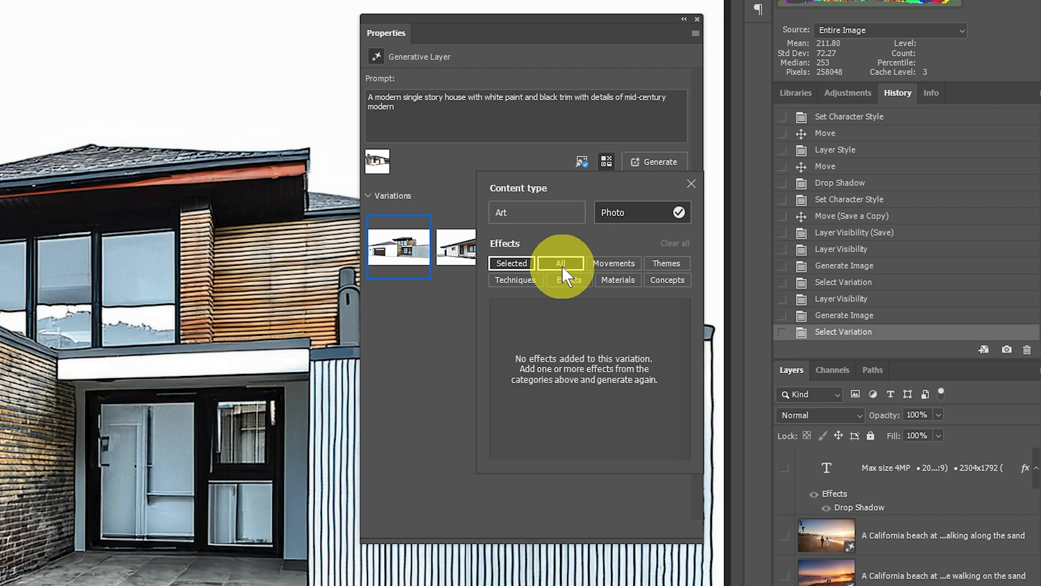
click(560, 263)
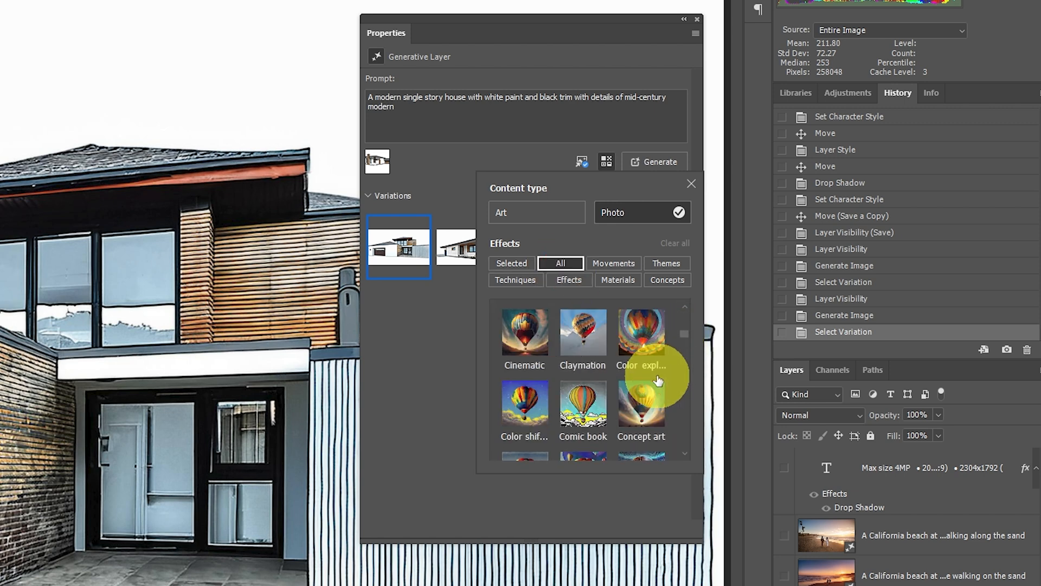
scroll(down, 3)
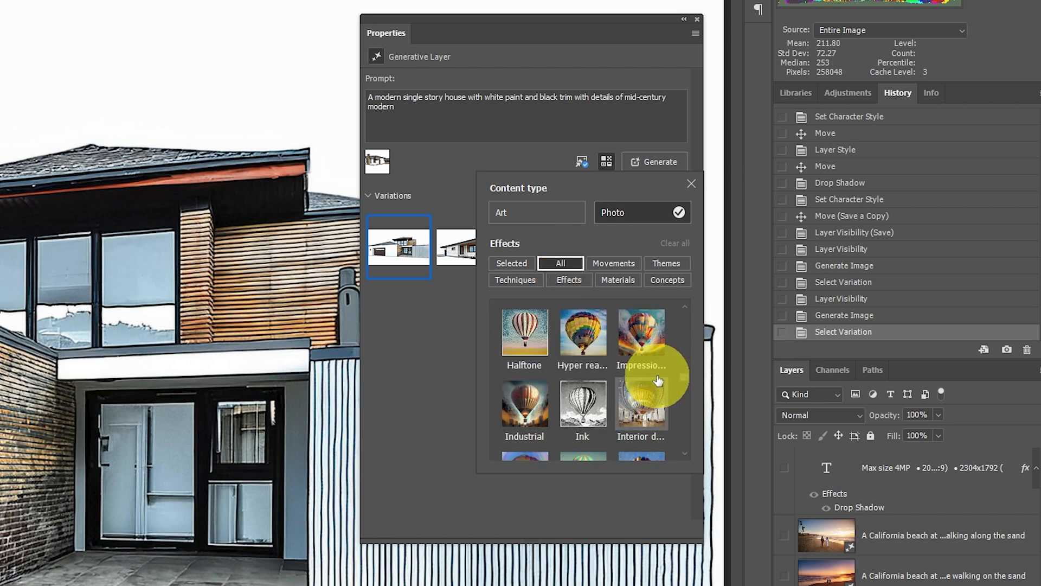
mouse_move(582, 335)
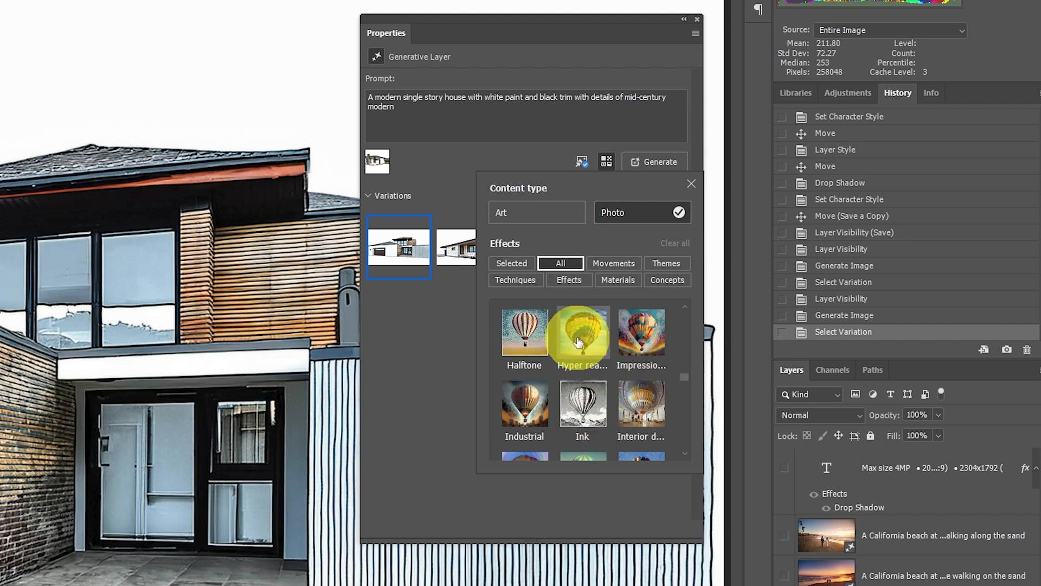
click(582, 333)
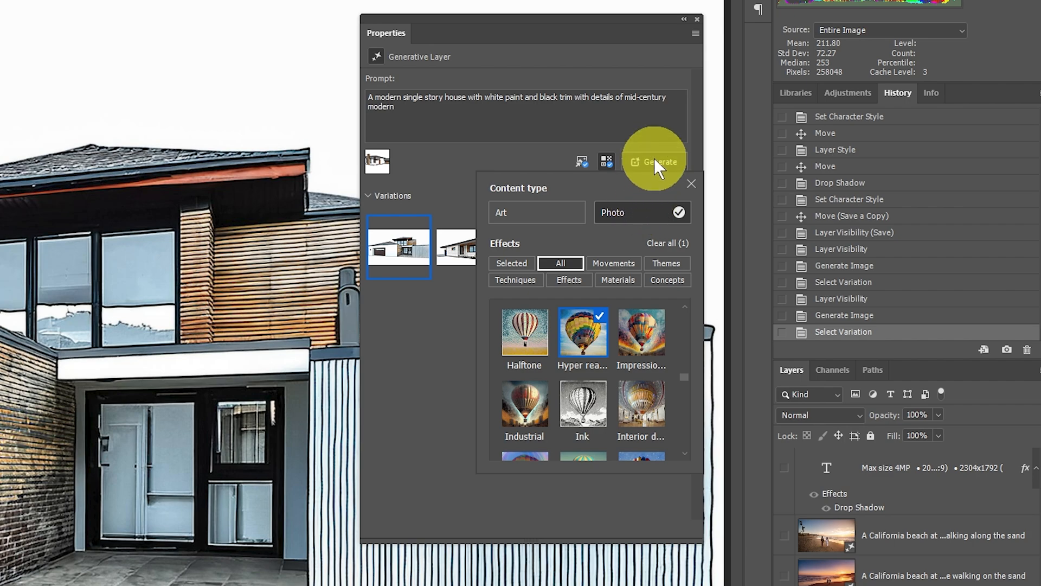
click(654, 161)
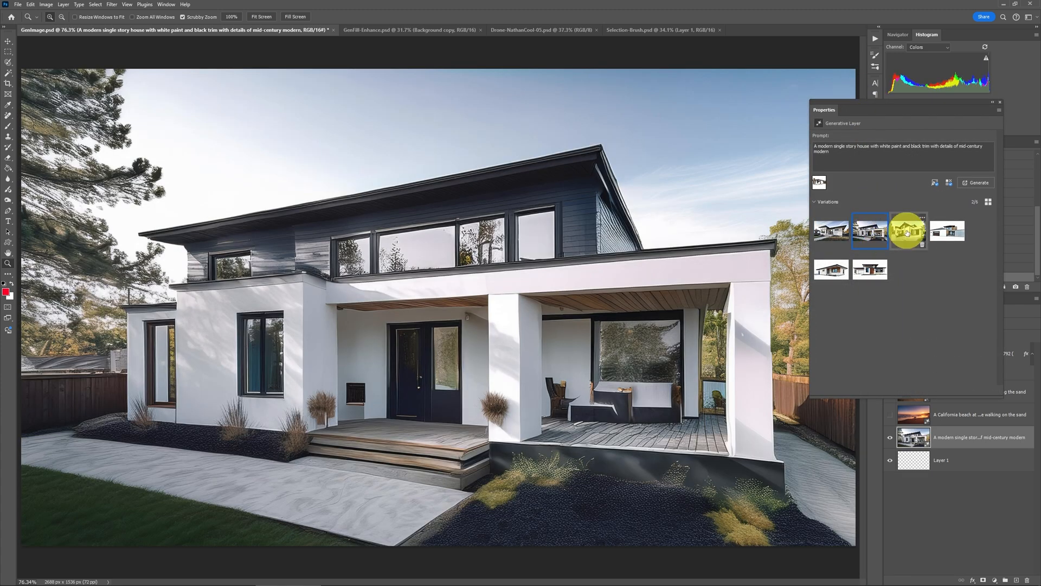
- Show the third of the newly generated house variations
click(907, 230)
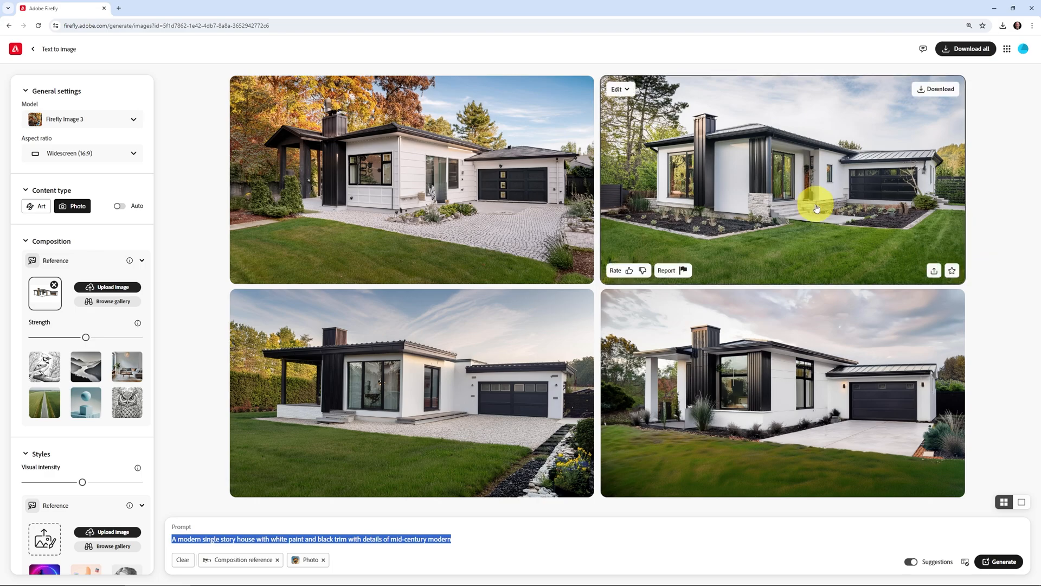
click(410, 179)
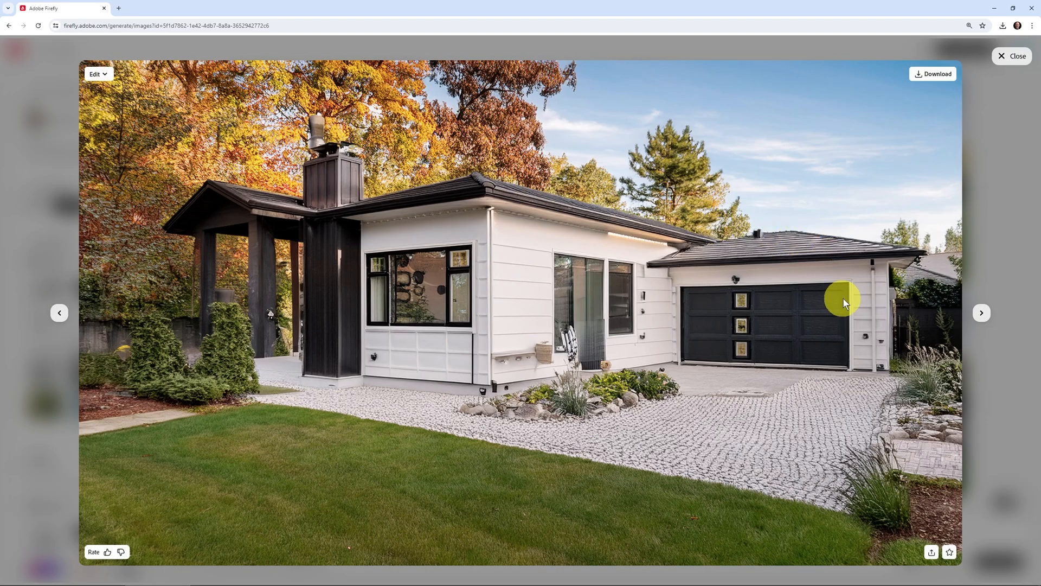
mouse_move(764, 334)
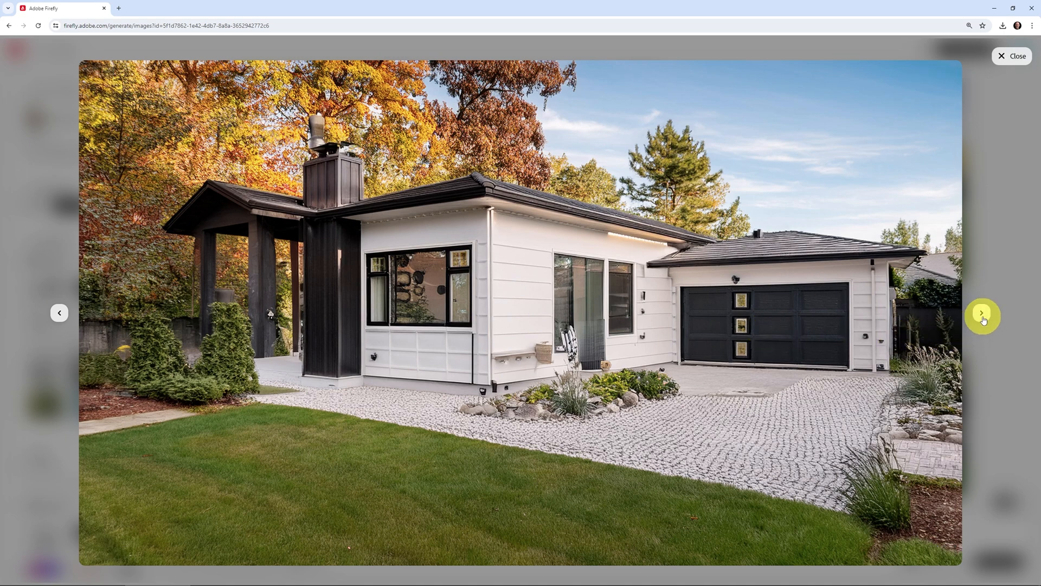
click(983, 312)
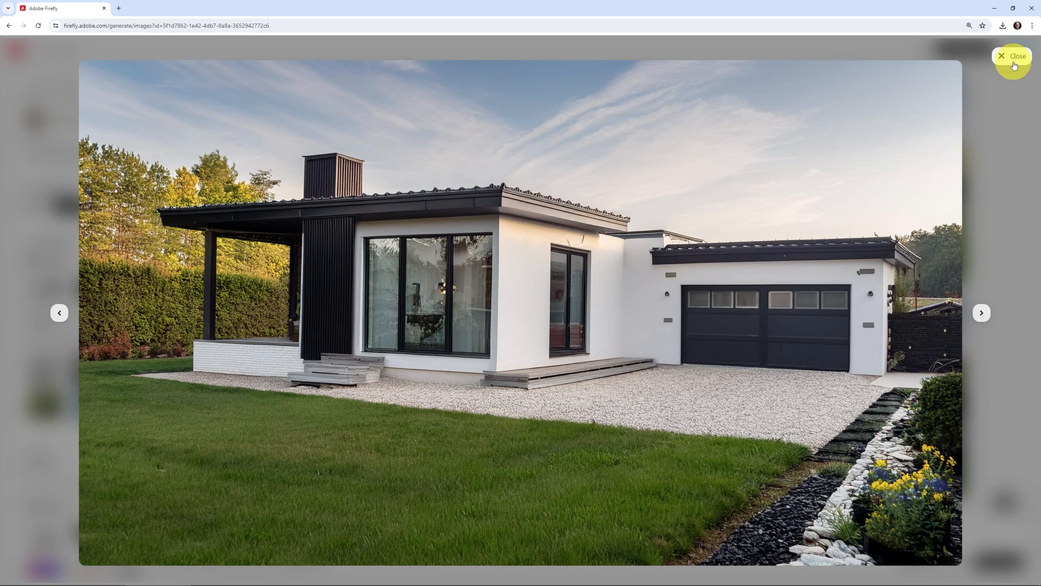
click(1013, 55)
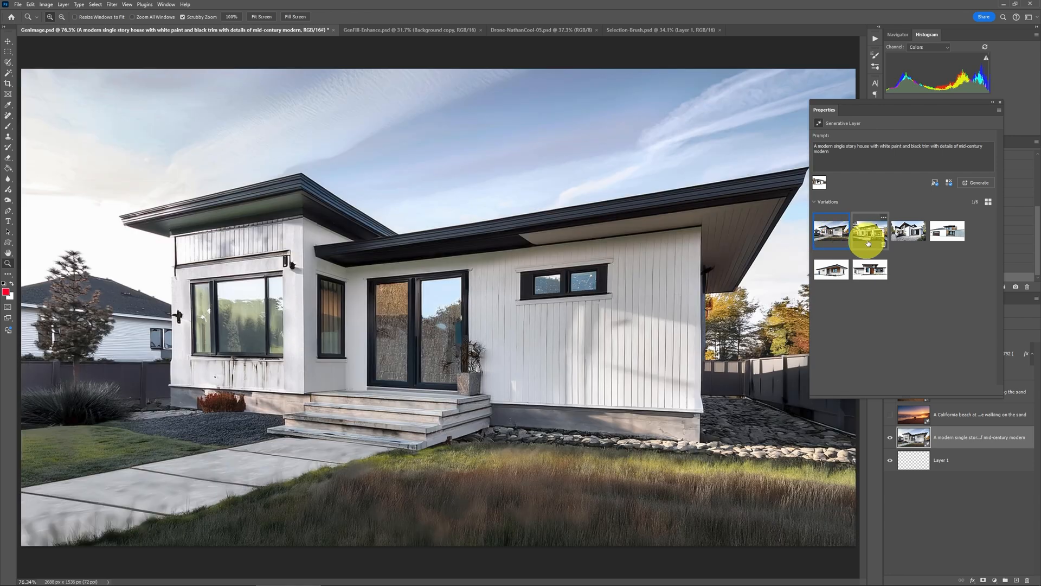
- Select the third variation, the two-storey white house with the wooden deck
click(909, 231)
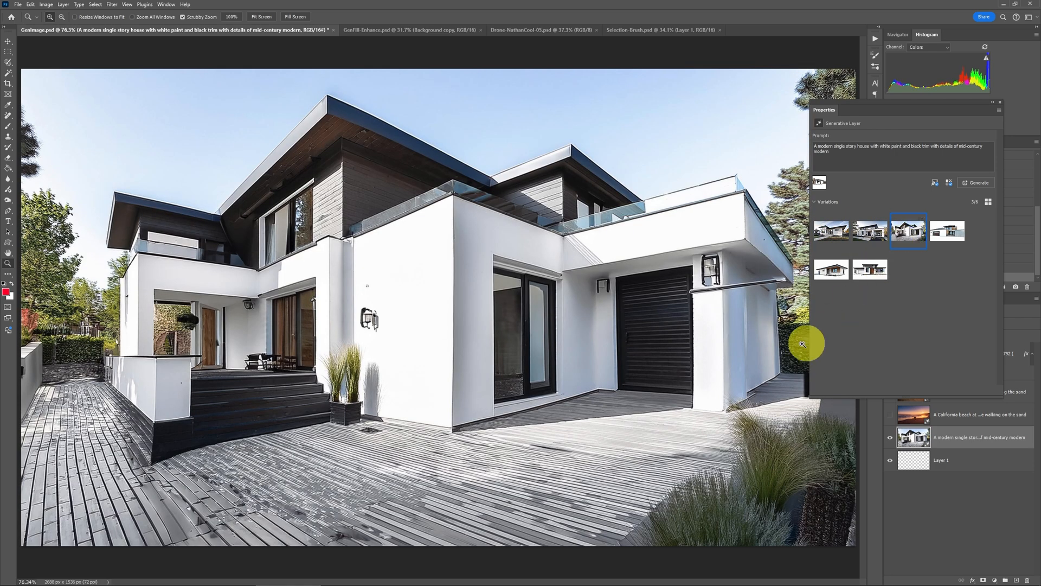
mouse_move(159, 511)
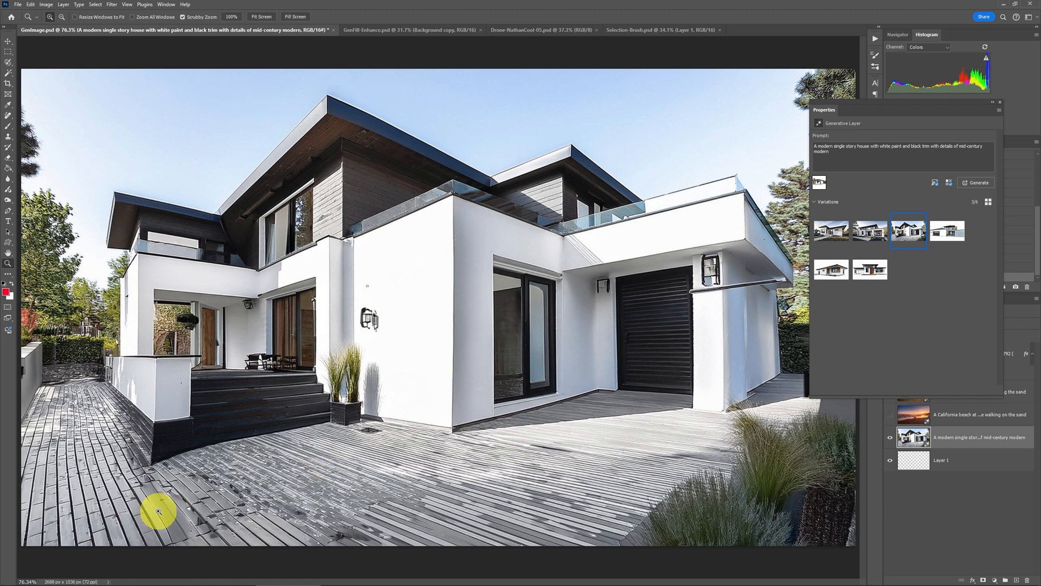
mouse_move(300, 485)
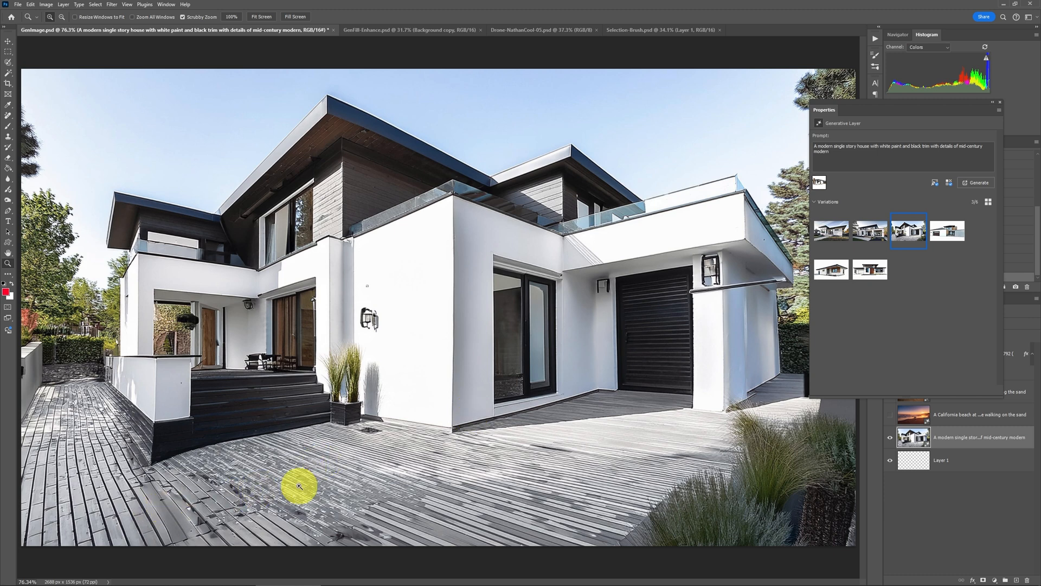
mouse_move(951, 131)
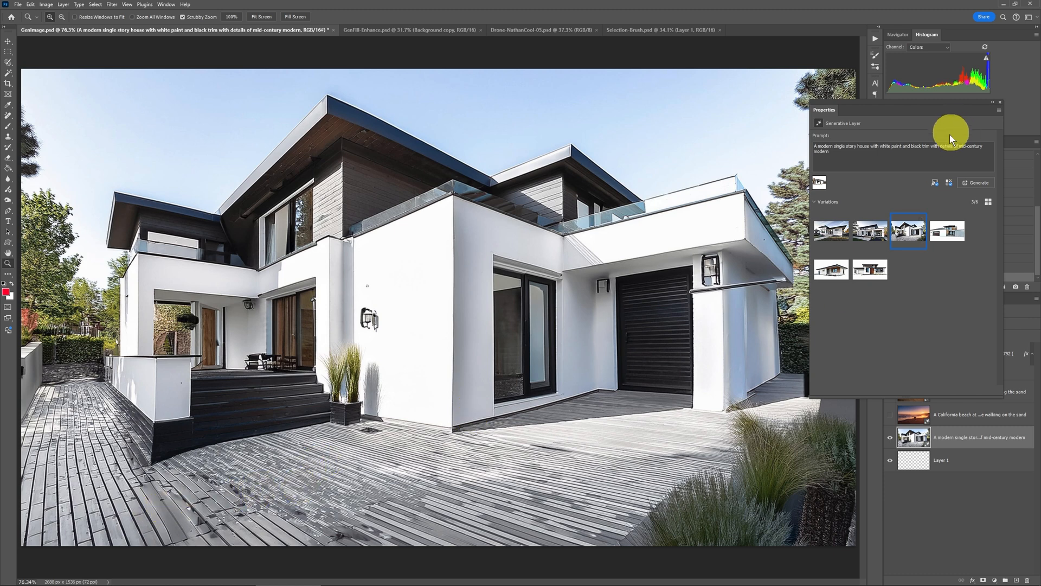
mouse_move(149, 99)
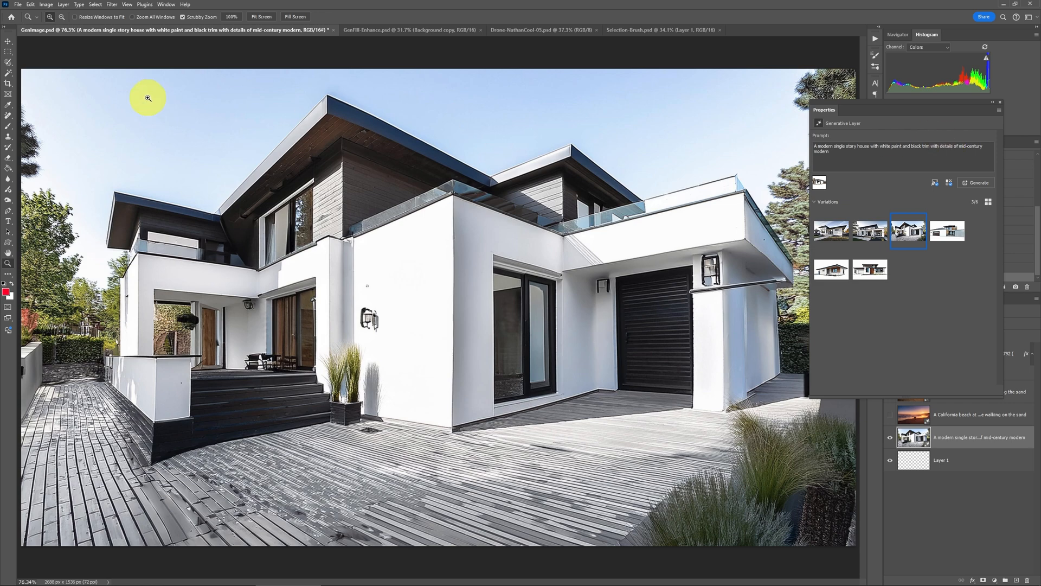
- Bring up the Generate image dialog from the Edit menu with an empty prompt
click(30, 5)
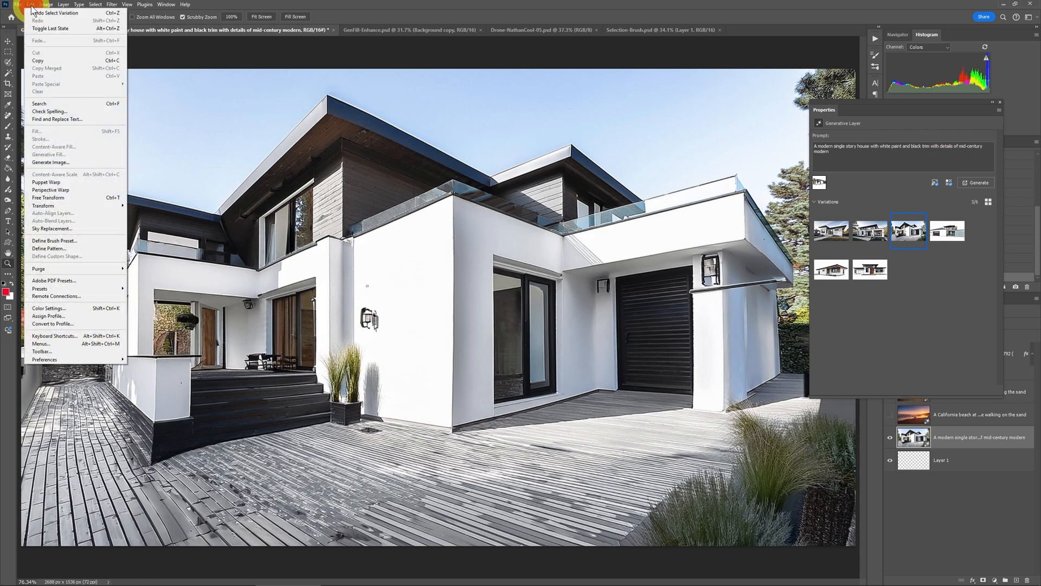
click(51, 162)
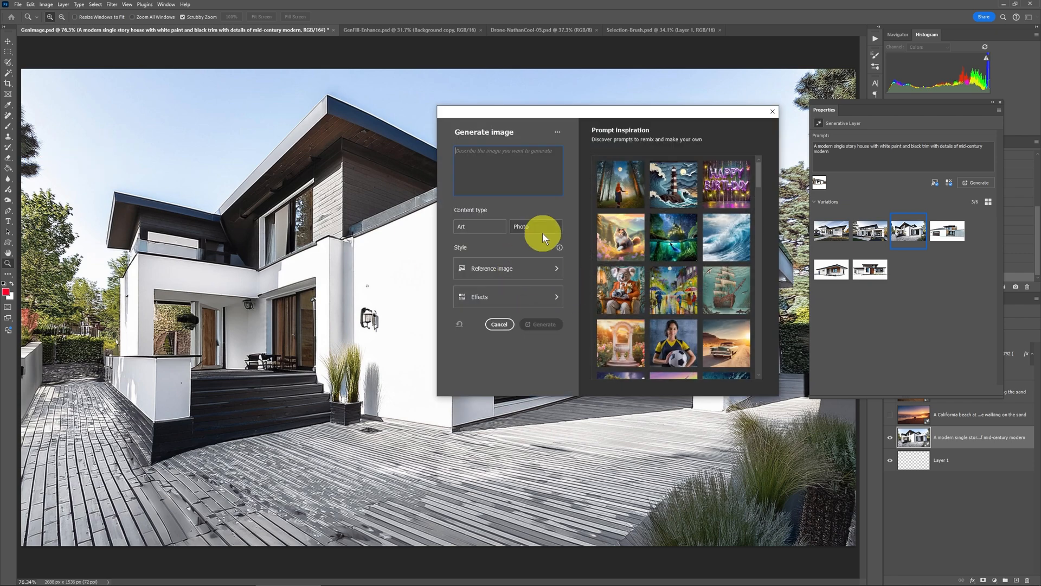
mouse_move(551, 272)
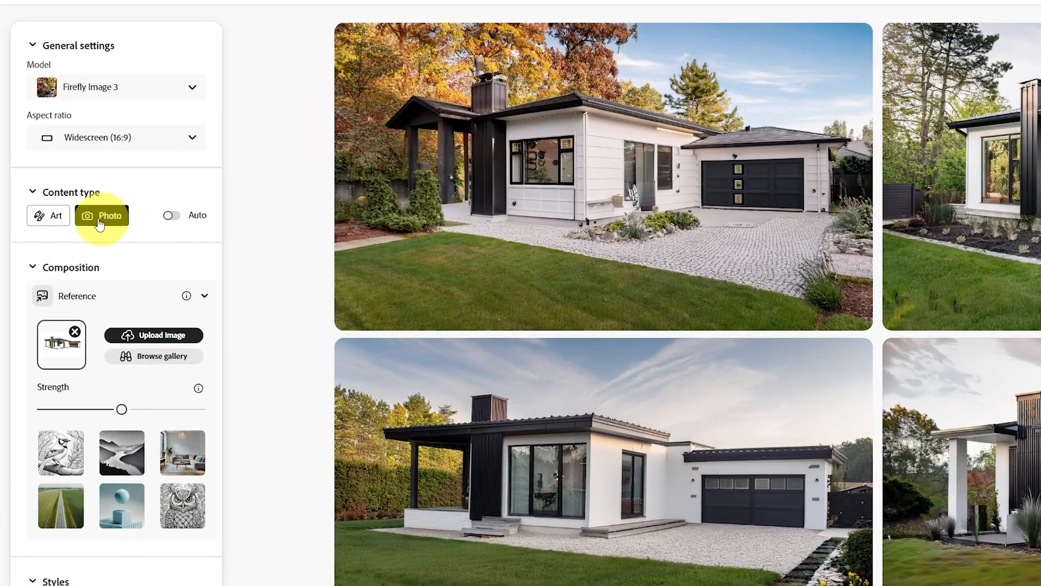
mouse_move(122, 303)
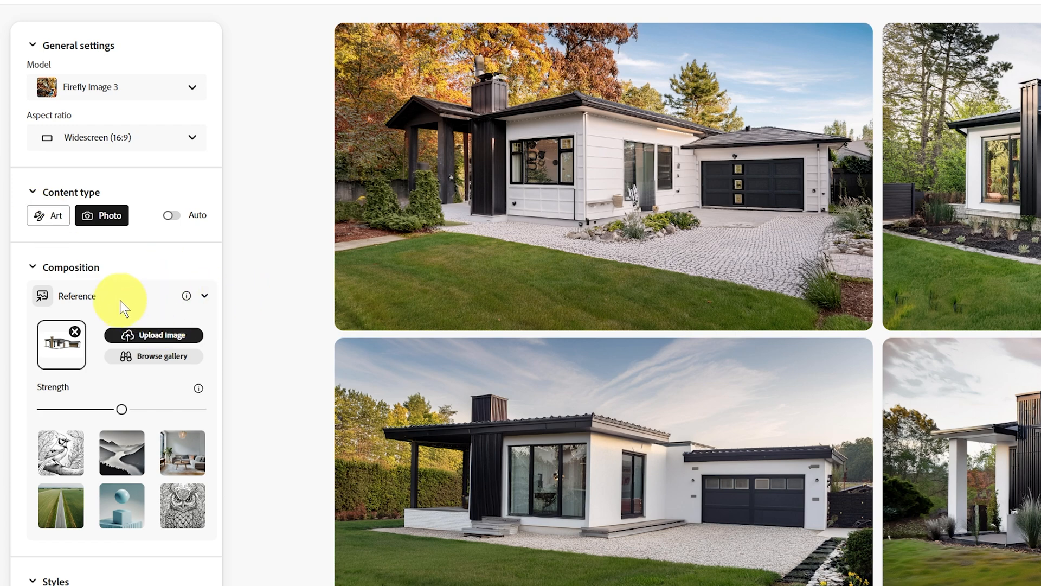
mouse_move(116, 315)
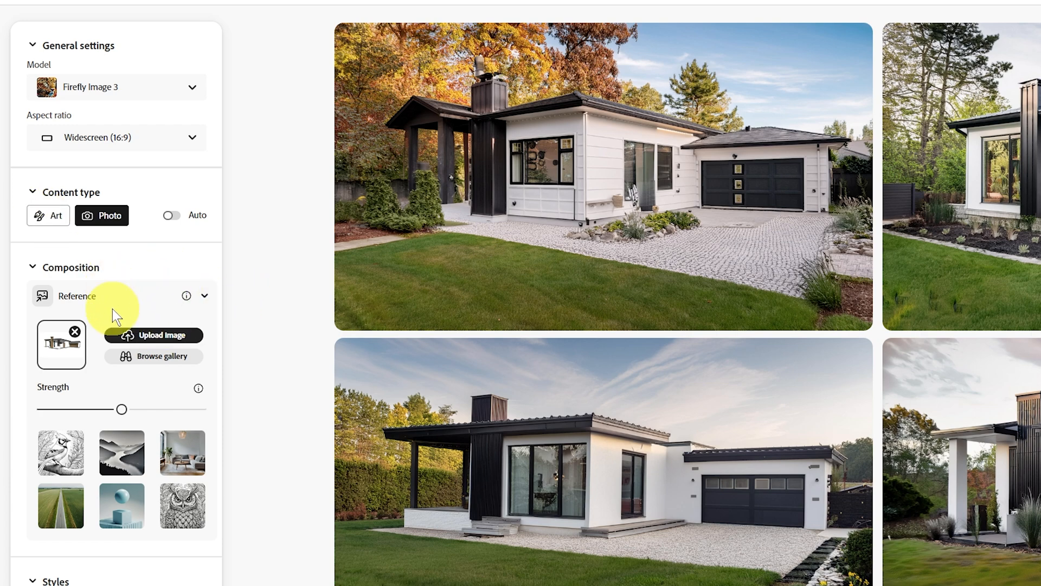
- Scroll to the prompt field and begin editing the modern white house with black trim description
scroll(down, 3)
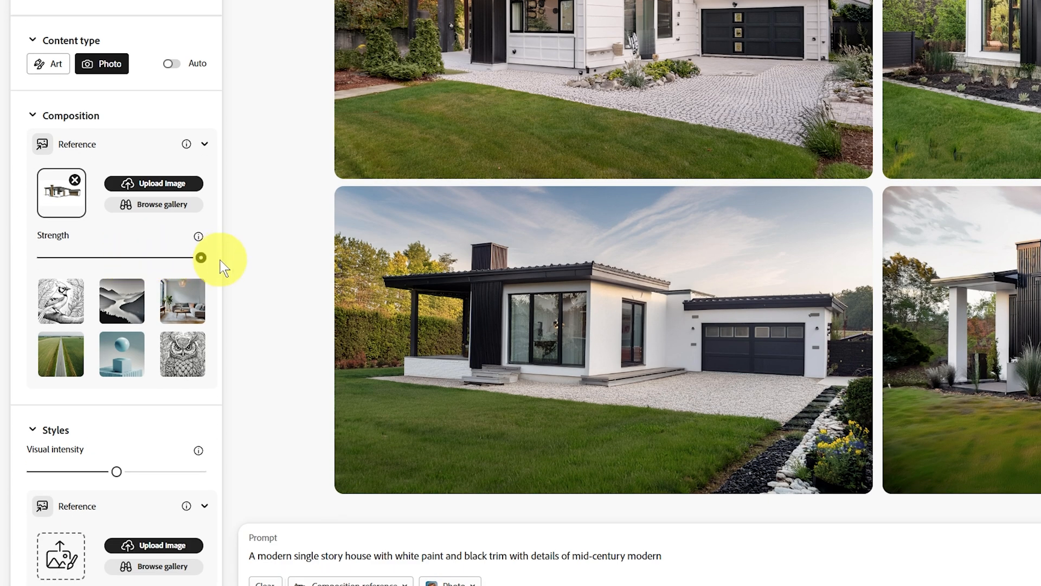
scroll(down, 3)
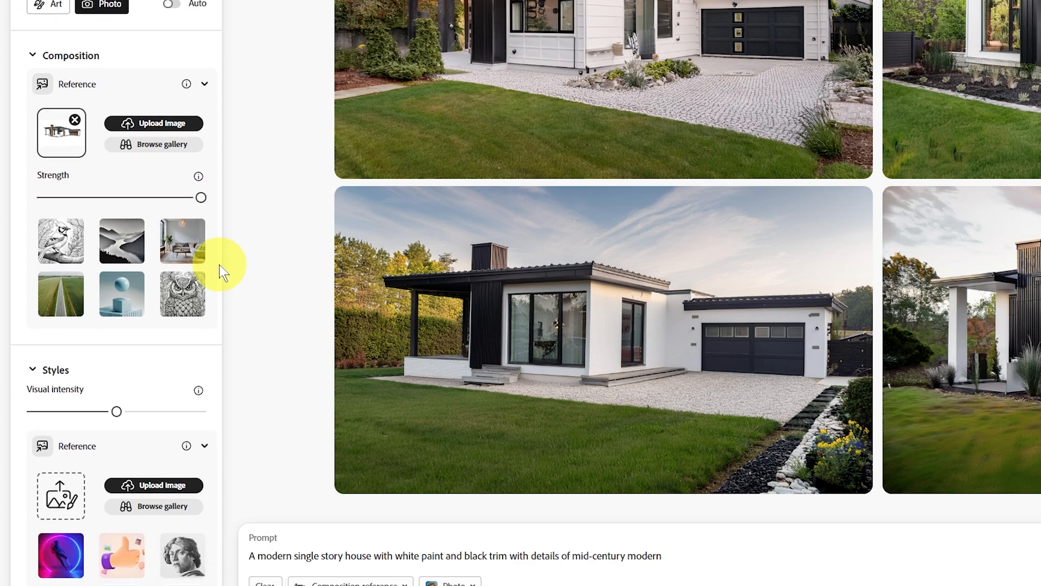
scroll(down, 3)
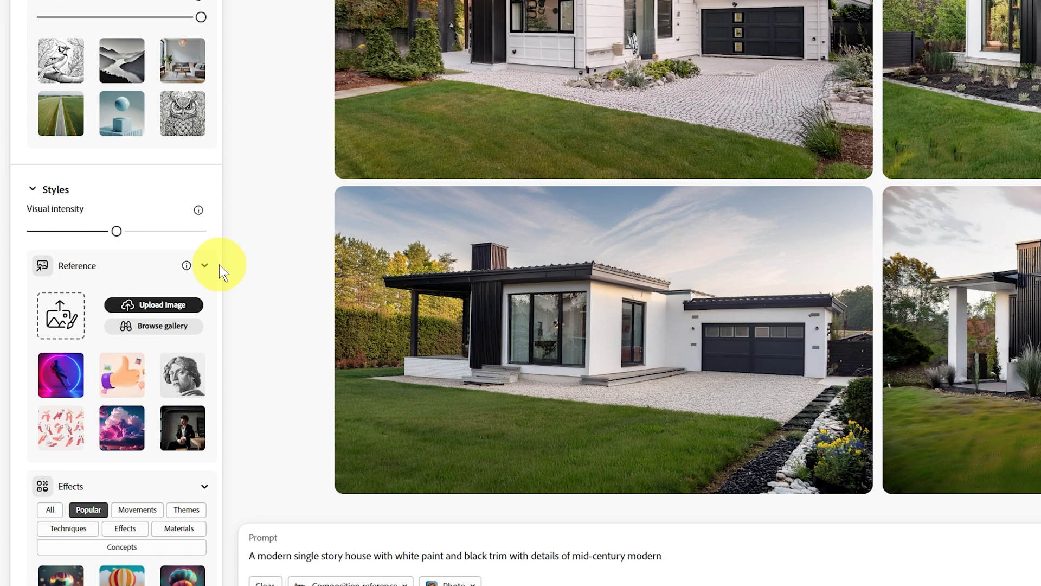
scroll(down, 3)
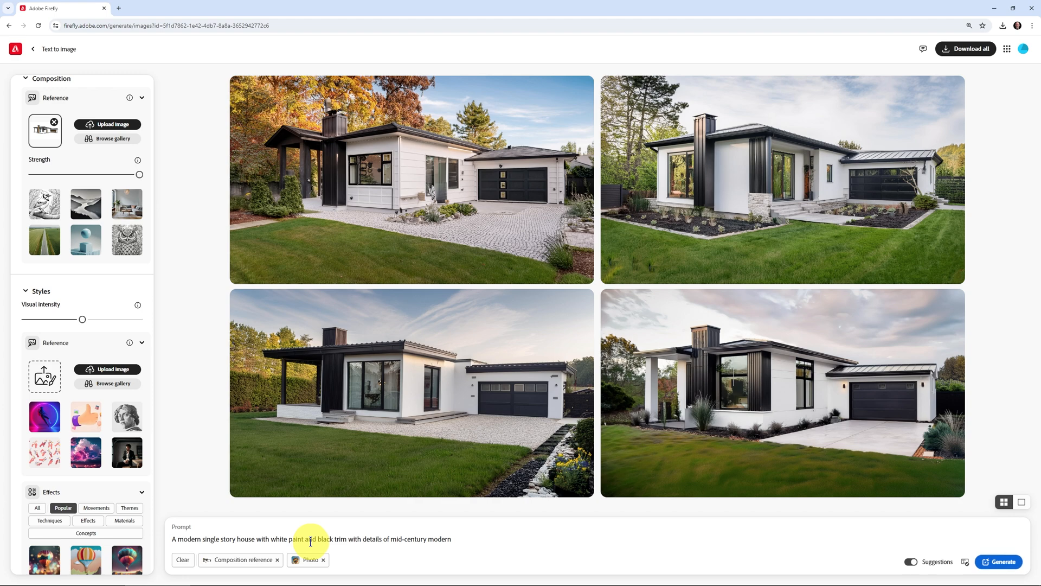
click(1001, 561)
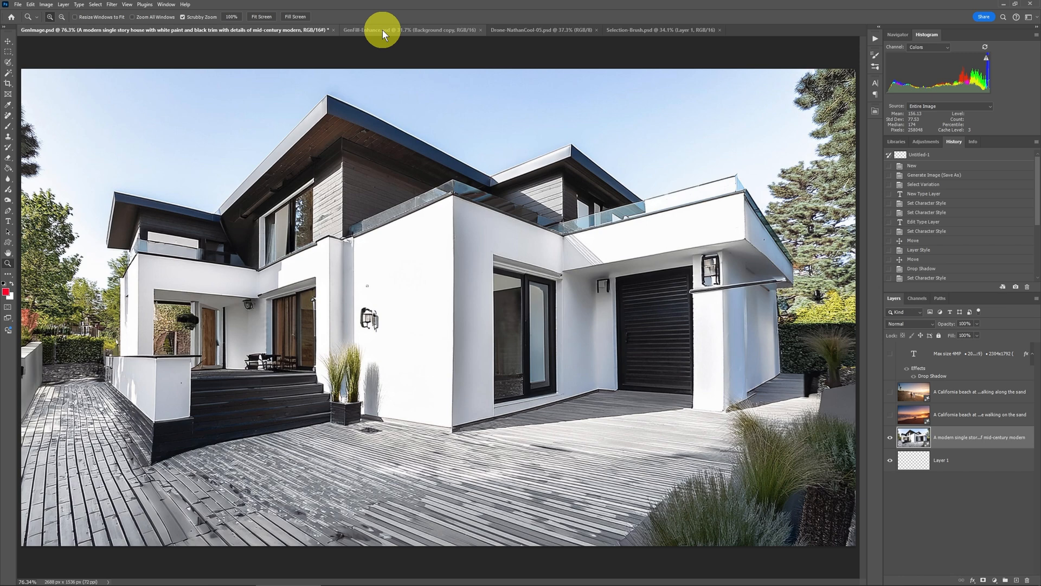
- Switch to the GenFill-Enhance.psd kitchen document
click(382, 29)
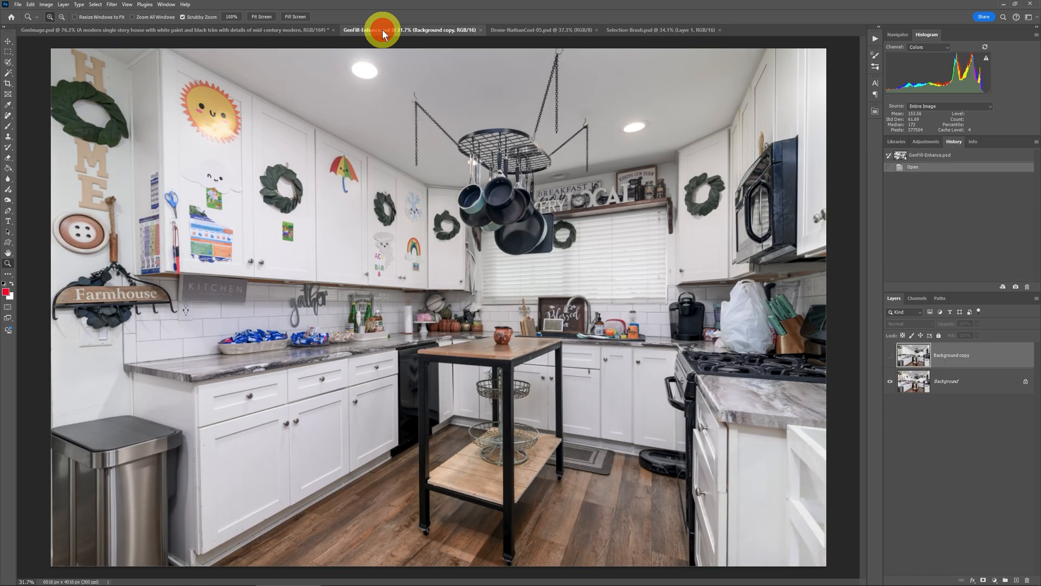
mouse_move(383, 30)
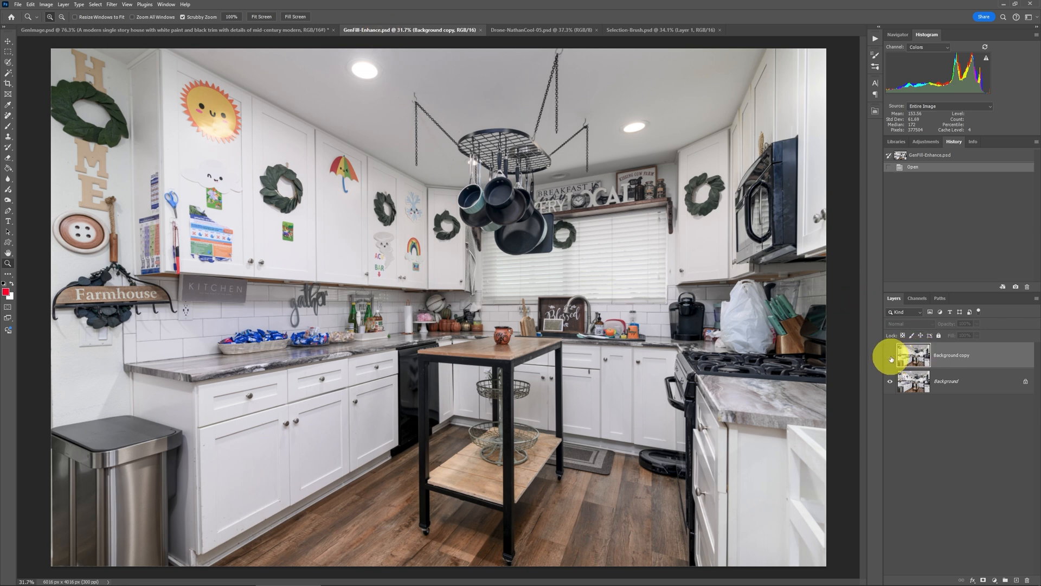
- Toggle the Background copy layer's visibility to compare the cleaned cabinets with the original, leaving it shown
click(890, 359)
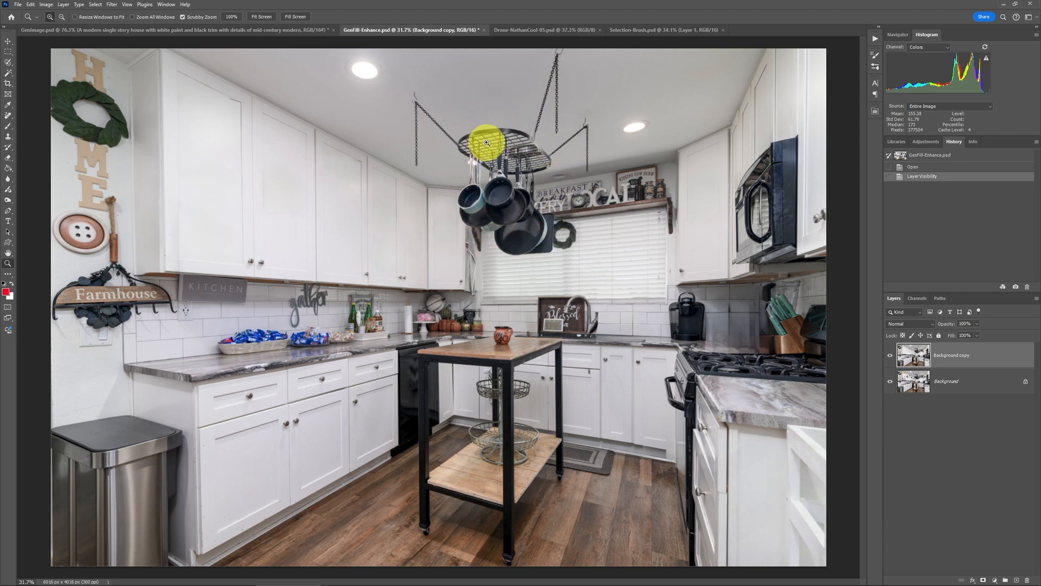
click(890, 356)
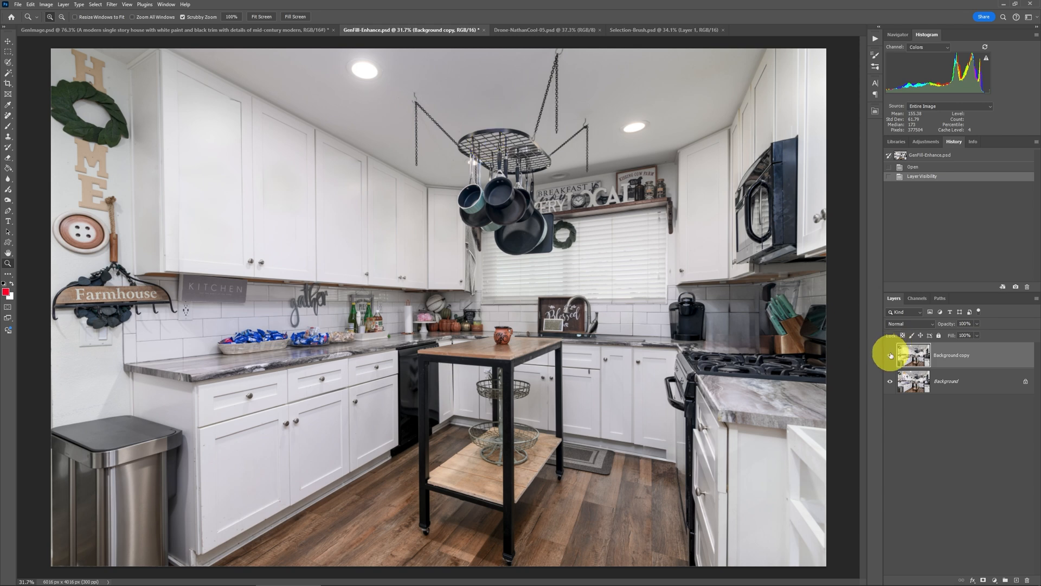
click(889, 356)
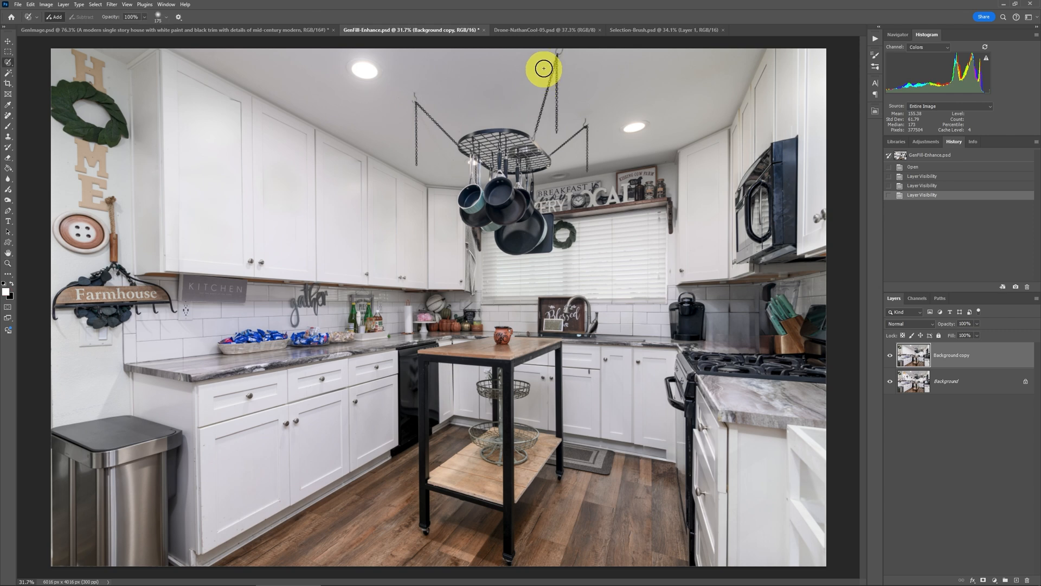
mouse_move(11, 65)
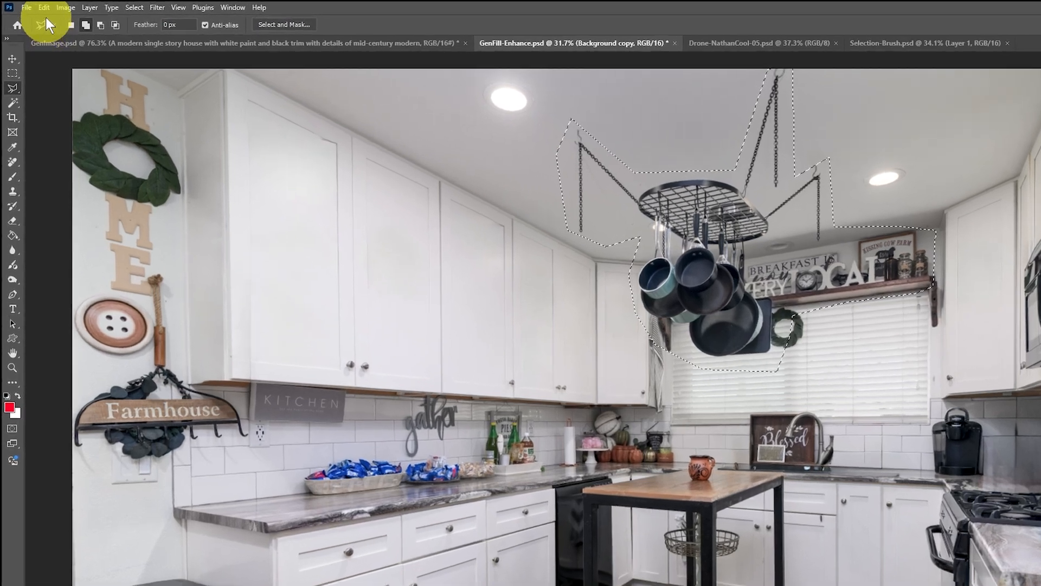
- Start Generative Fill from the Edit menu on the pot rack selection
click(44, 8)
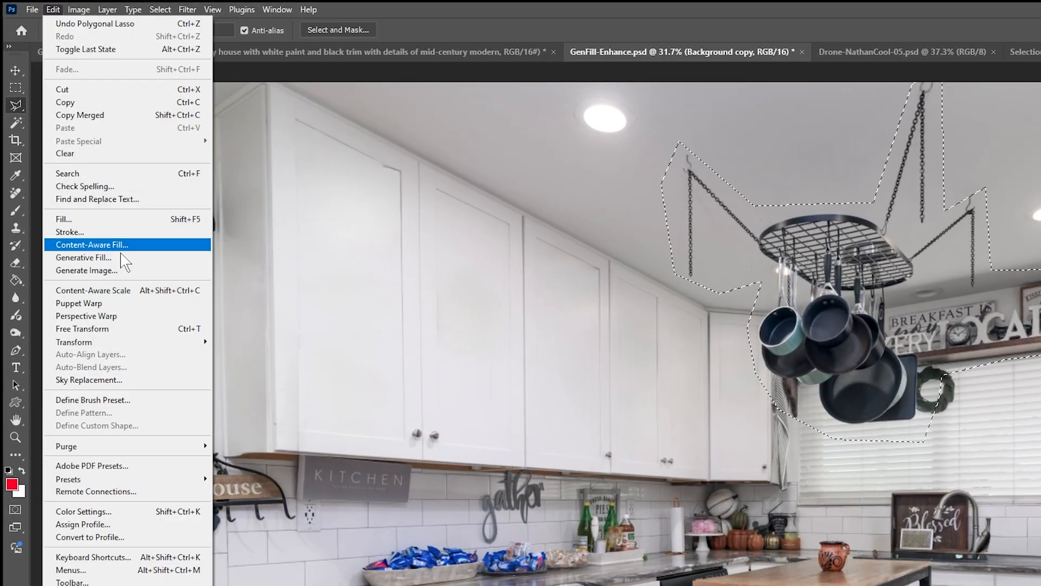
click(83, 258)
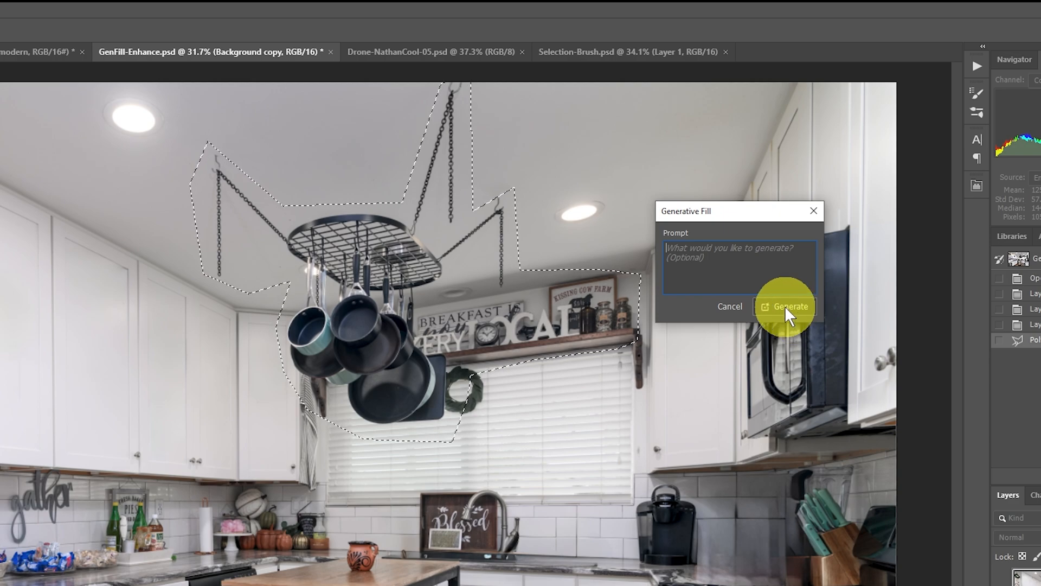
- Generate fill for the pot rack area and choose the third variation with the round wreath
click(789, 306)
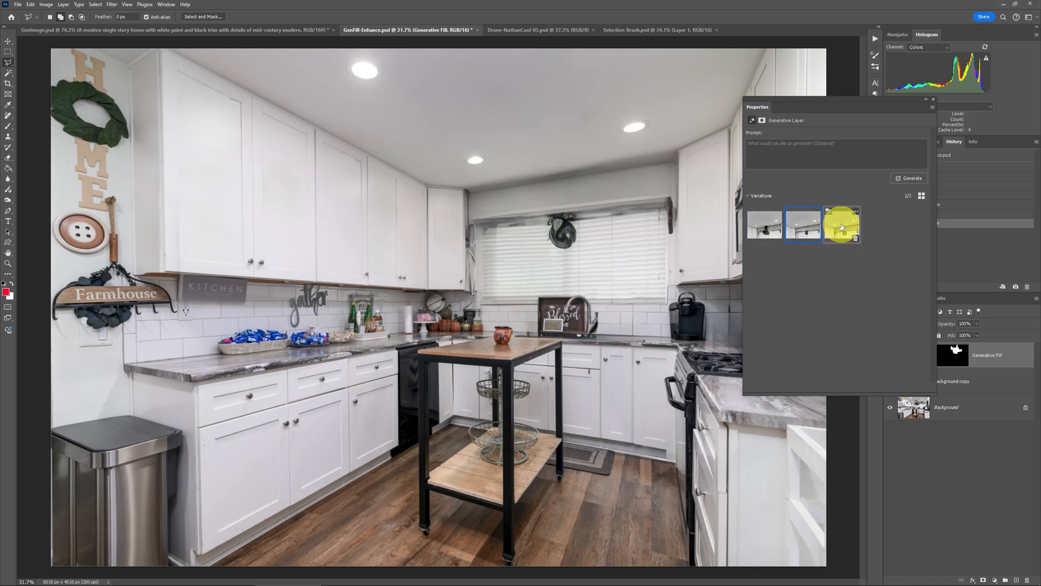
click(842, 225)
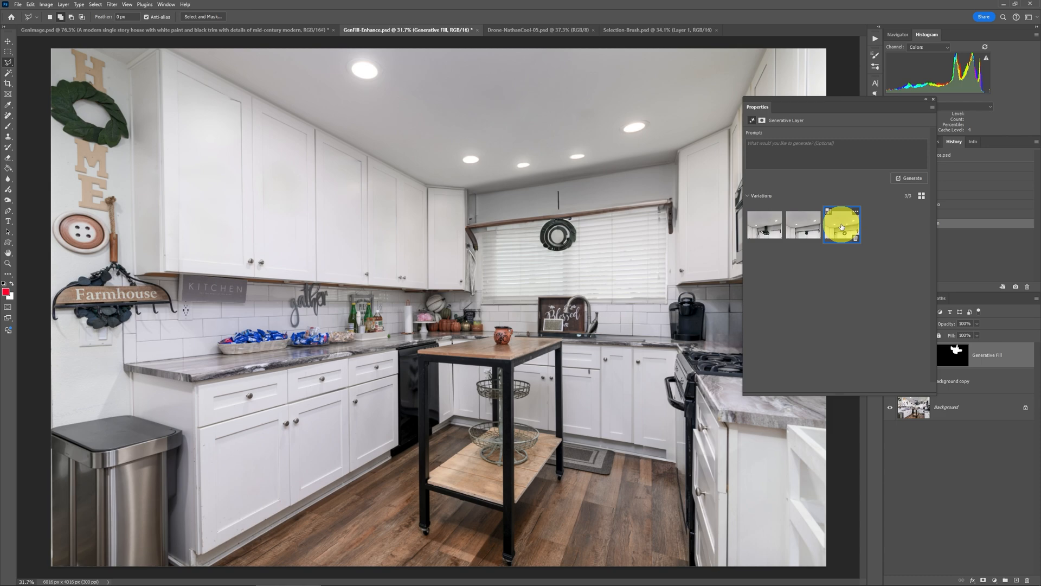
- Enhance detail on the third variation, then compare the original third with the enhanced fourth
click(842, 224)
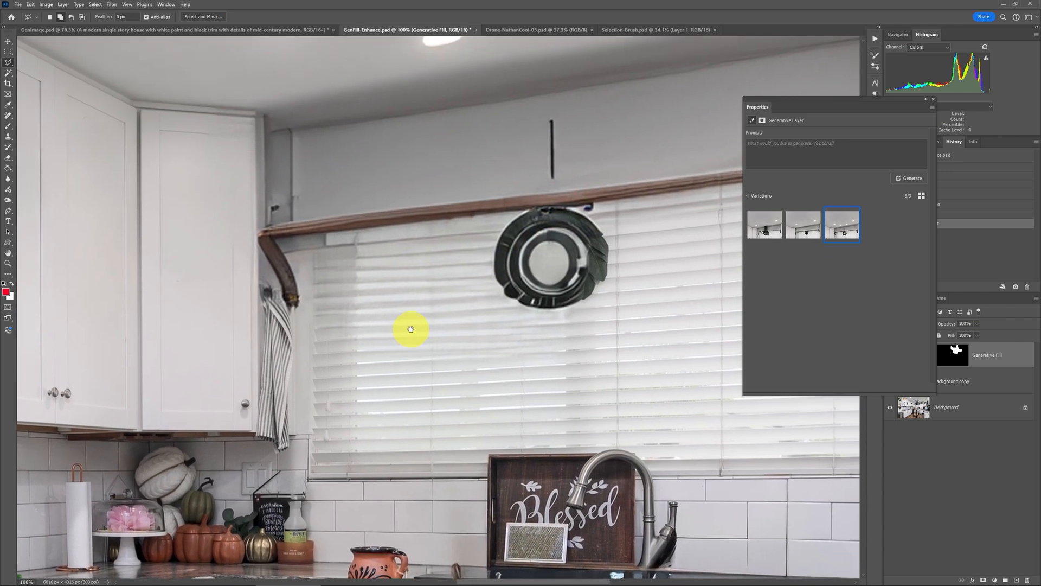
mouse_move(413, 332)
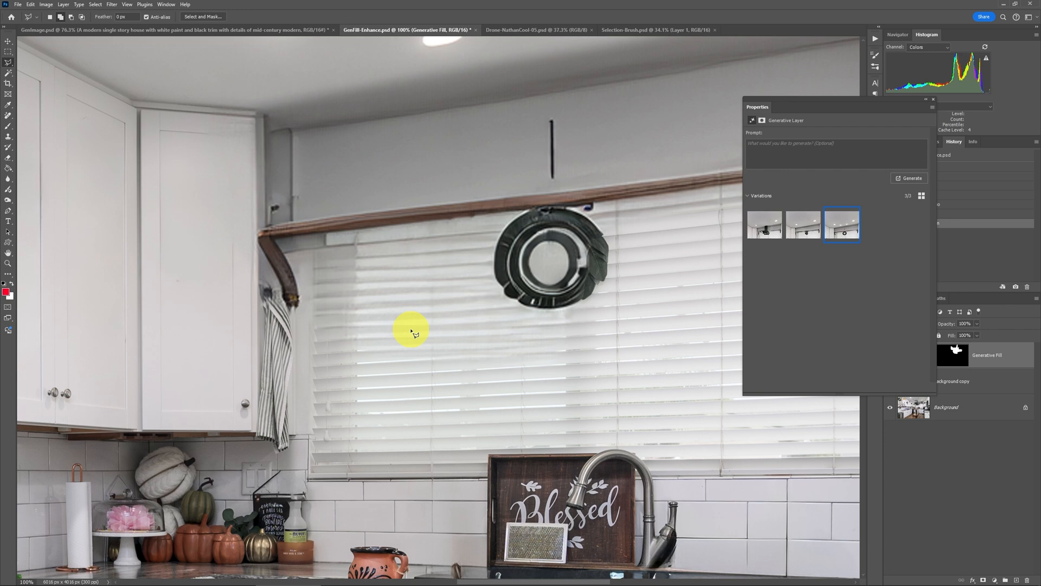
mouse_move(463, 318)
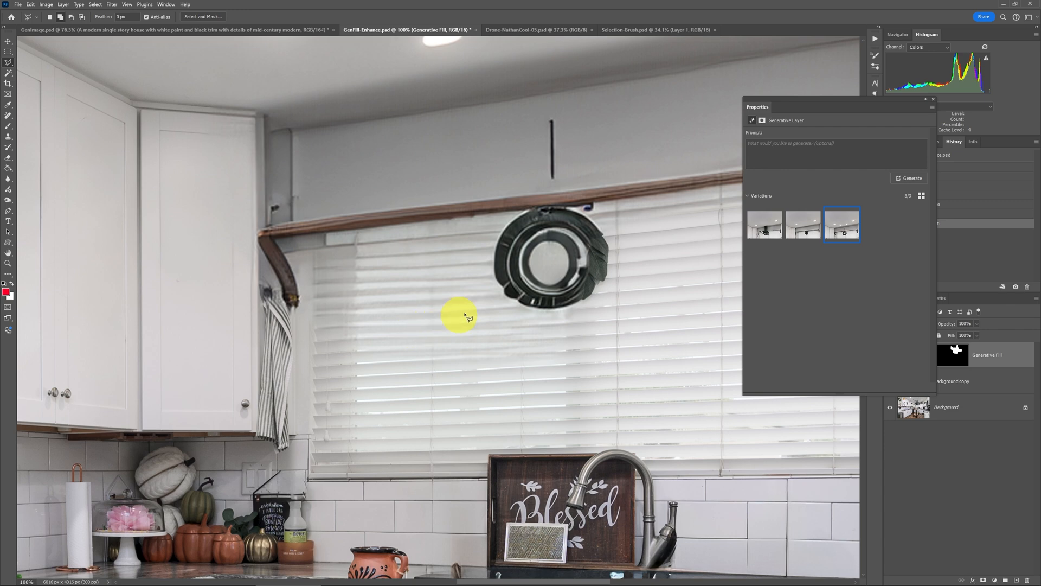
mouse_move(607, 184)
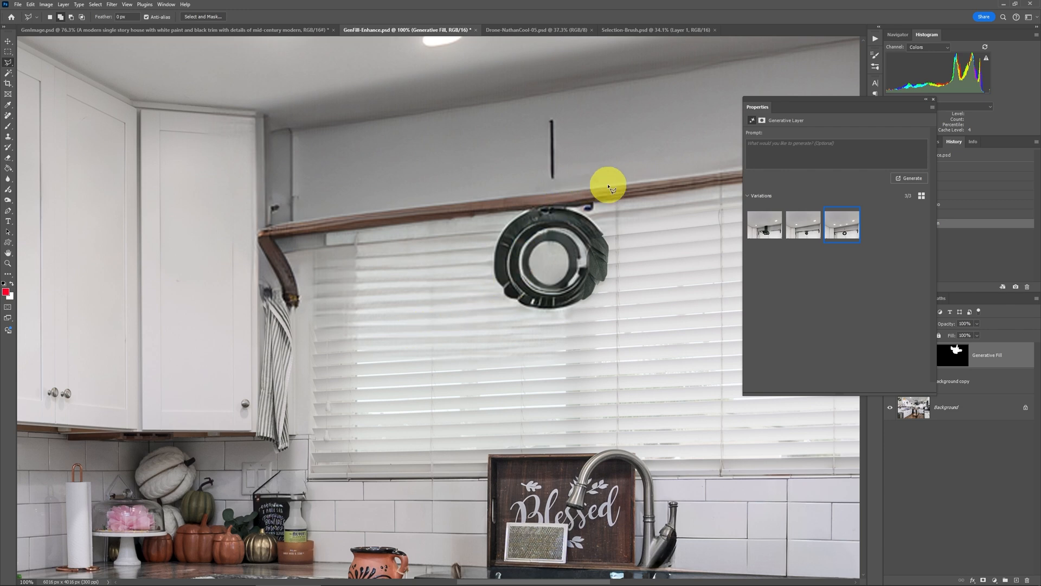
mouse_move(703, 225)
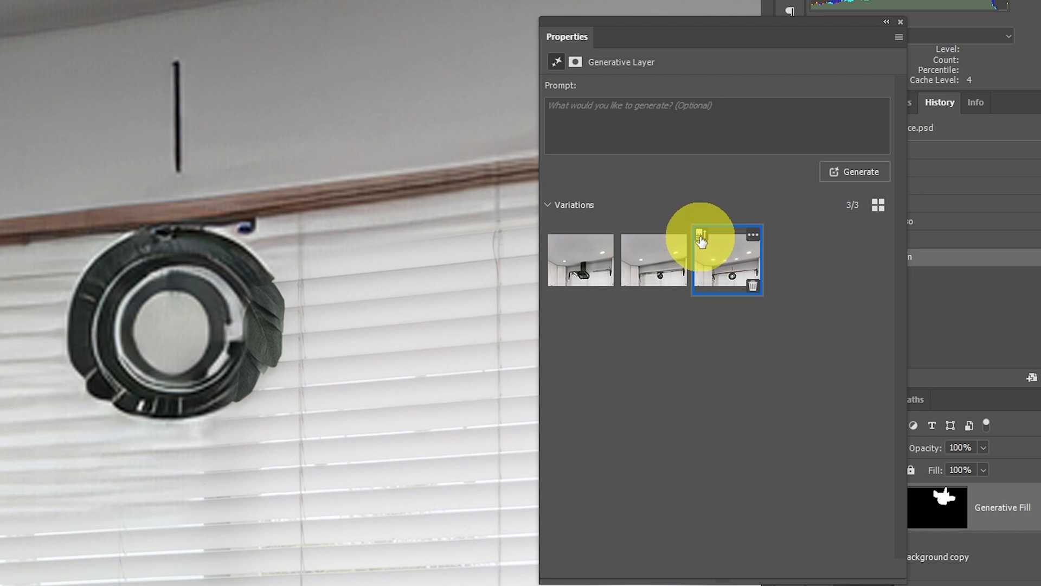
mouse_move(701, 241)
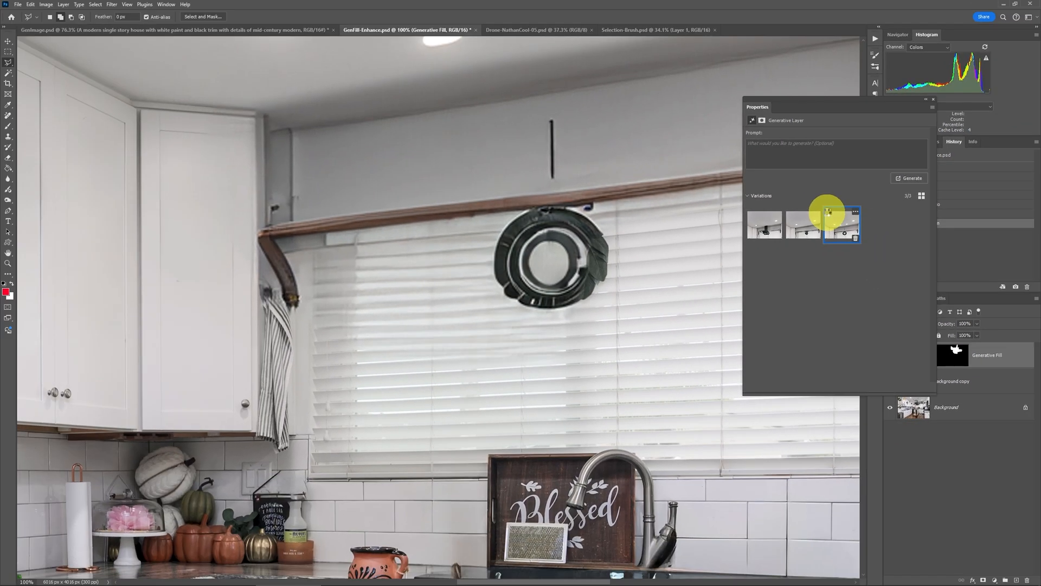
click(840, 223)
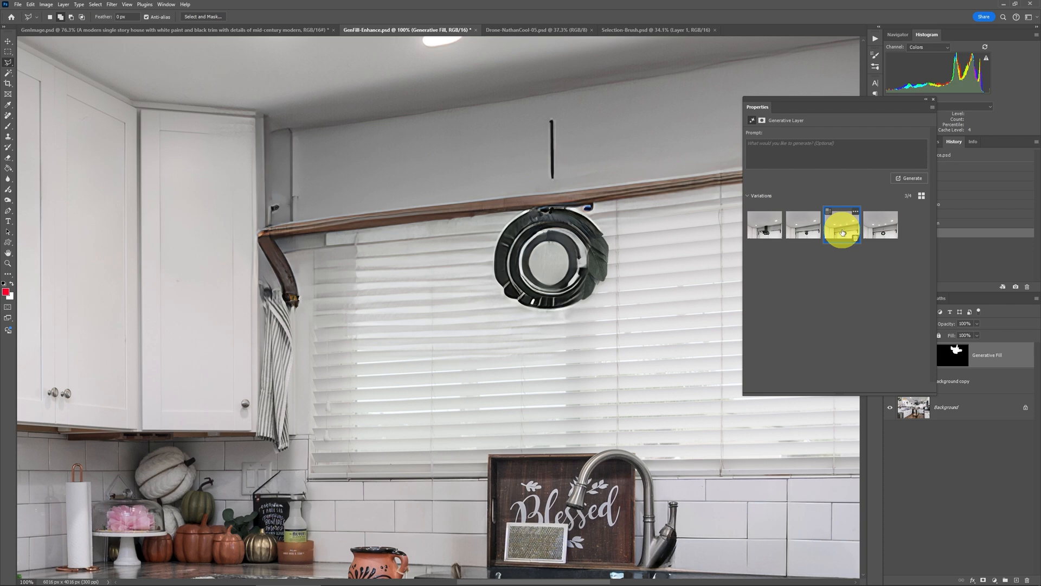
click(881, 226)
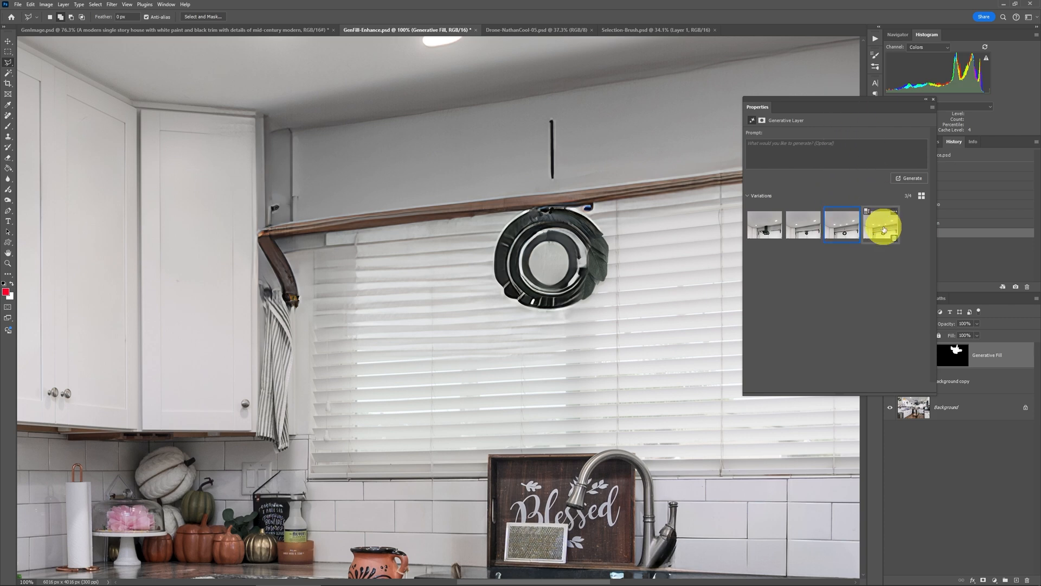
click(842, 226)
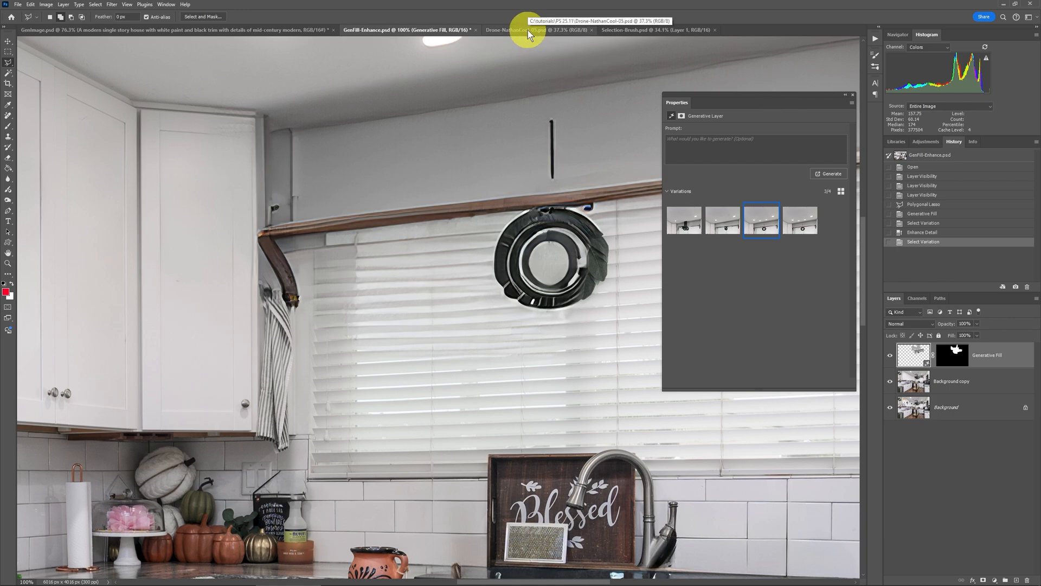
- Switch to the Drone-NathanCool-05.psd aerial harbor document
click(525, 31)
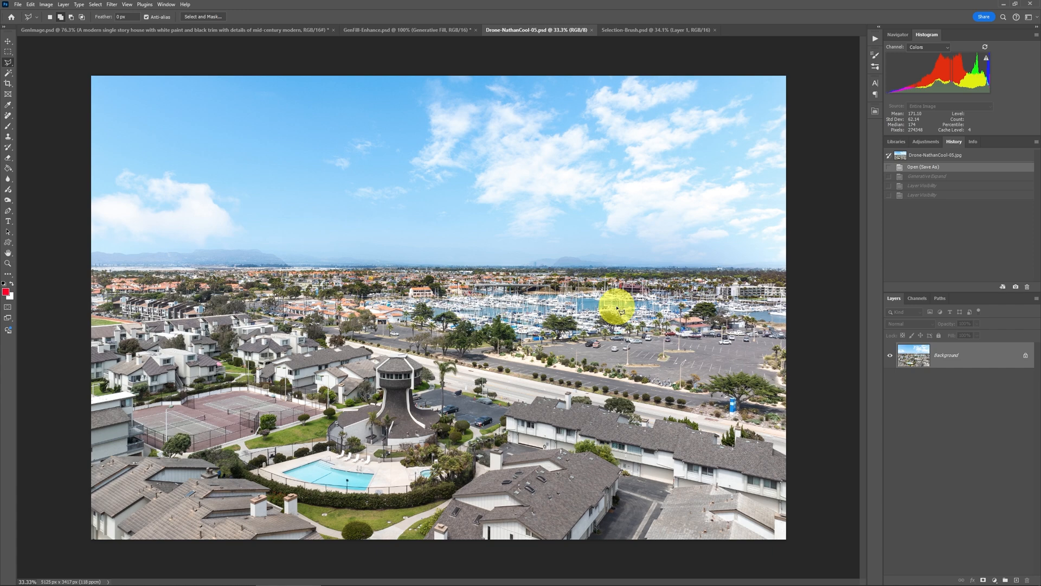
mouse_move(50, 122)
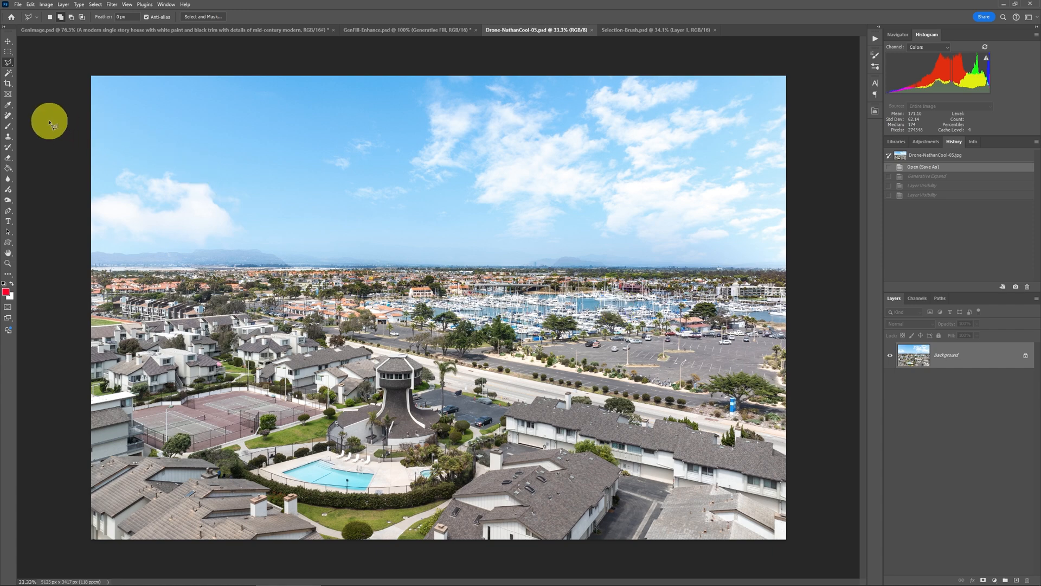
mouse_move(30, 117)
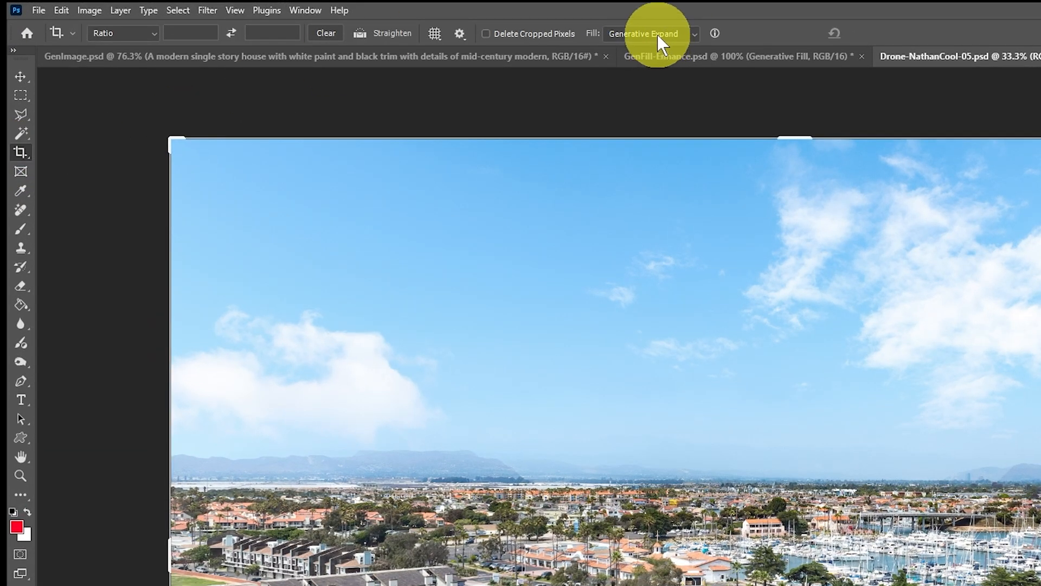
mouse_move(658, 34)
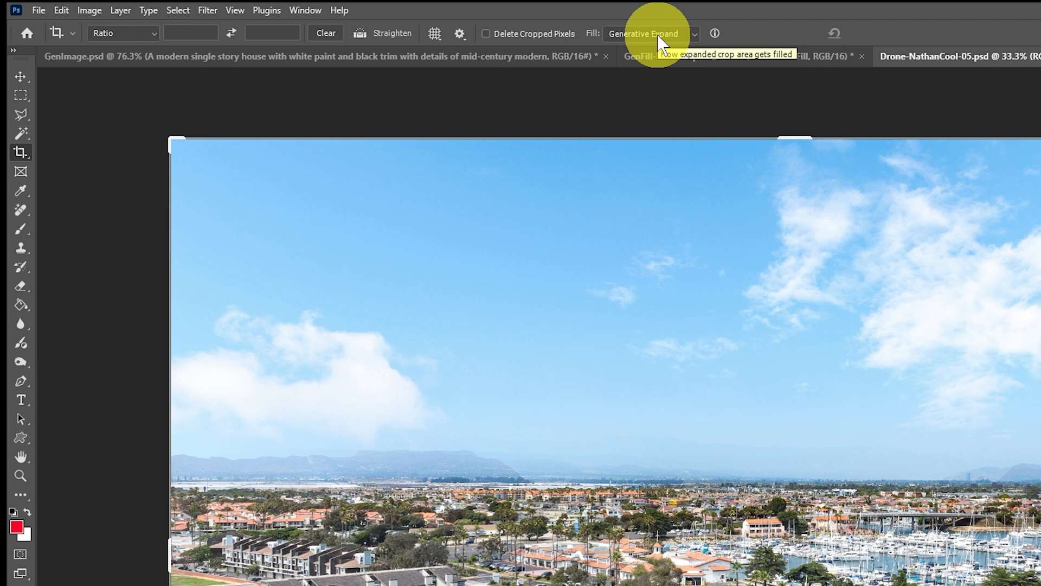
mouse_move(256, 50)
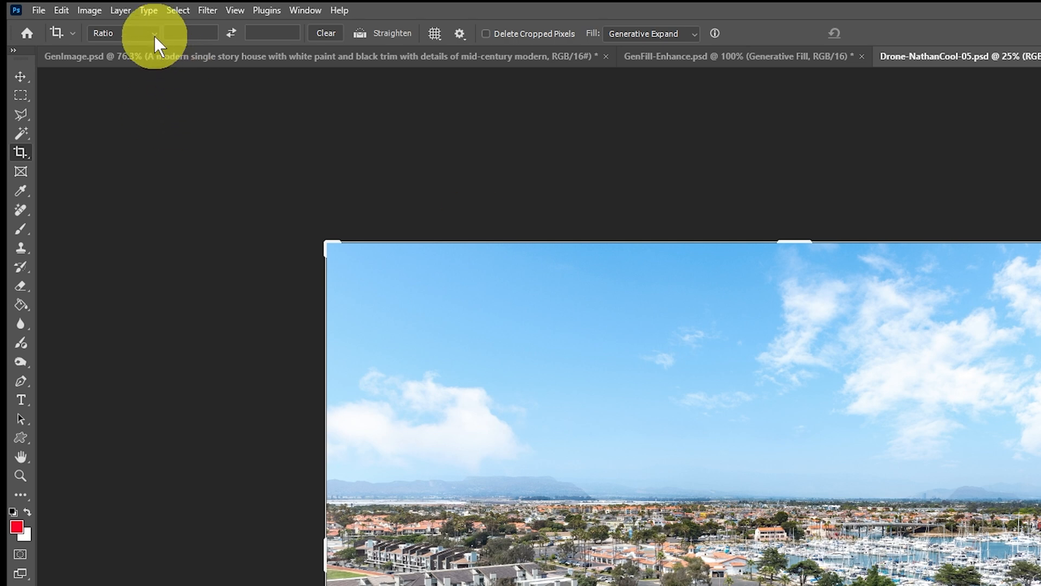
mouse_move(163, 40)
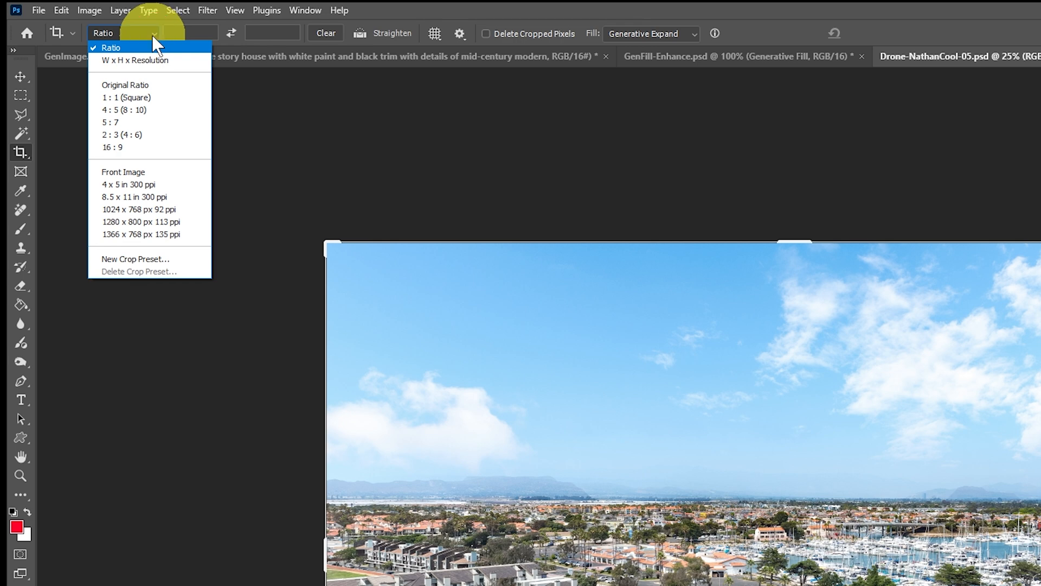
mouse_move(156, 59)
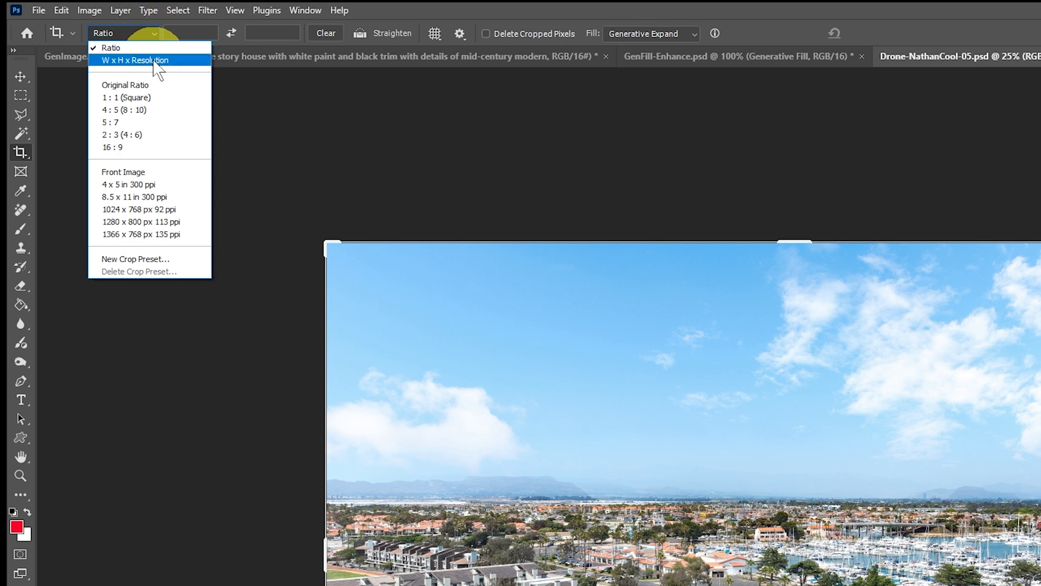
- Set the Crop tool preset to W x H x Resolution for the generative expand
click(134, 59)
text(7125)
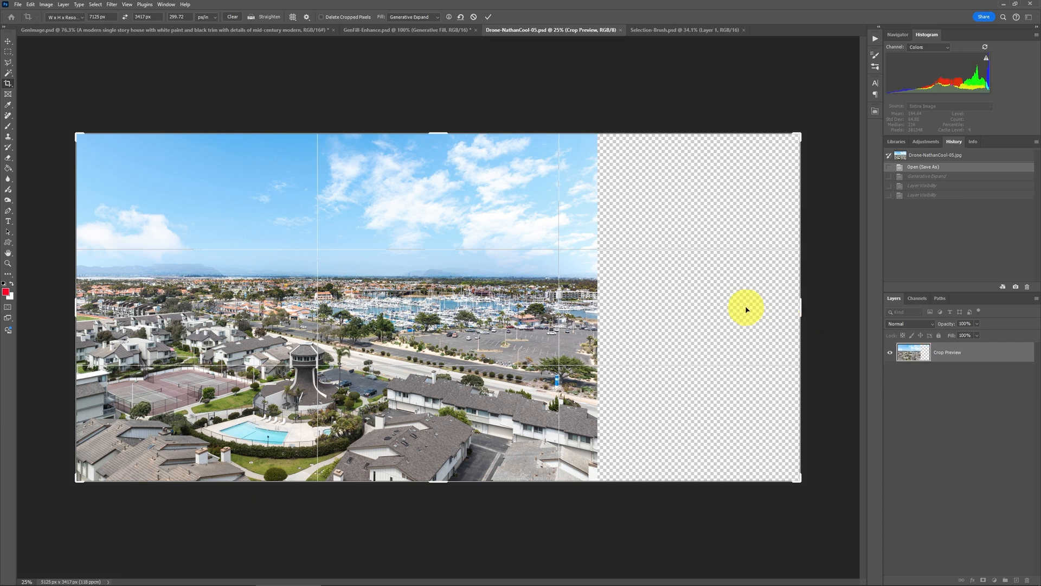
mouse_move(488, 16)
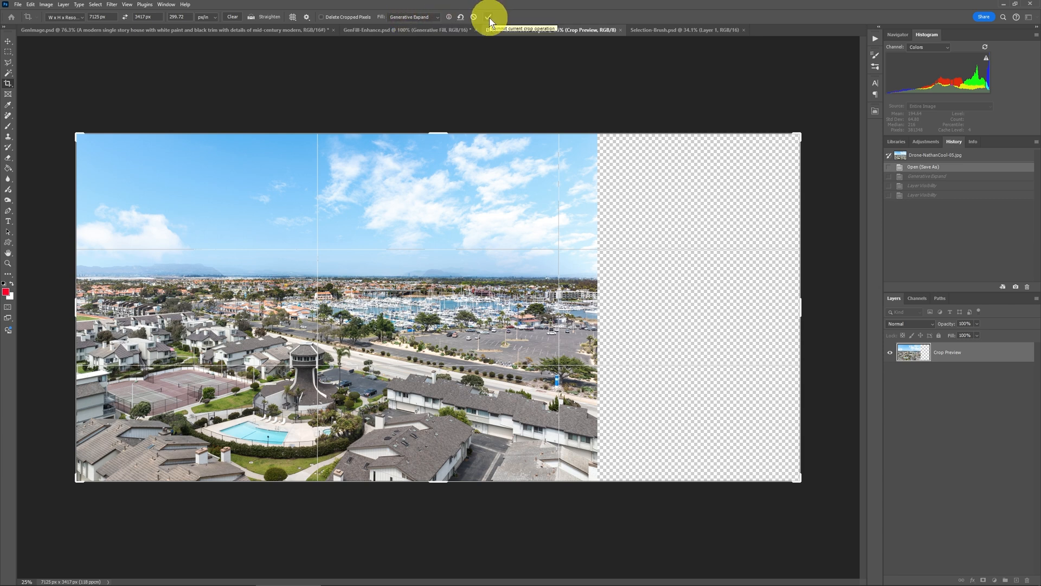
- Commit the crop to run Generative Expand, compare before/after, and select the second harbor variation
click(486, 16)
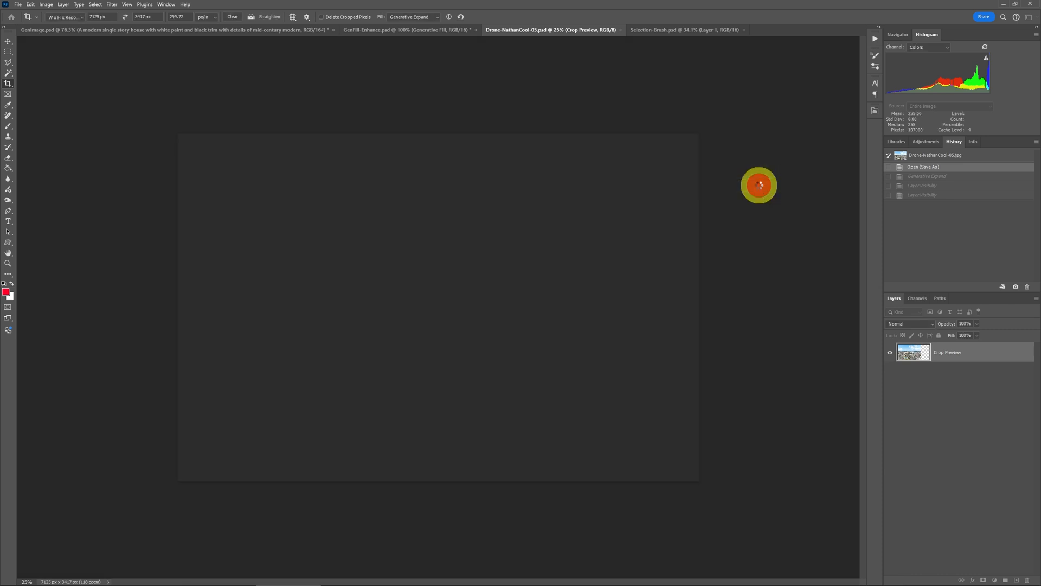
click(760, 184)
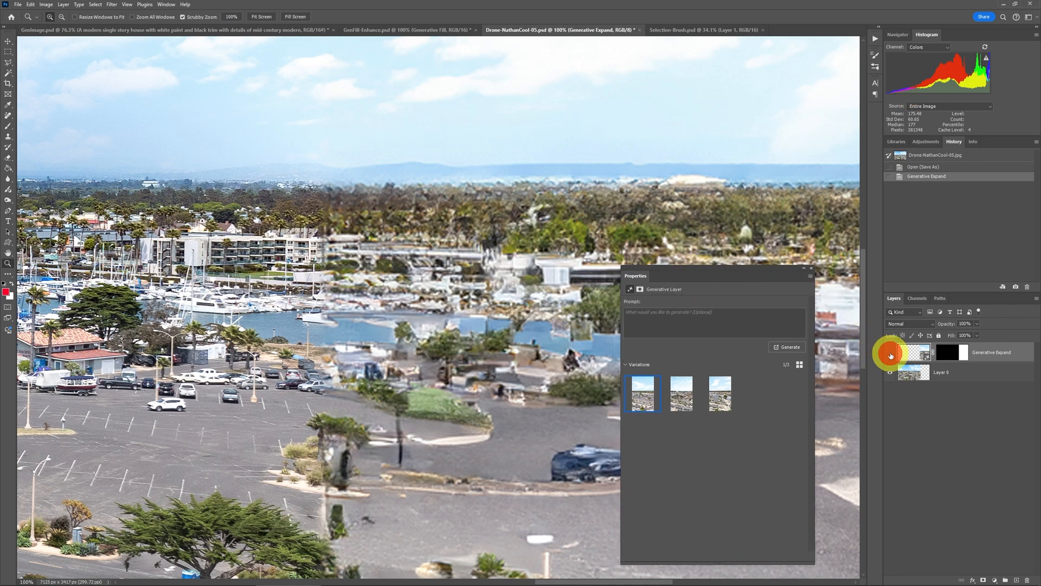
click(890, 351)
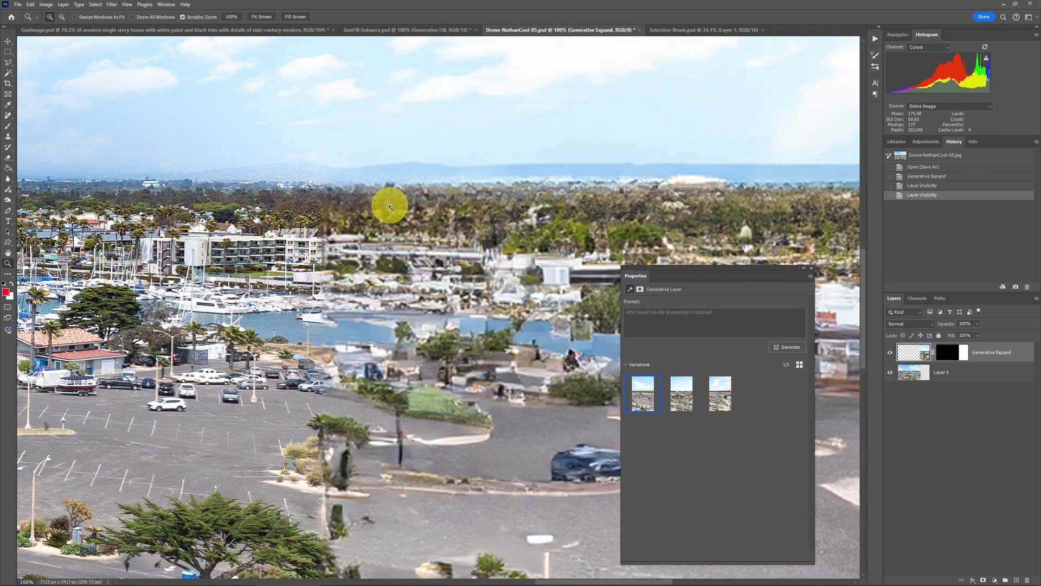
mouse_move(695, 379)
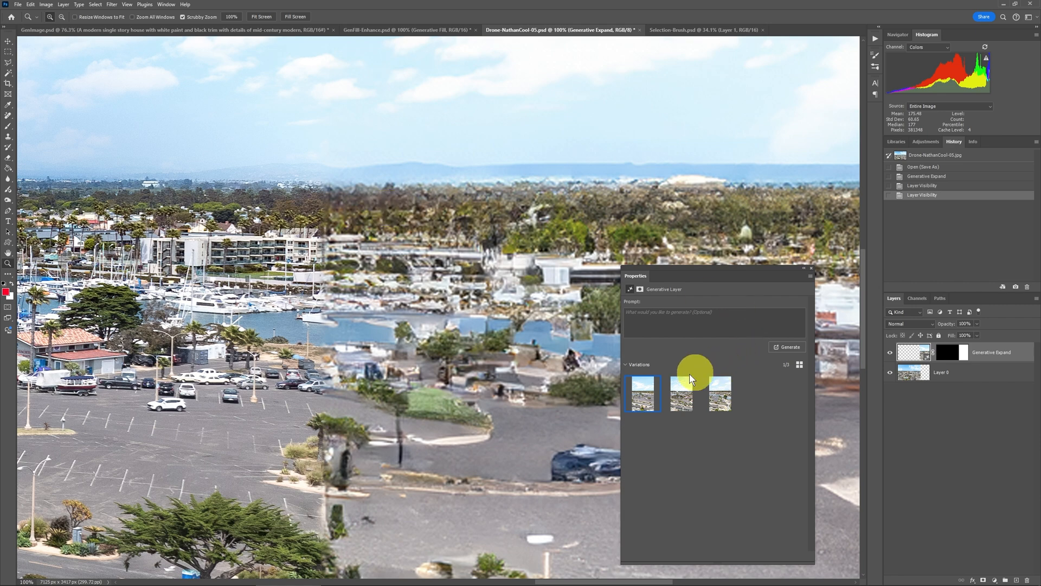
click(680, 392)
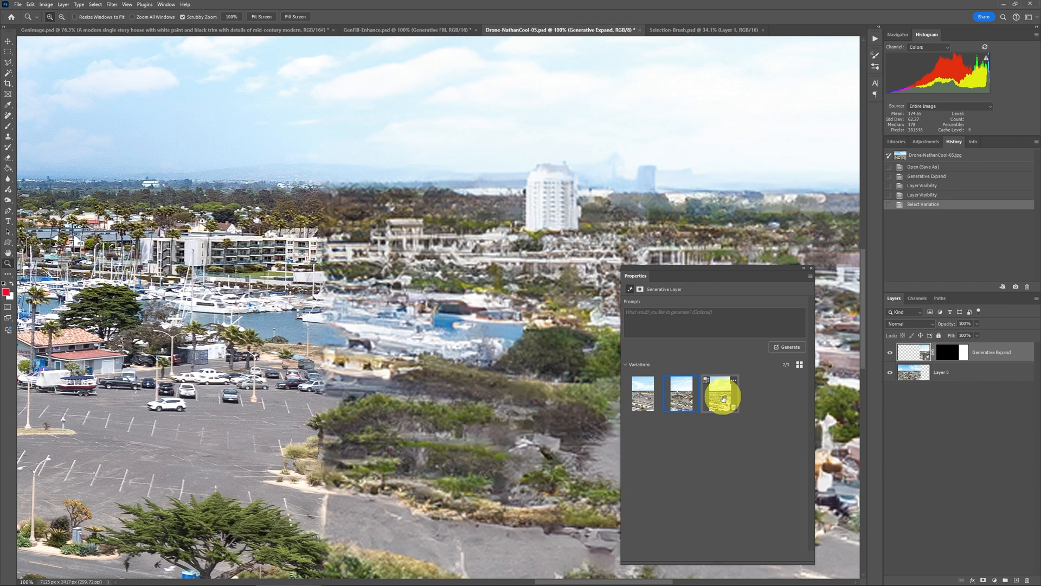
click(643, 394)
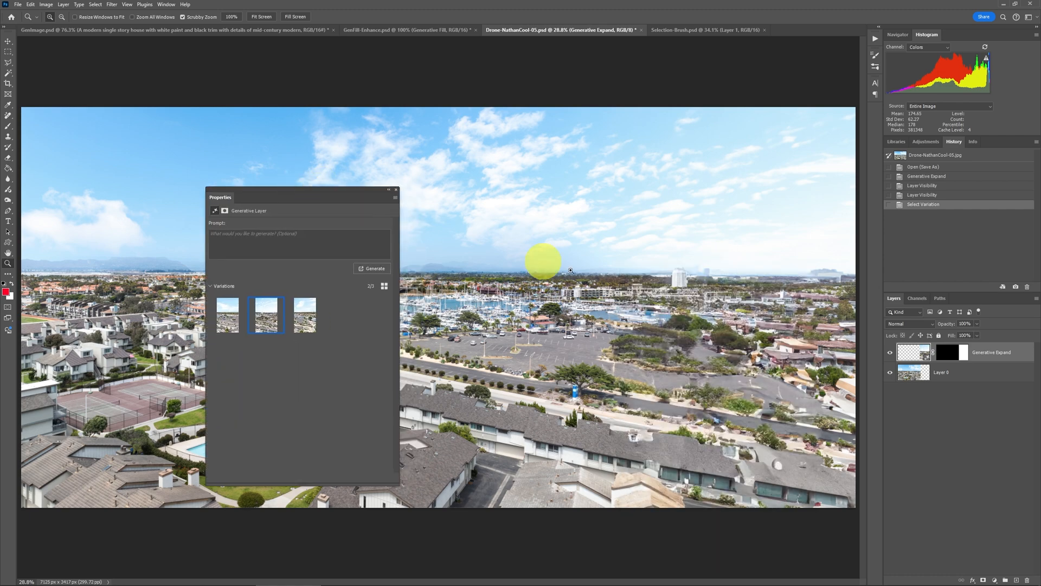
mouse_move(698, 294)
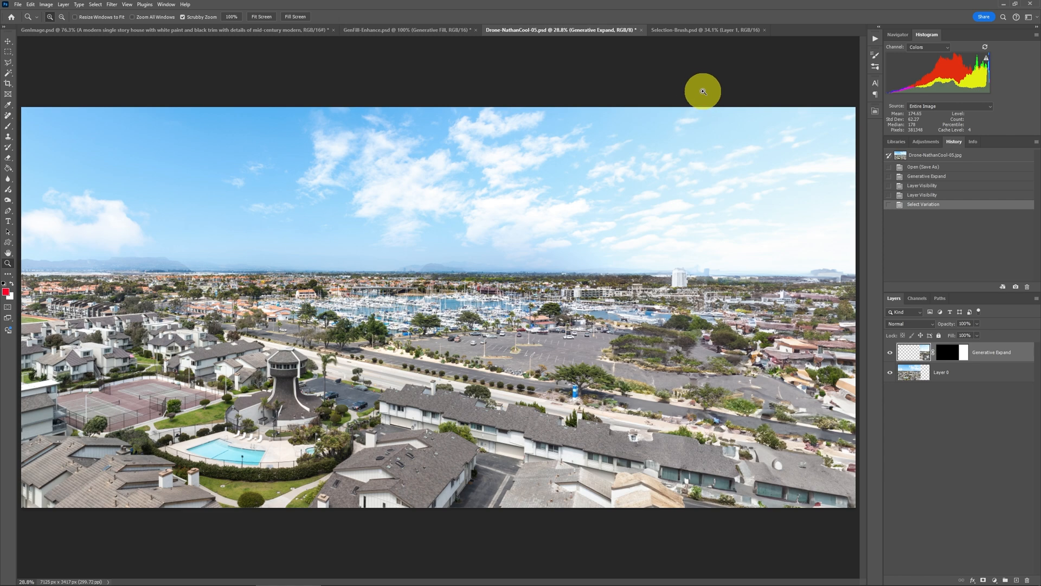
mouse_move(694, 30)
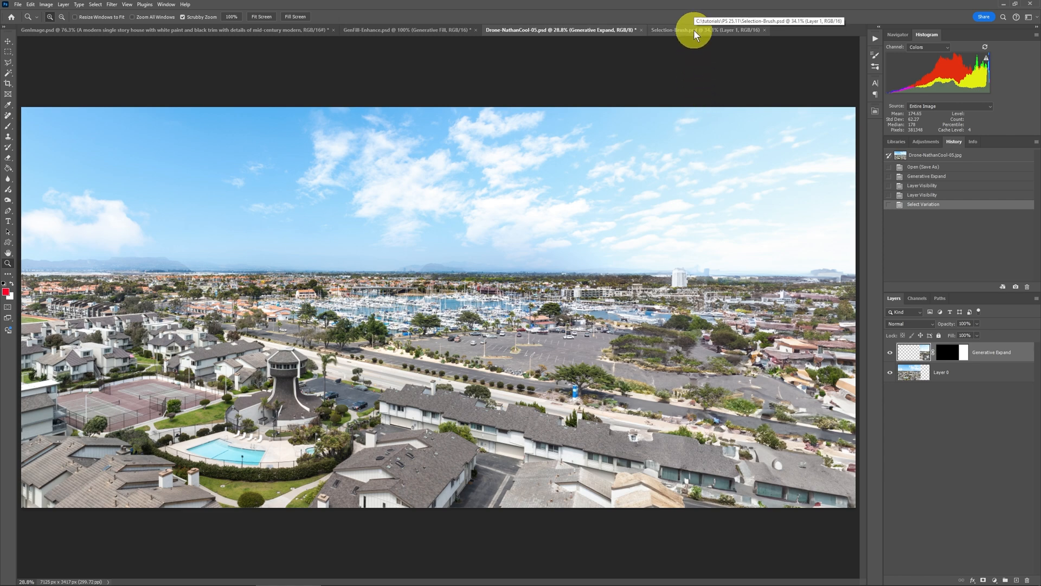
- Switch to the Selection-Brush.psd kitchen document and choose the Selection Brush Tool
click(691, 31)
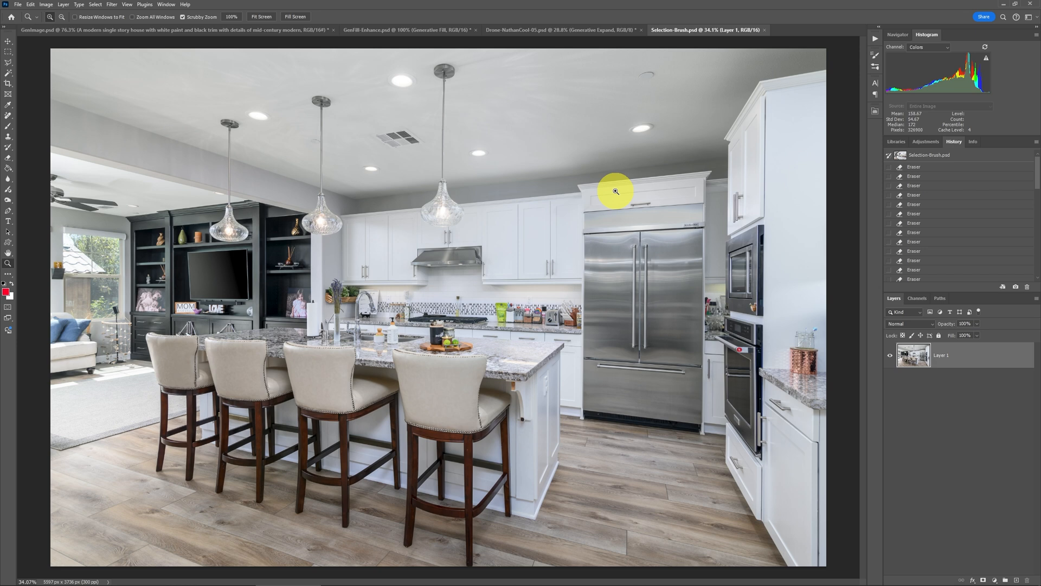
mouse_move(415, 291)
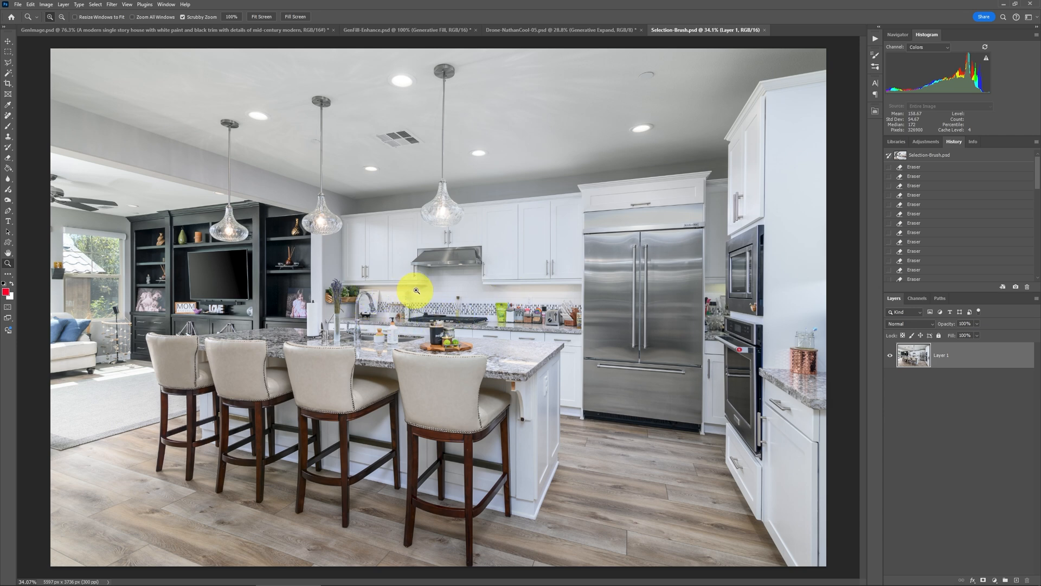
mouse_move(377, 295)
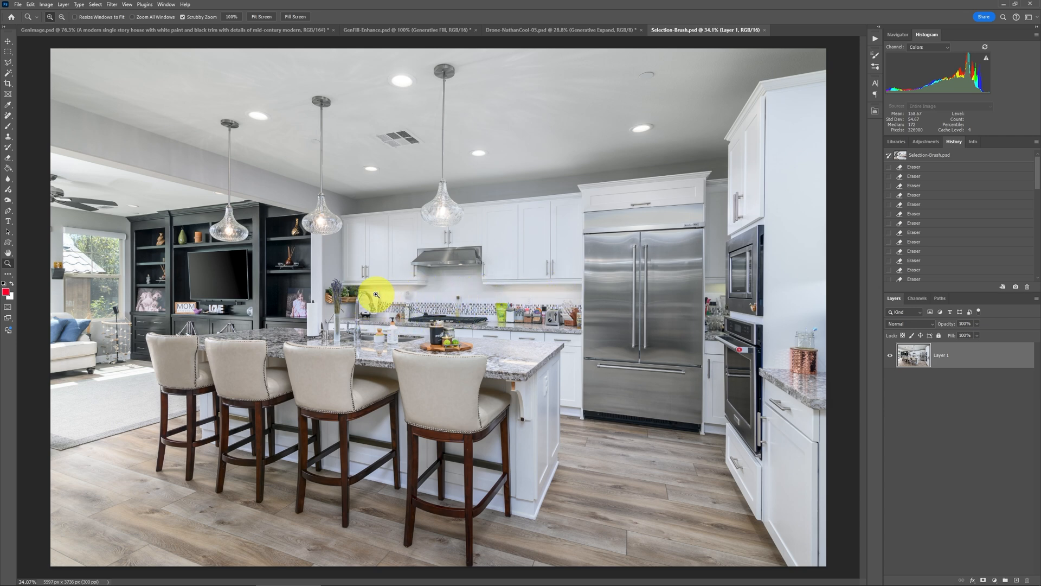
mouse_move(372, 298)
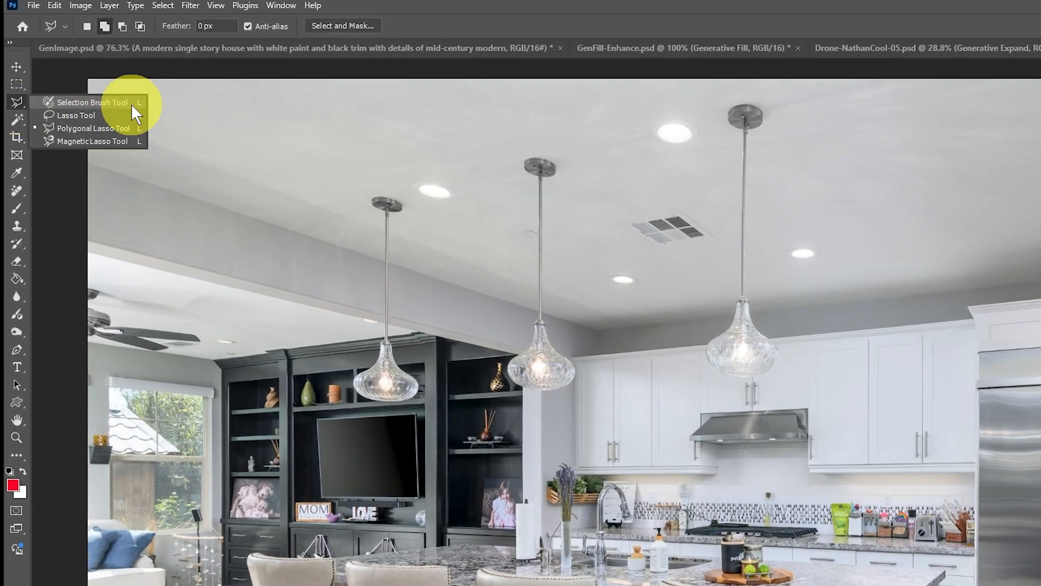
mouse_move(73, 106)
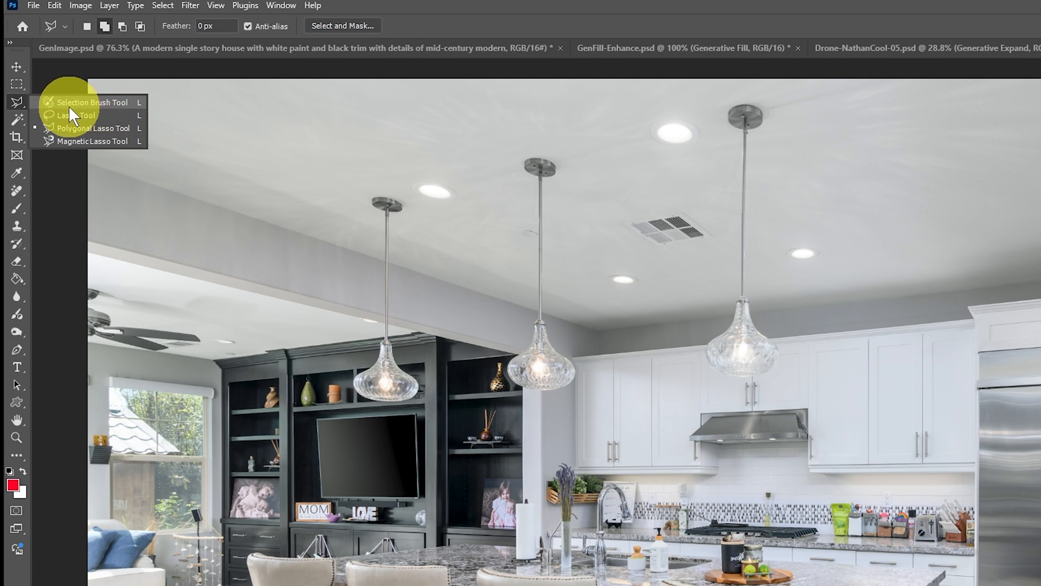
mouse_move(90, 119)
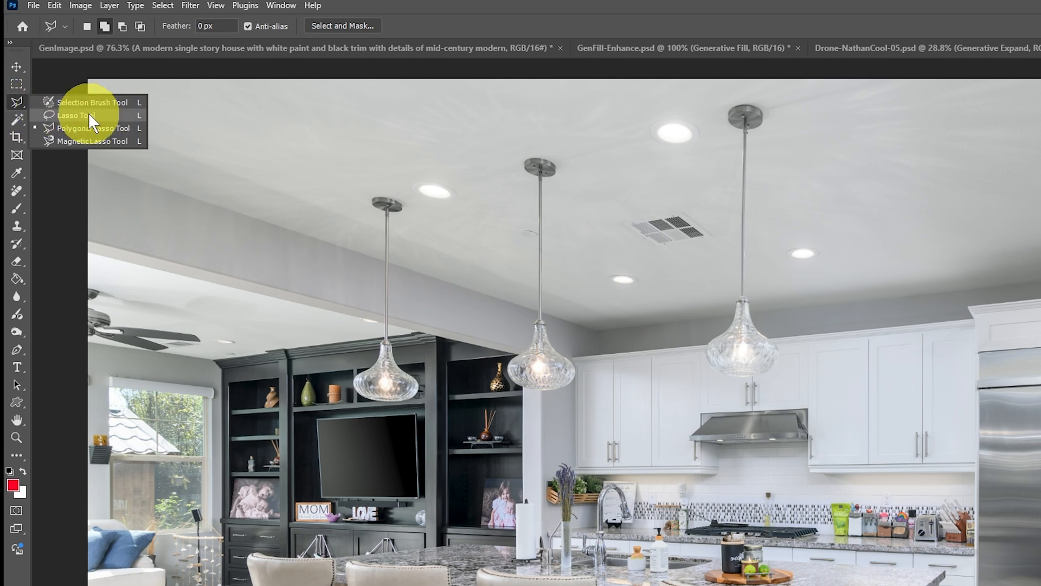
mouse_move(91, 106)
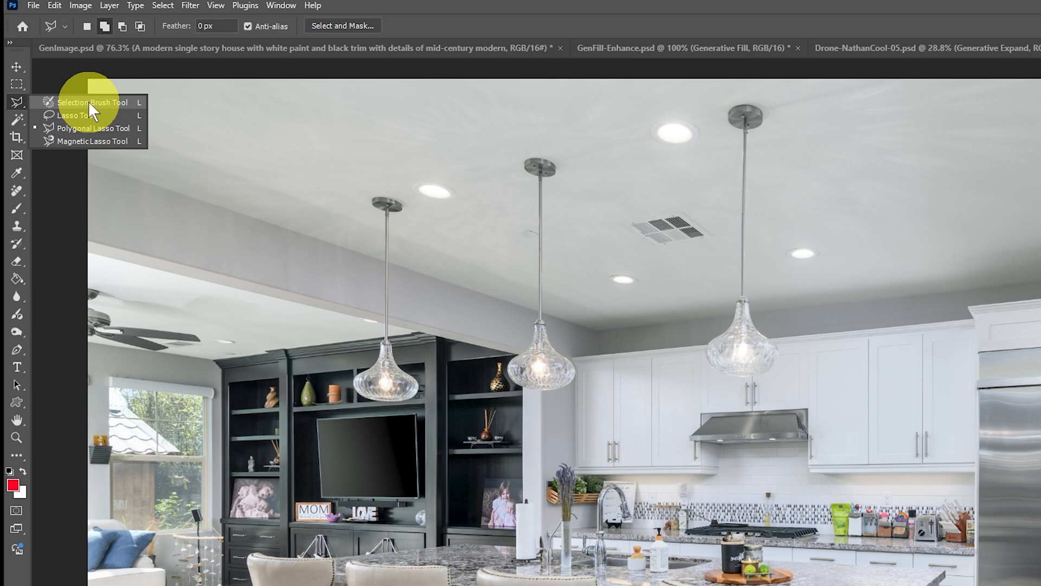
click(91, 102)
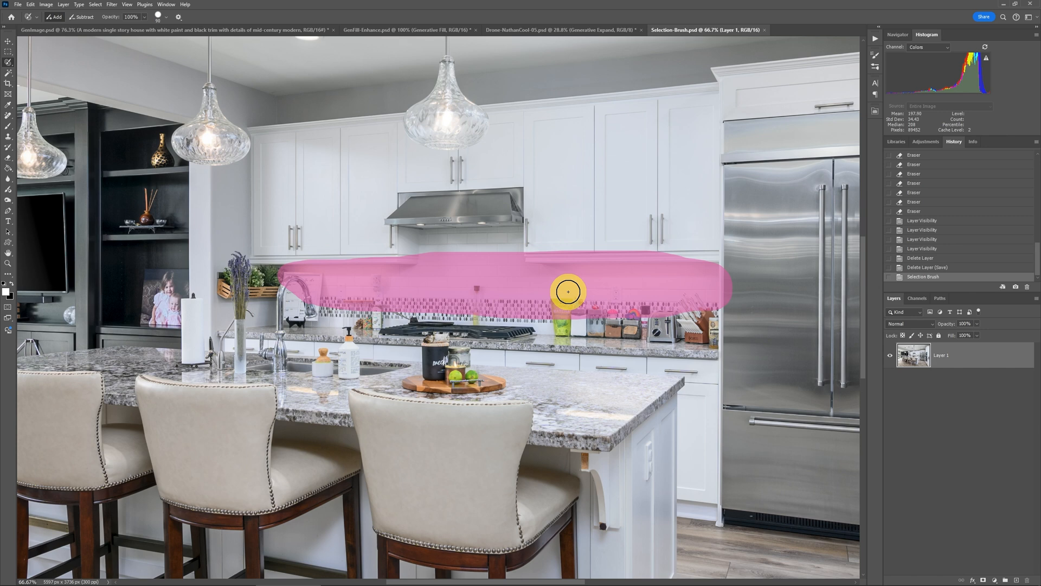
mouse_move(351, 214)
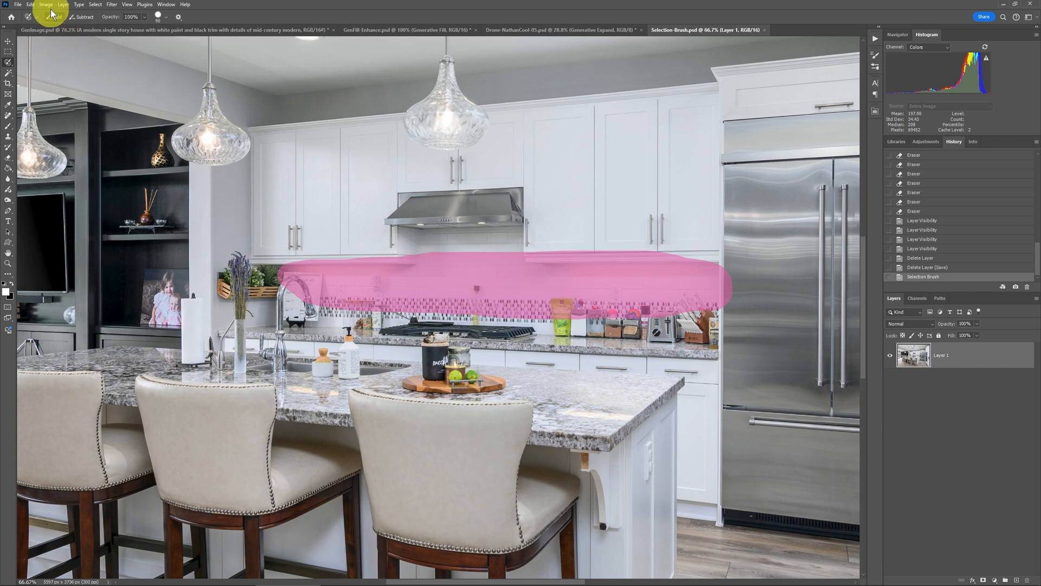
- Add a Brightness/Contrast adjustment layer masked to the brushed backsplash selection
click(63, 4)
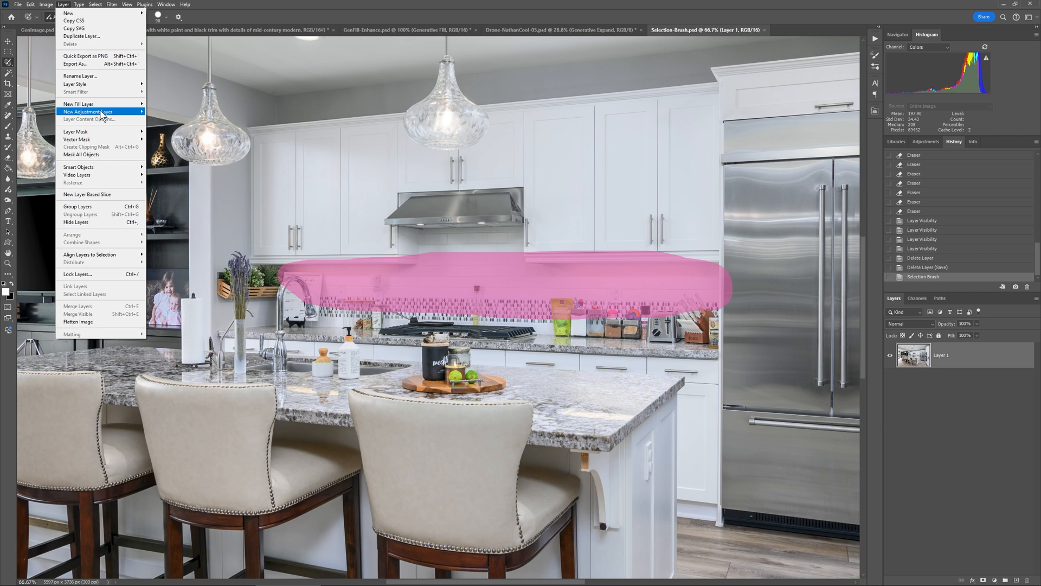
click(86, 112)
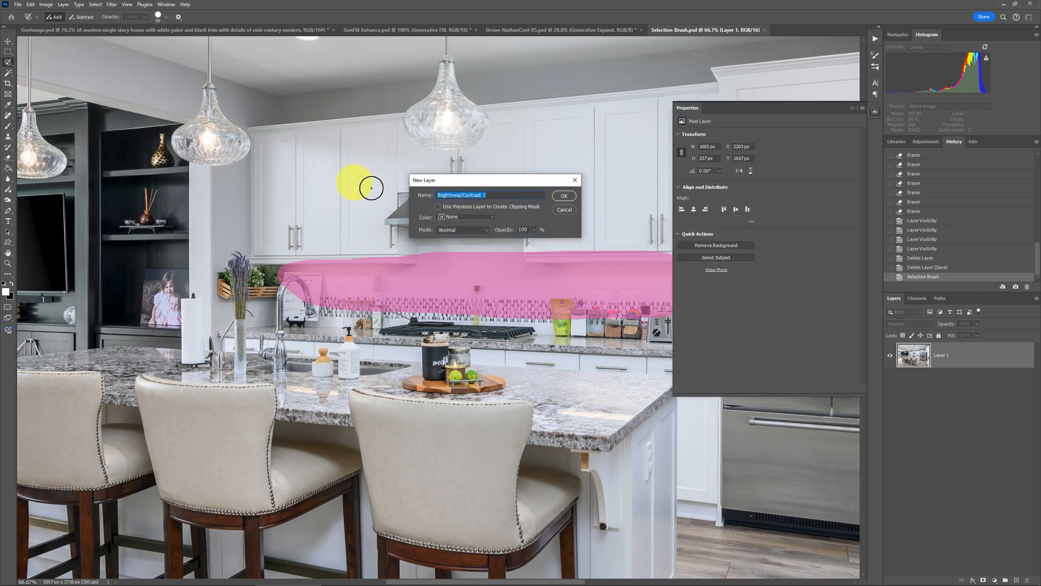
click(563, 195)
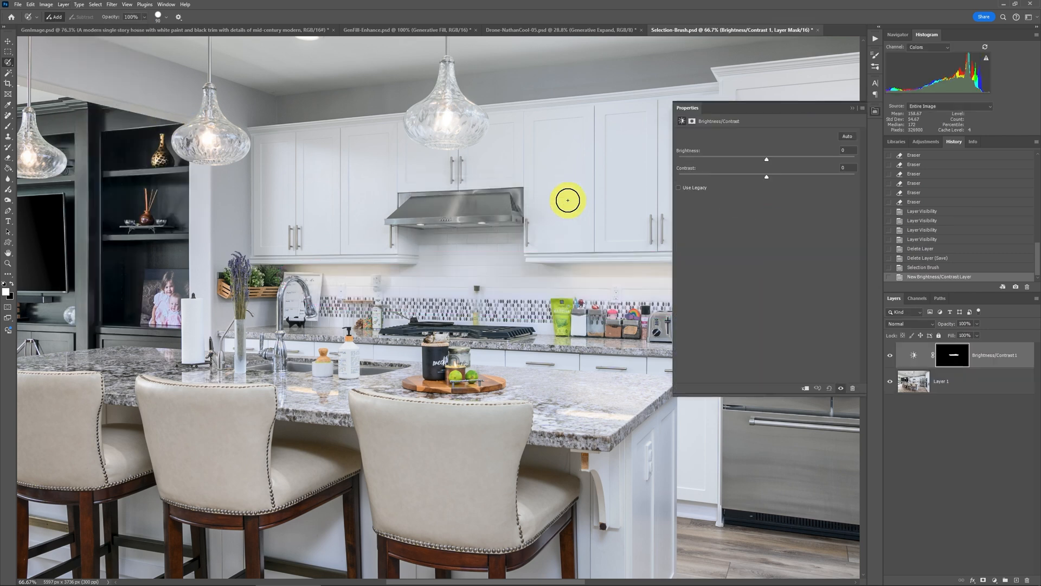
mouse_move(766, 162)
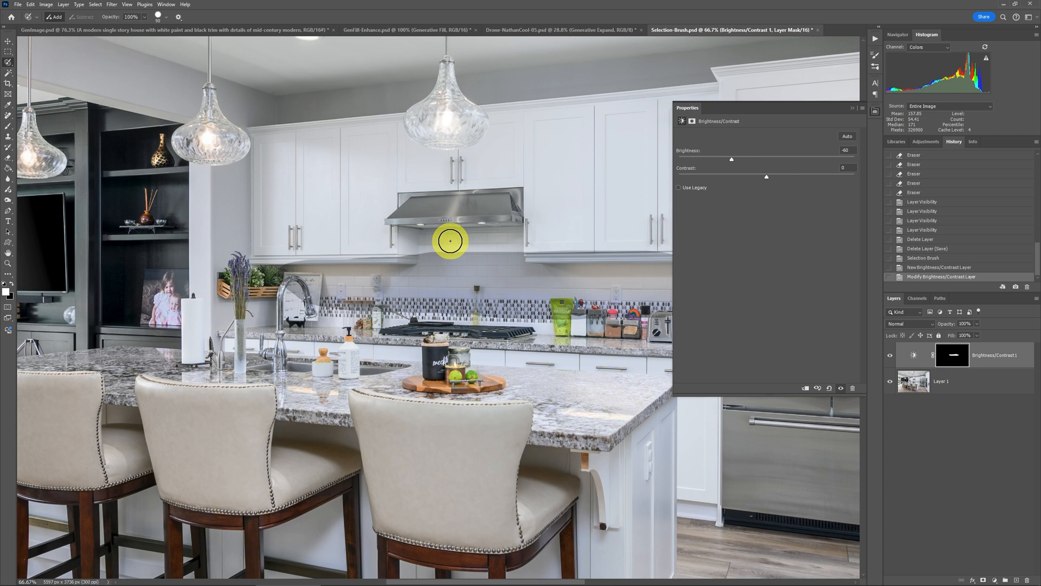
mouse_move(612, 268)
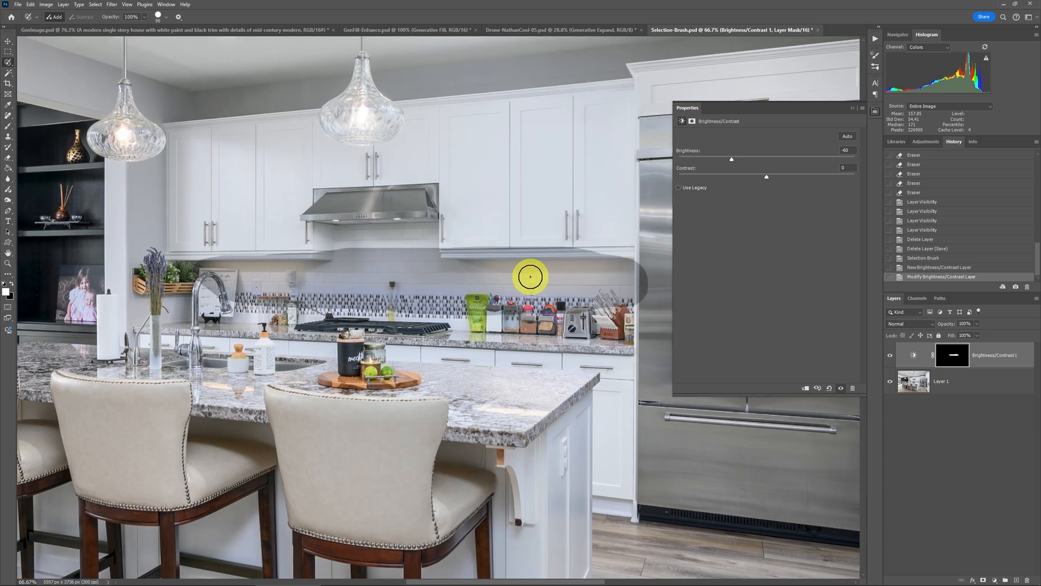
mouse_move(445, 262)
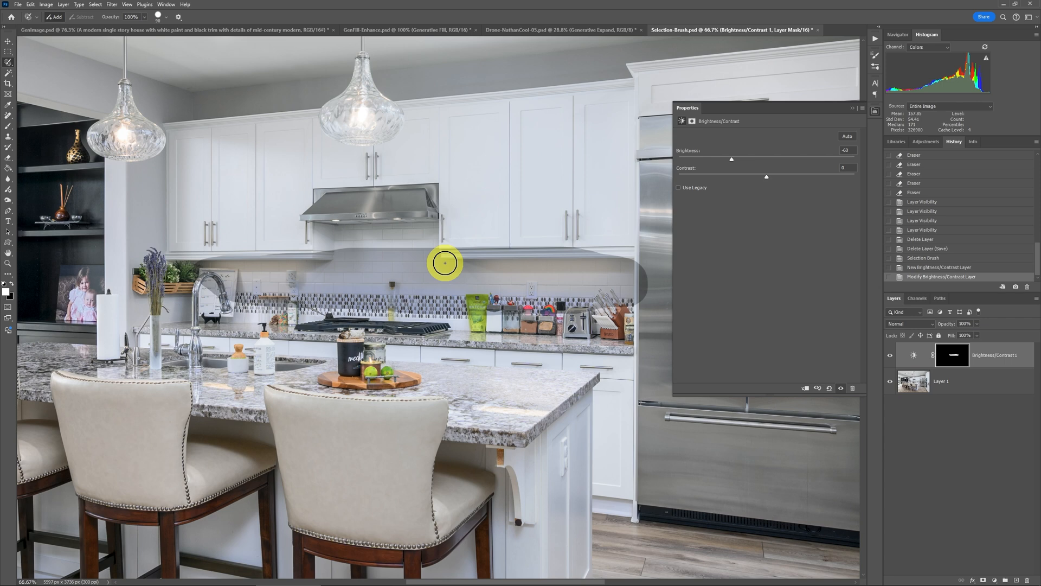
mouse_move(941, 272)
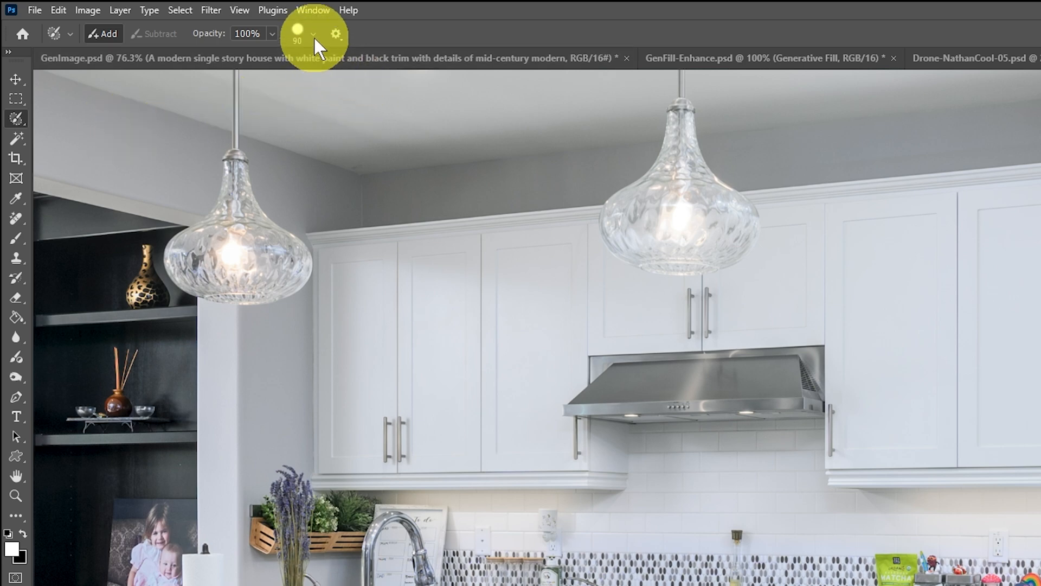
mouse_move(335, 34)
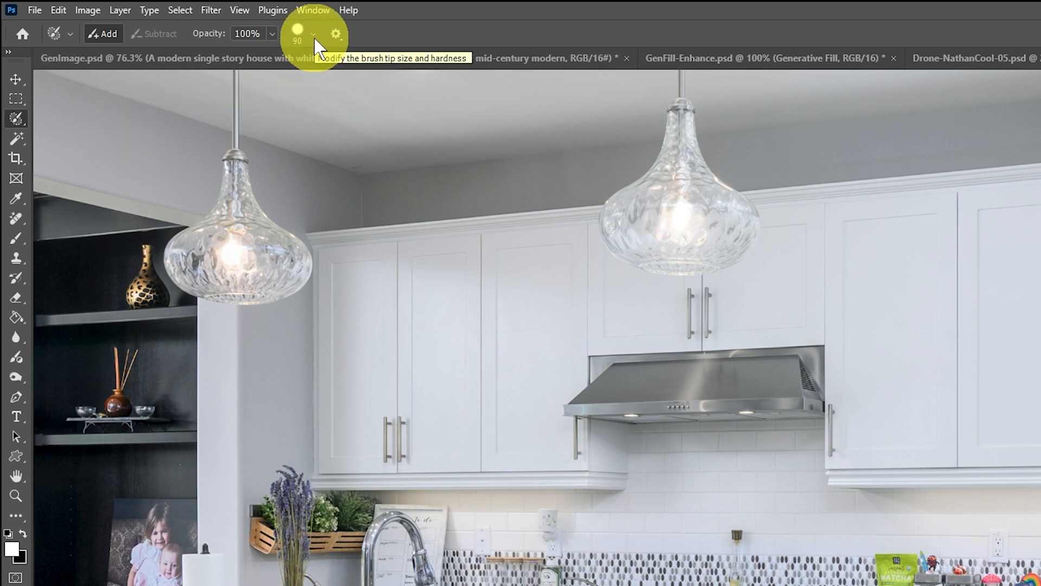
- Lower the Selection Brush hardness to about 88% for a softer edge
click(311, 33)
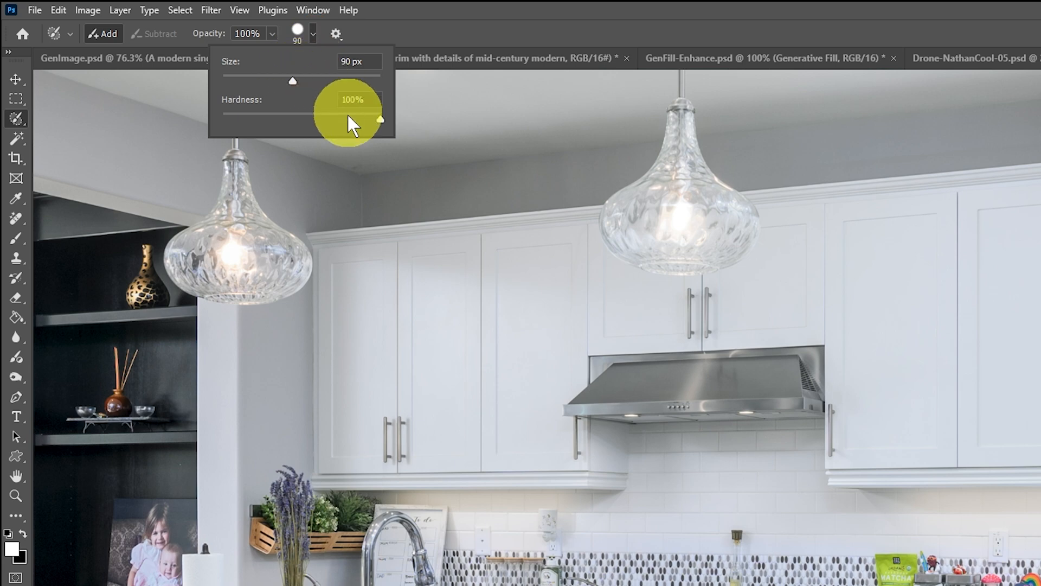
drag(381, 119, 359, 119)
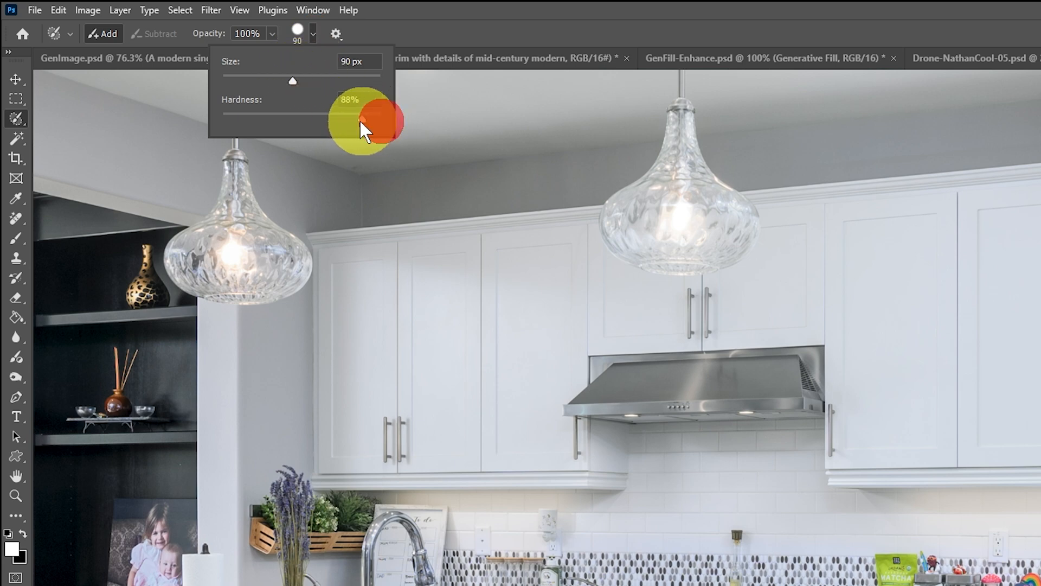
mouse_move(472, 12)
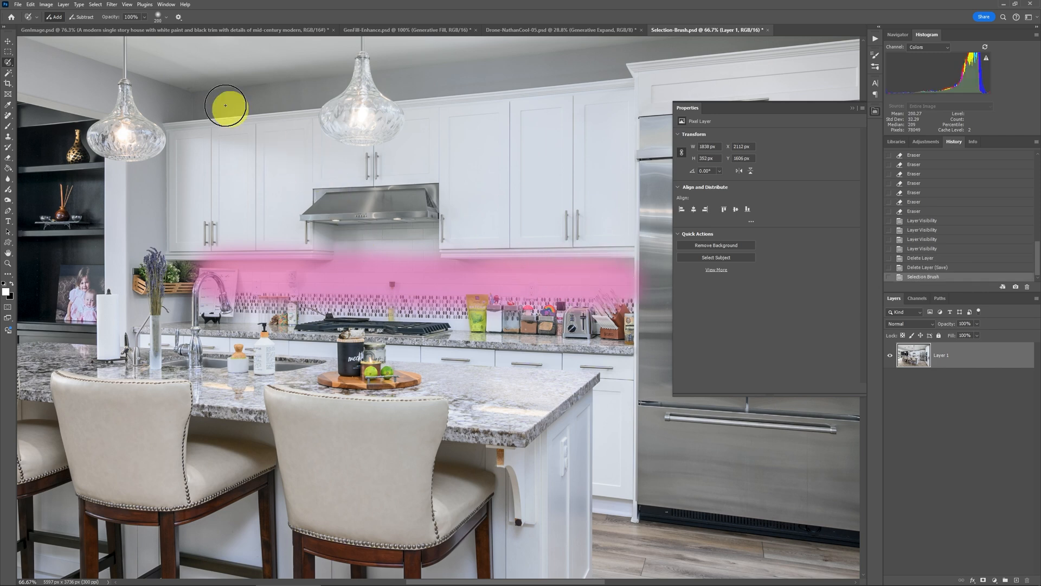
- Add another Brightness/Contrast adjustment layer and lower its Brightness to darken the backsplash
click(63, 4)
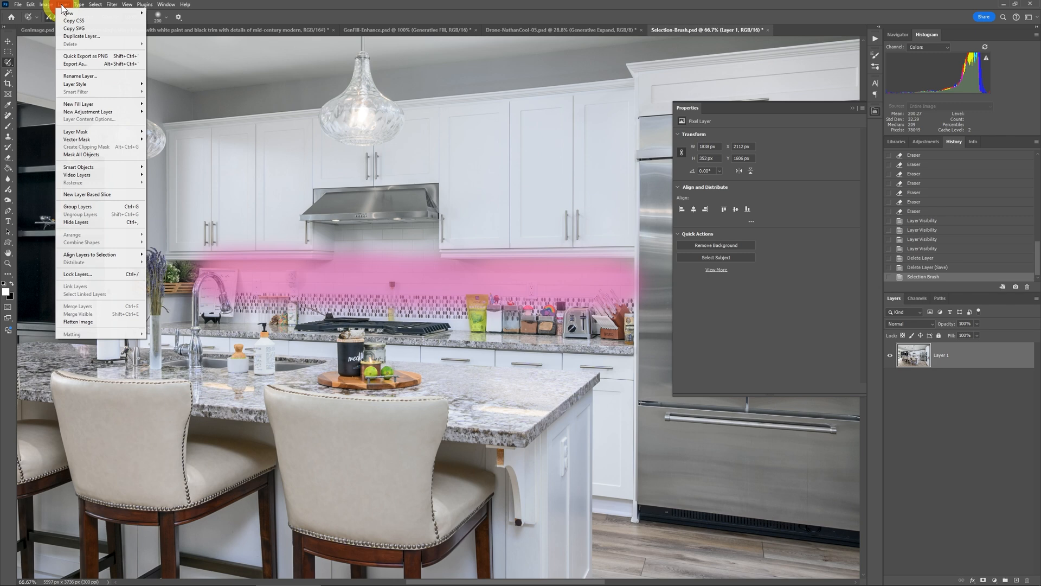
click(88, 111)
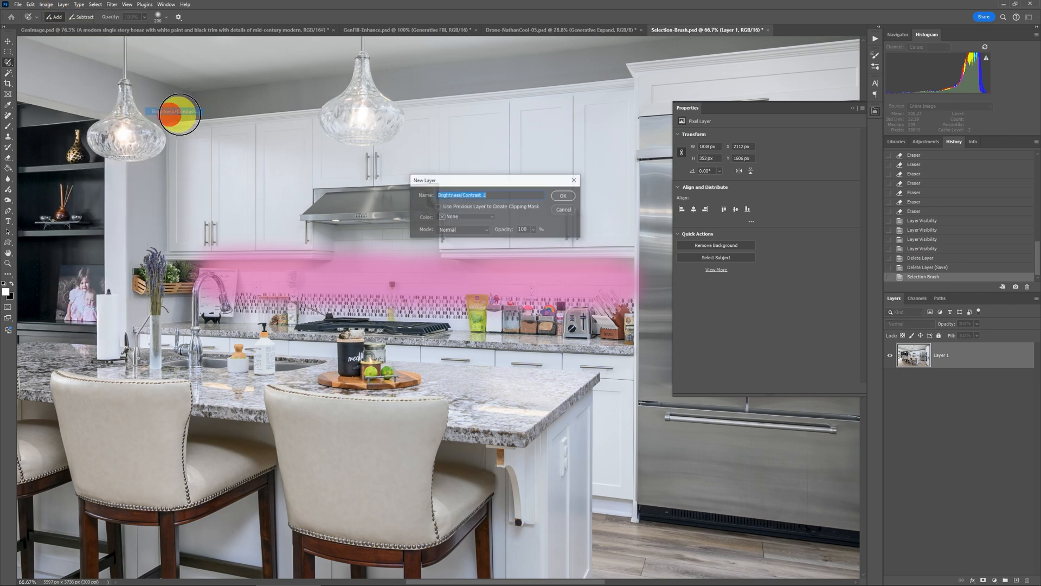
click(563, 197)
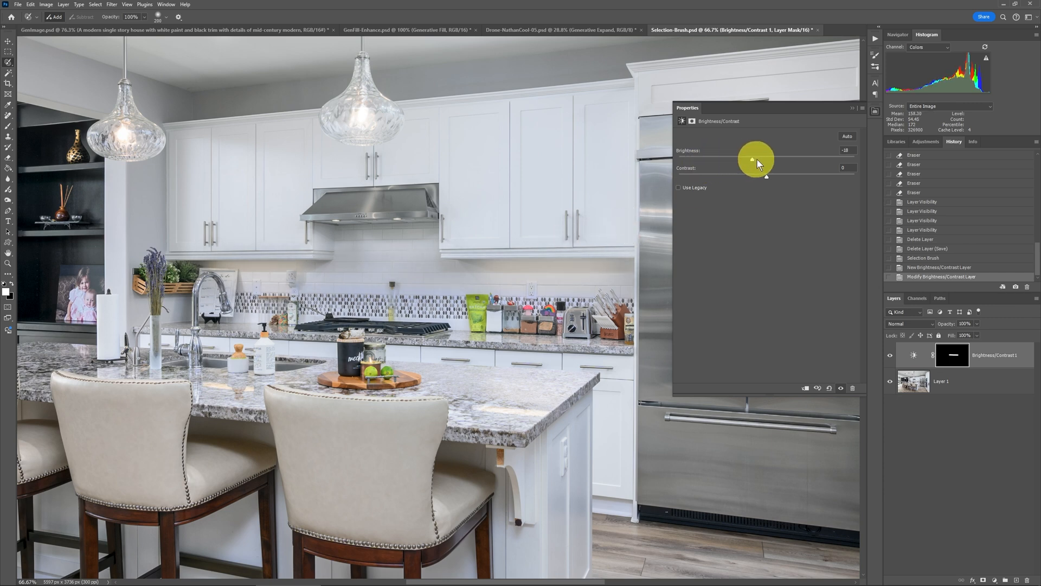
click(952, 355)
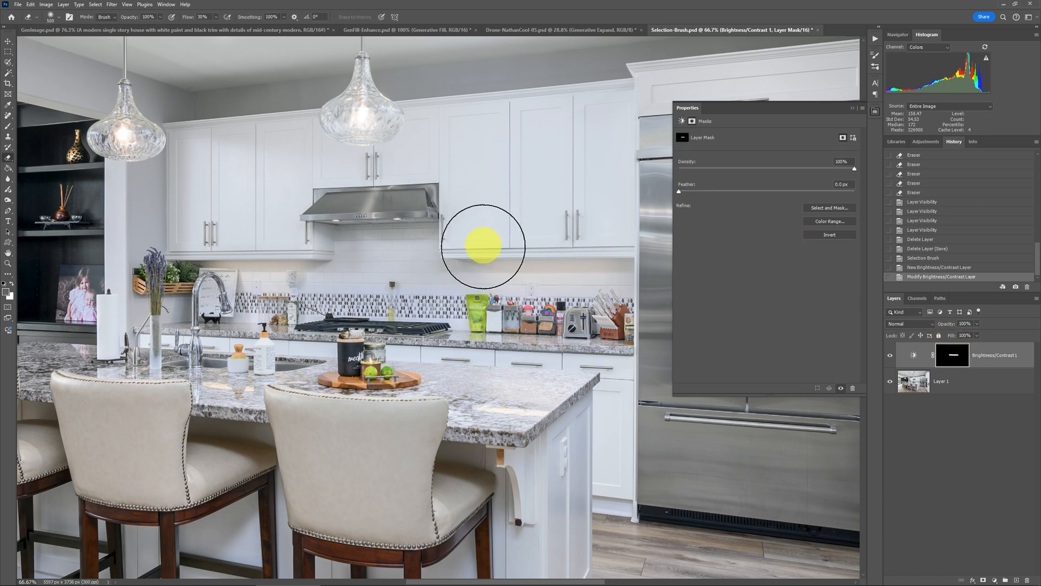
mouse_move(309, 274)
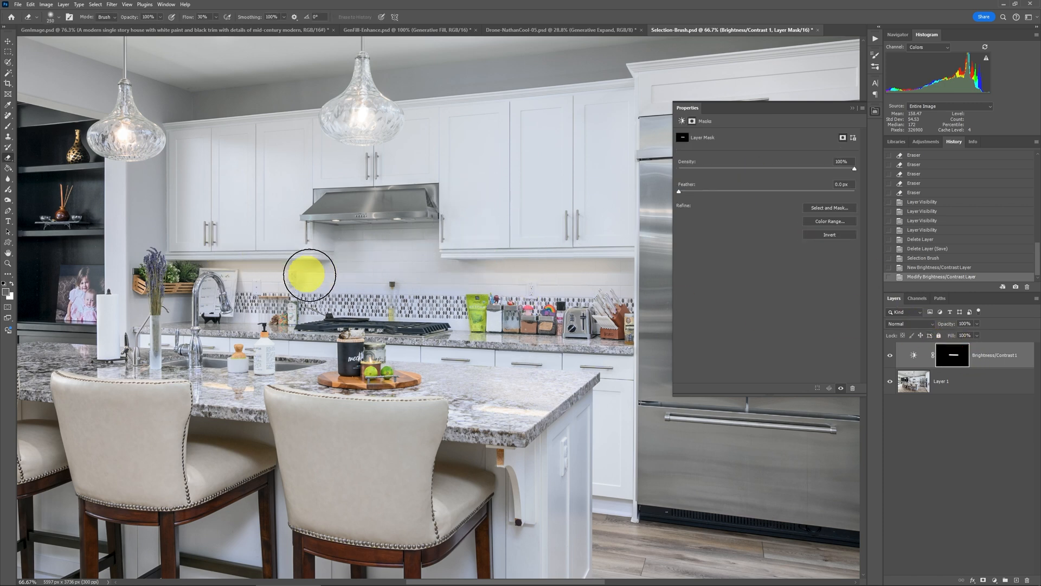
mouse_move(538, 233)
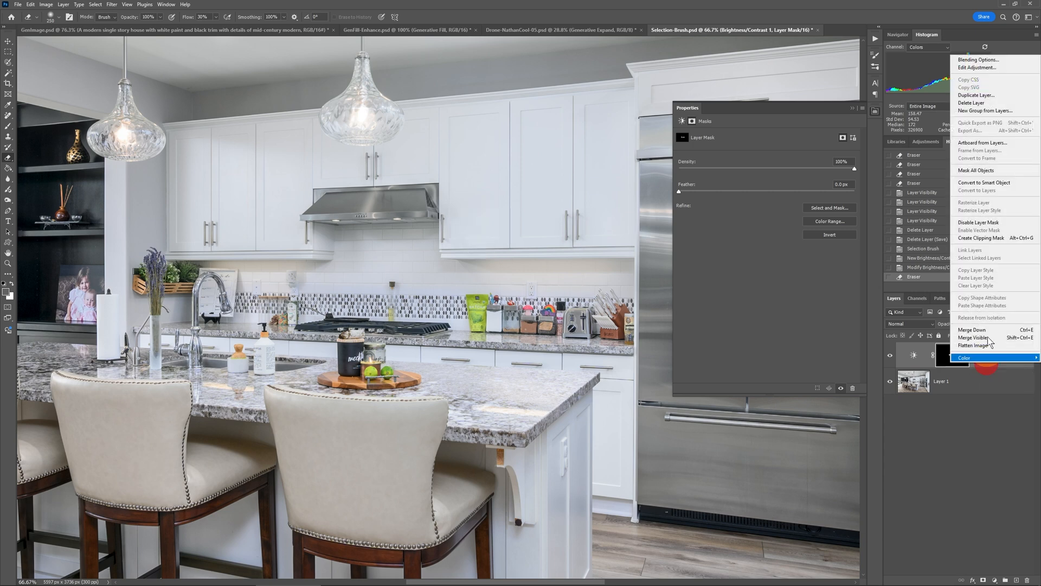
- Delete the Brightness/Contrast 1 adjustment layer, confirming the prompt
click(972, 103)
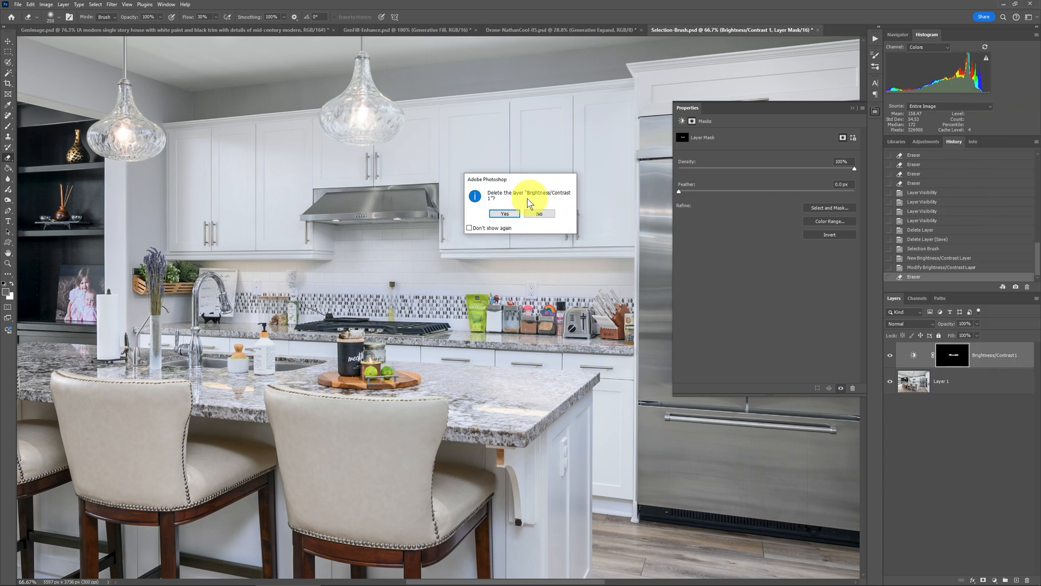
click(504, 214)
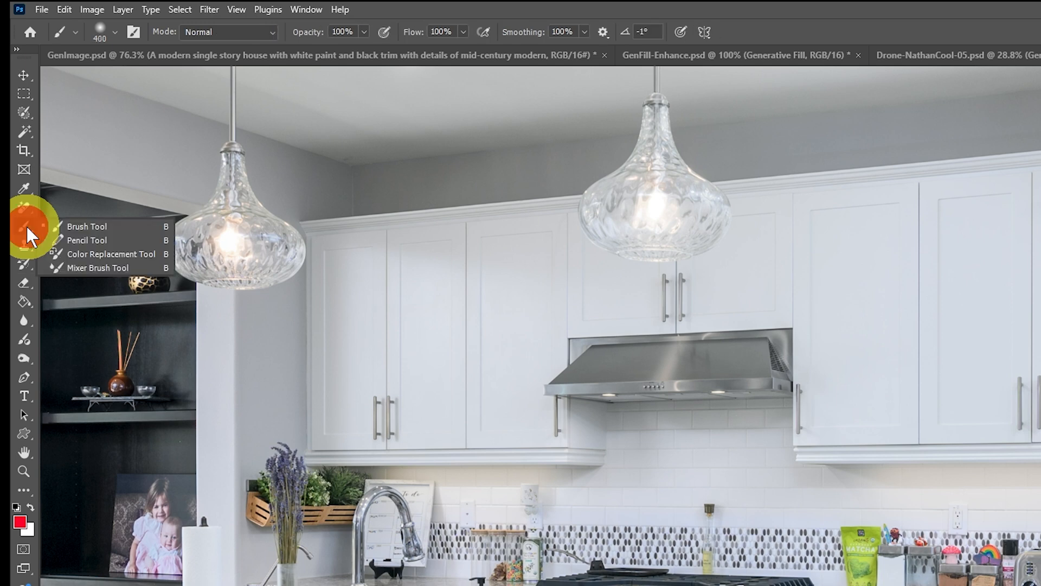
mouse_move(99, 229)
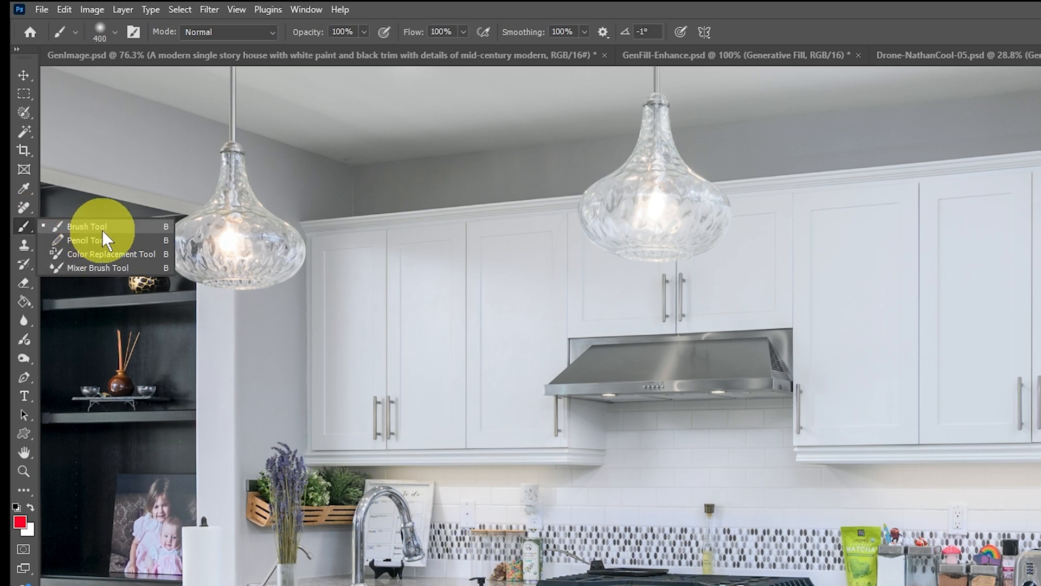
mouse_move(79, 268)
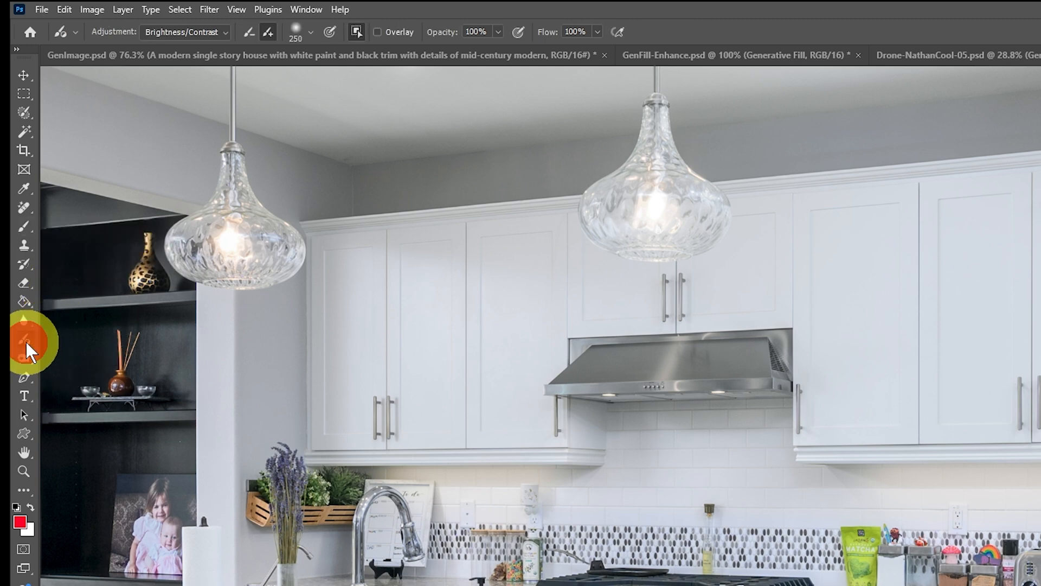
mouse_move(22, 339)
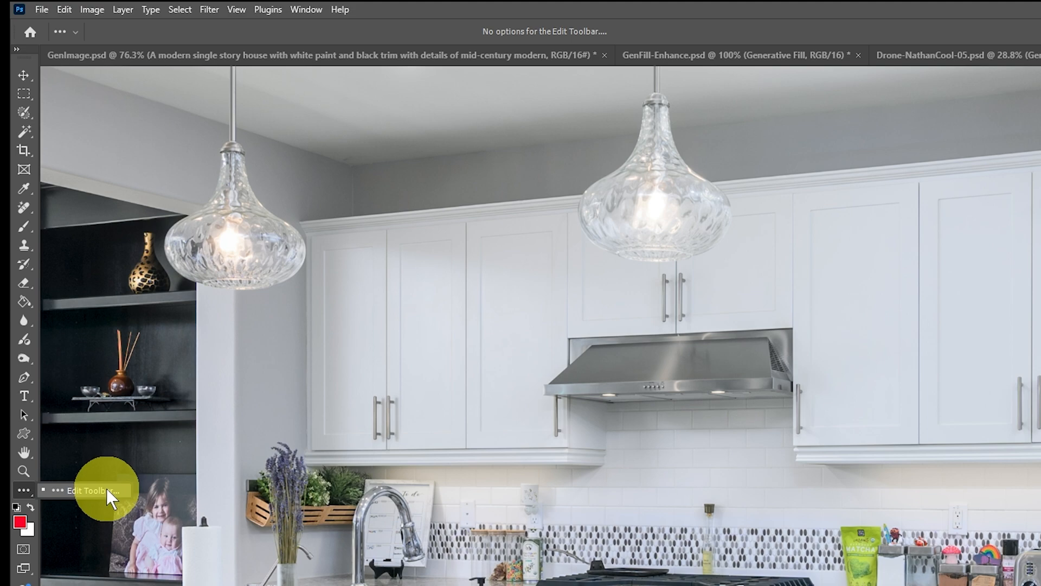
- Show the Customize Toolbar dialog scrolled down to the Adjustment Brush Tool entry
click(94, 491)
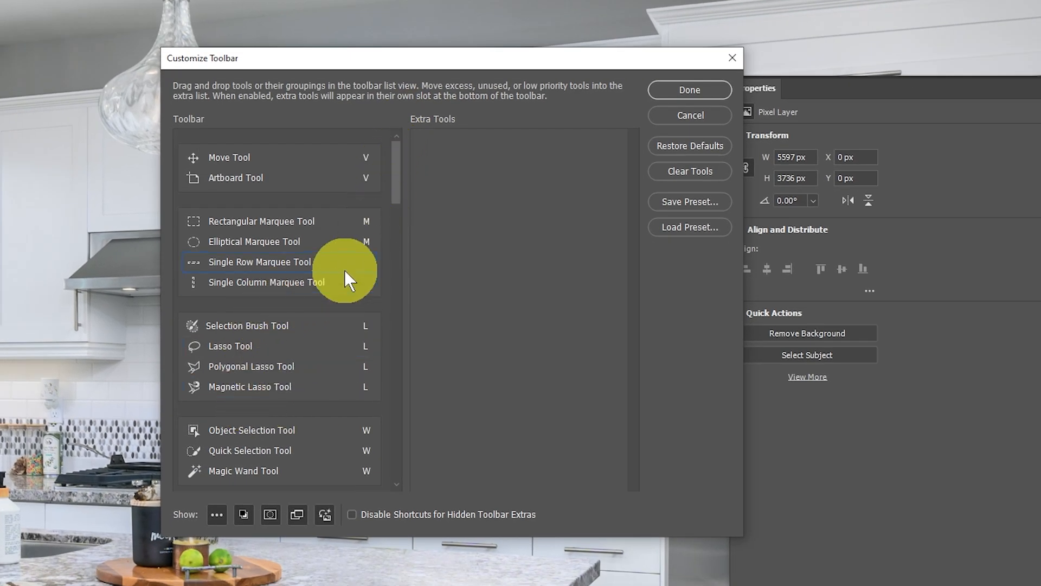
mouse_move(398, 170)
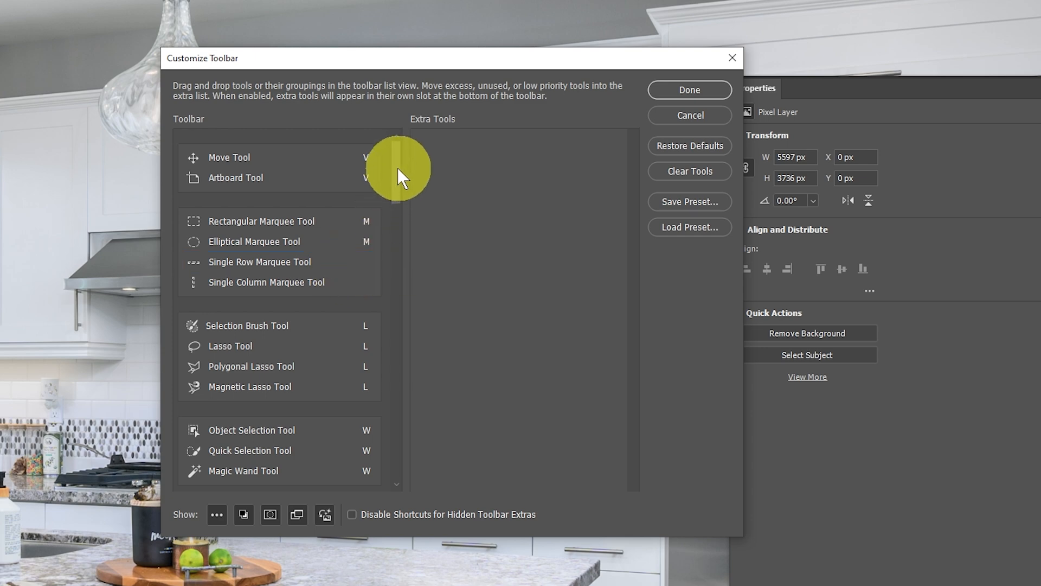
scroll(down, 3)
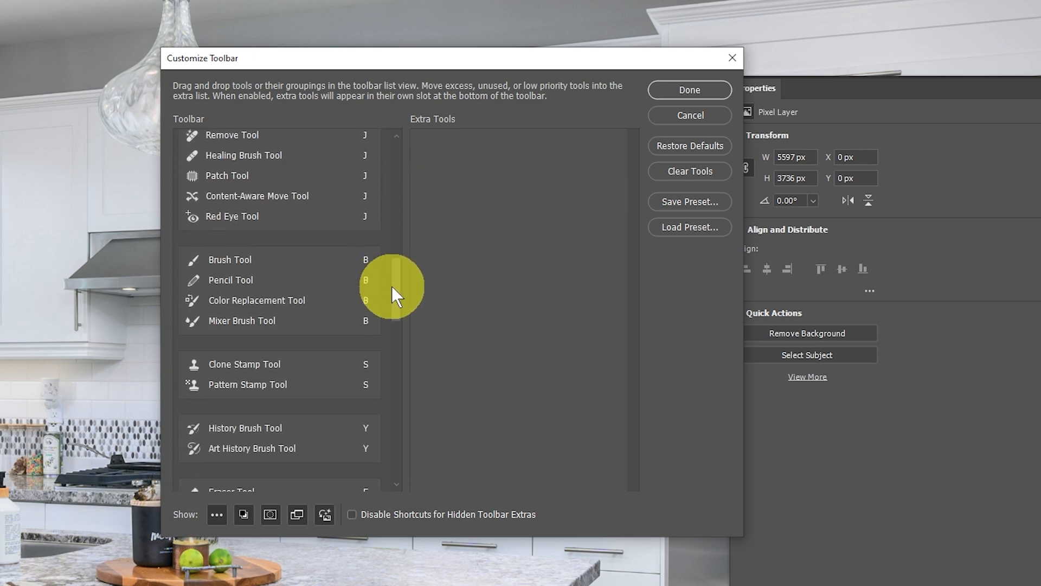
scroll(down, 3)
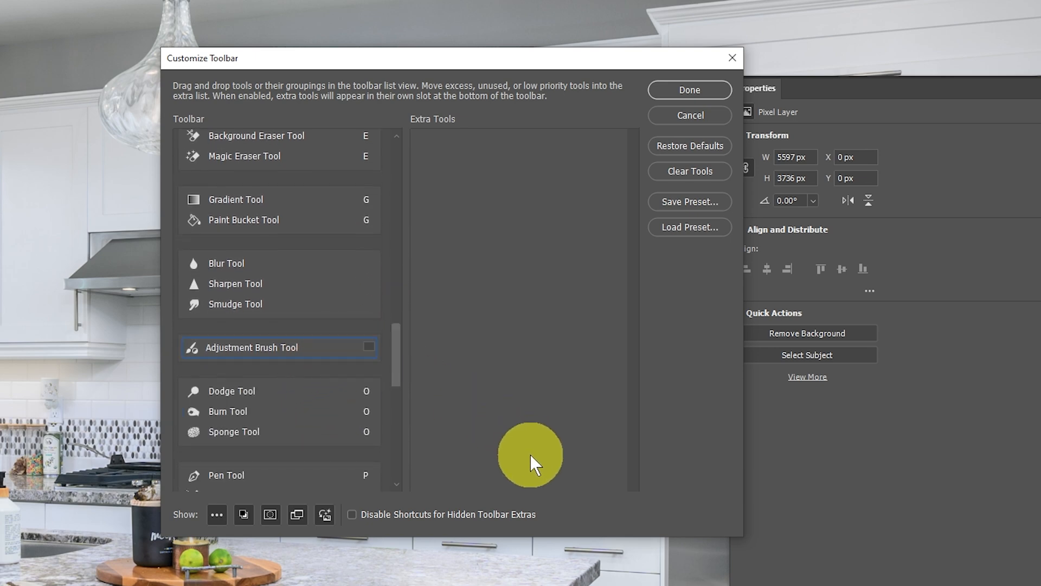
mouse_move(768, 99)
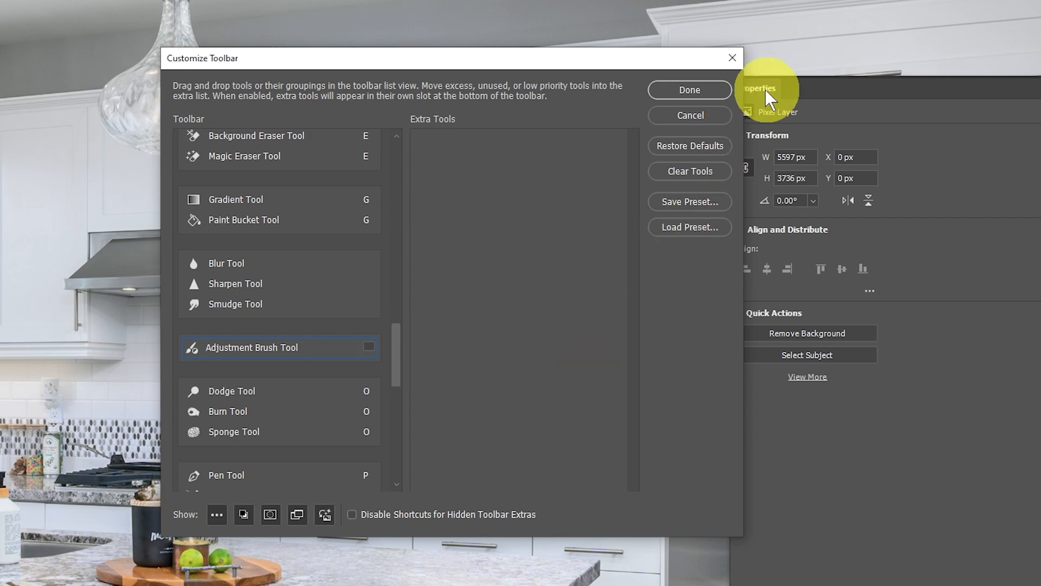
mouse_move(690, 115)
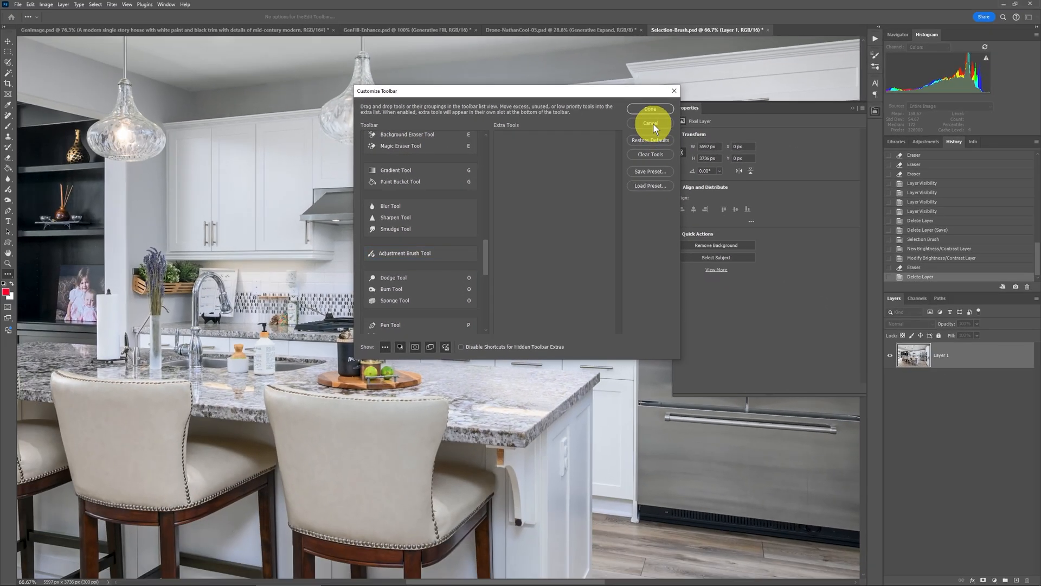
- Close the Customize Toolbar dialog with Done
click(649, 108)
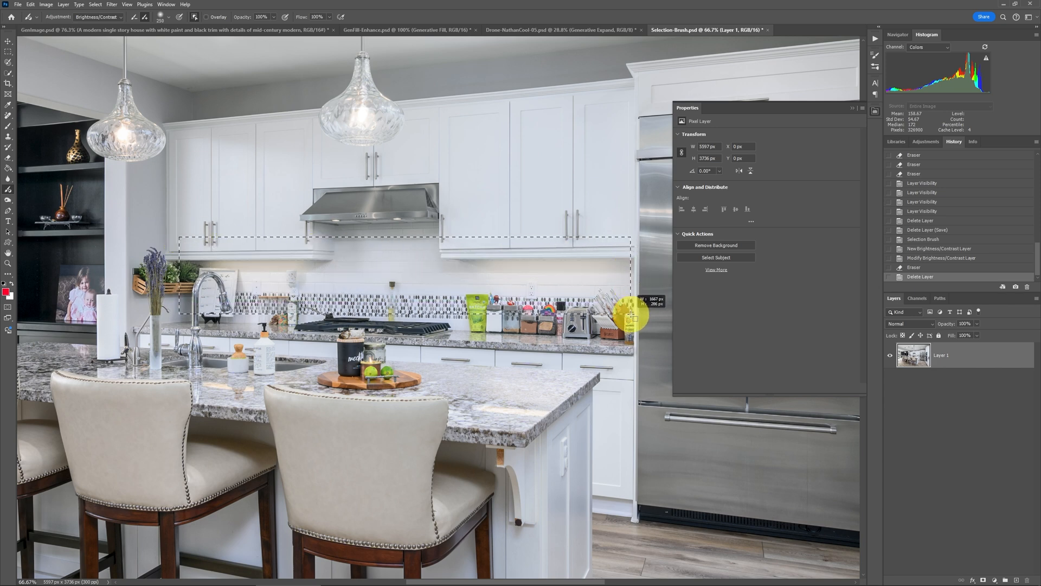
mouse_move(533, 268)
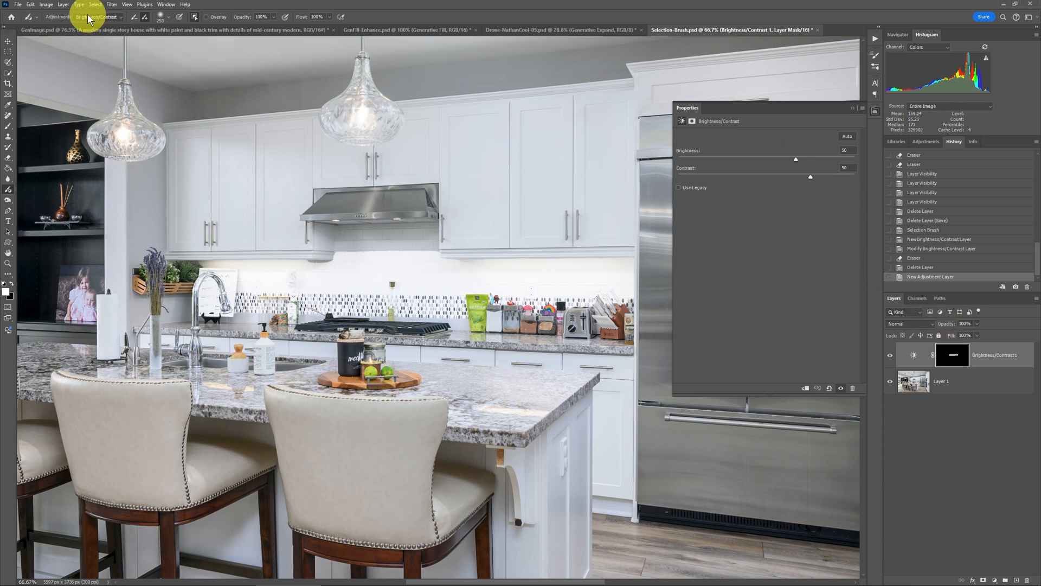
mouse_move(99, 17)
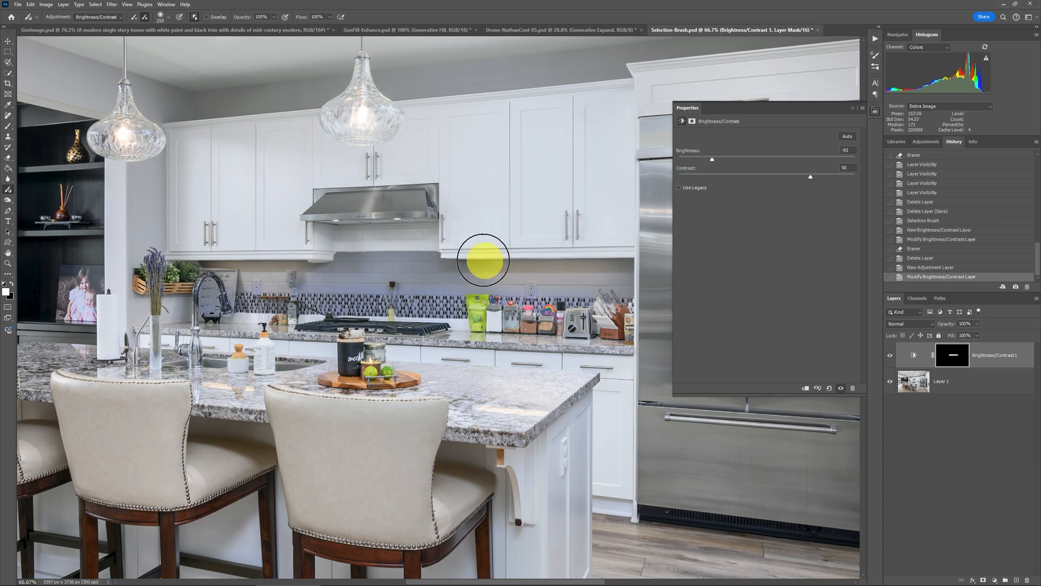
mouse_move(351, 252)
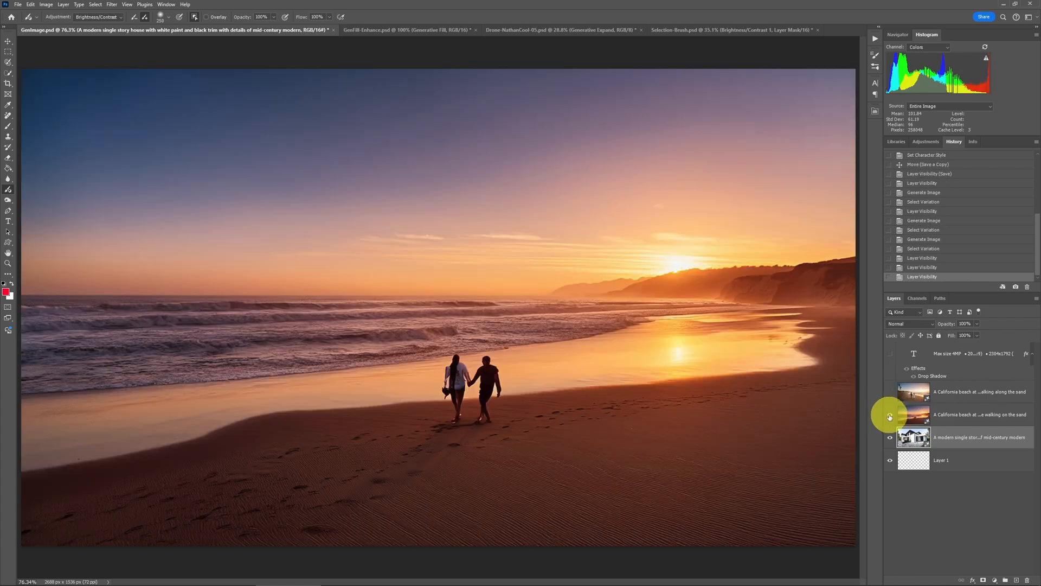
- Hide the beach sunset layer in GenImage so the white modern house shows
click(890, 416)
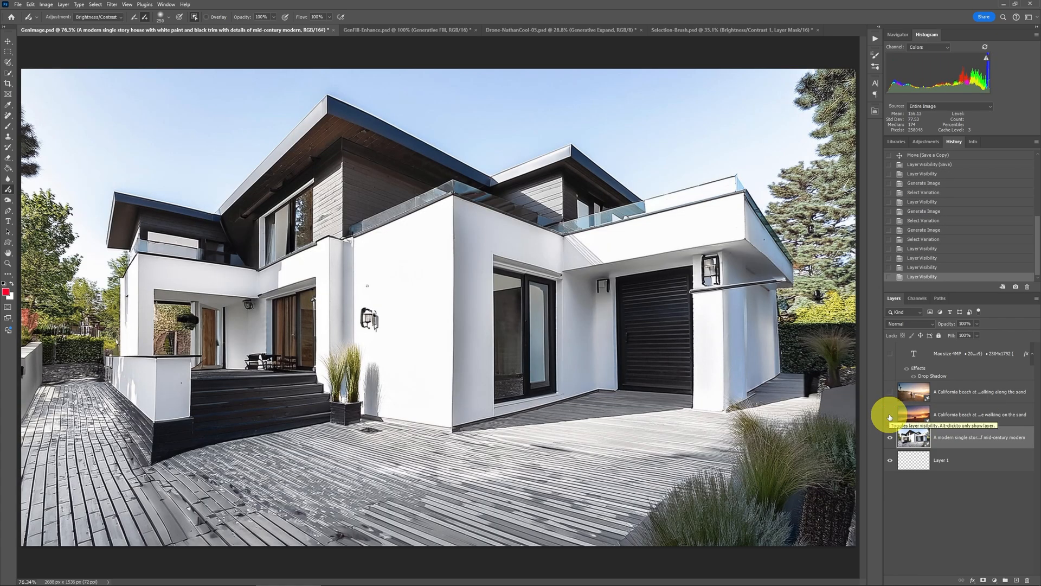